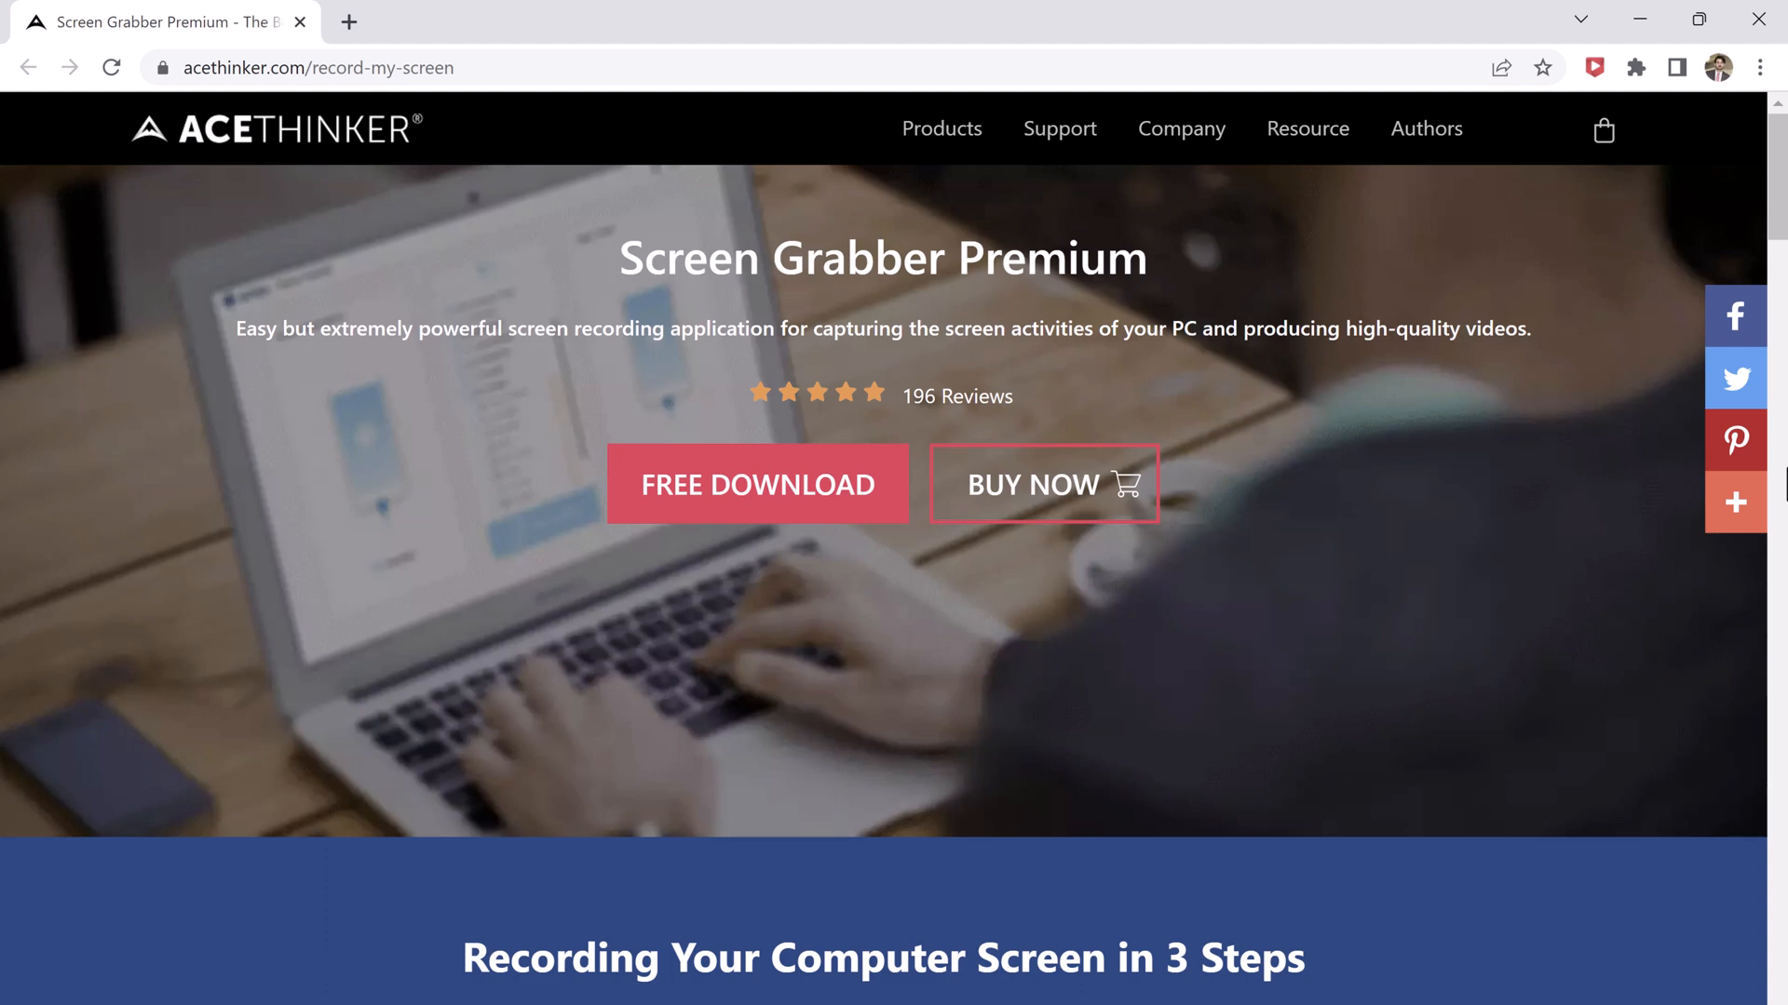
mouse_move(322, 199)
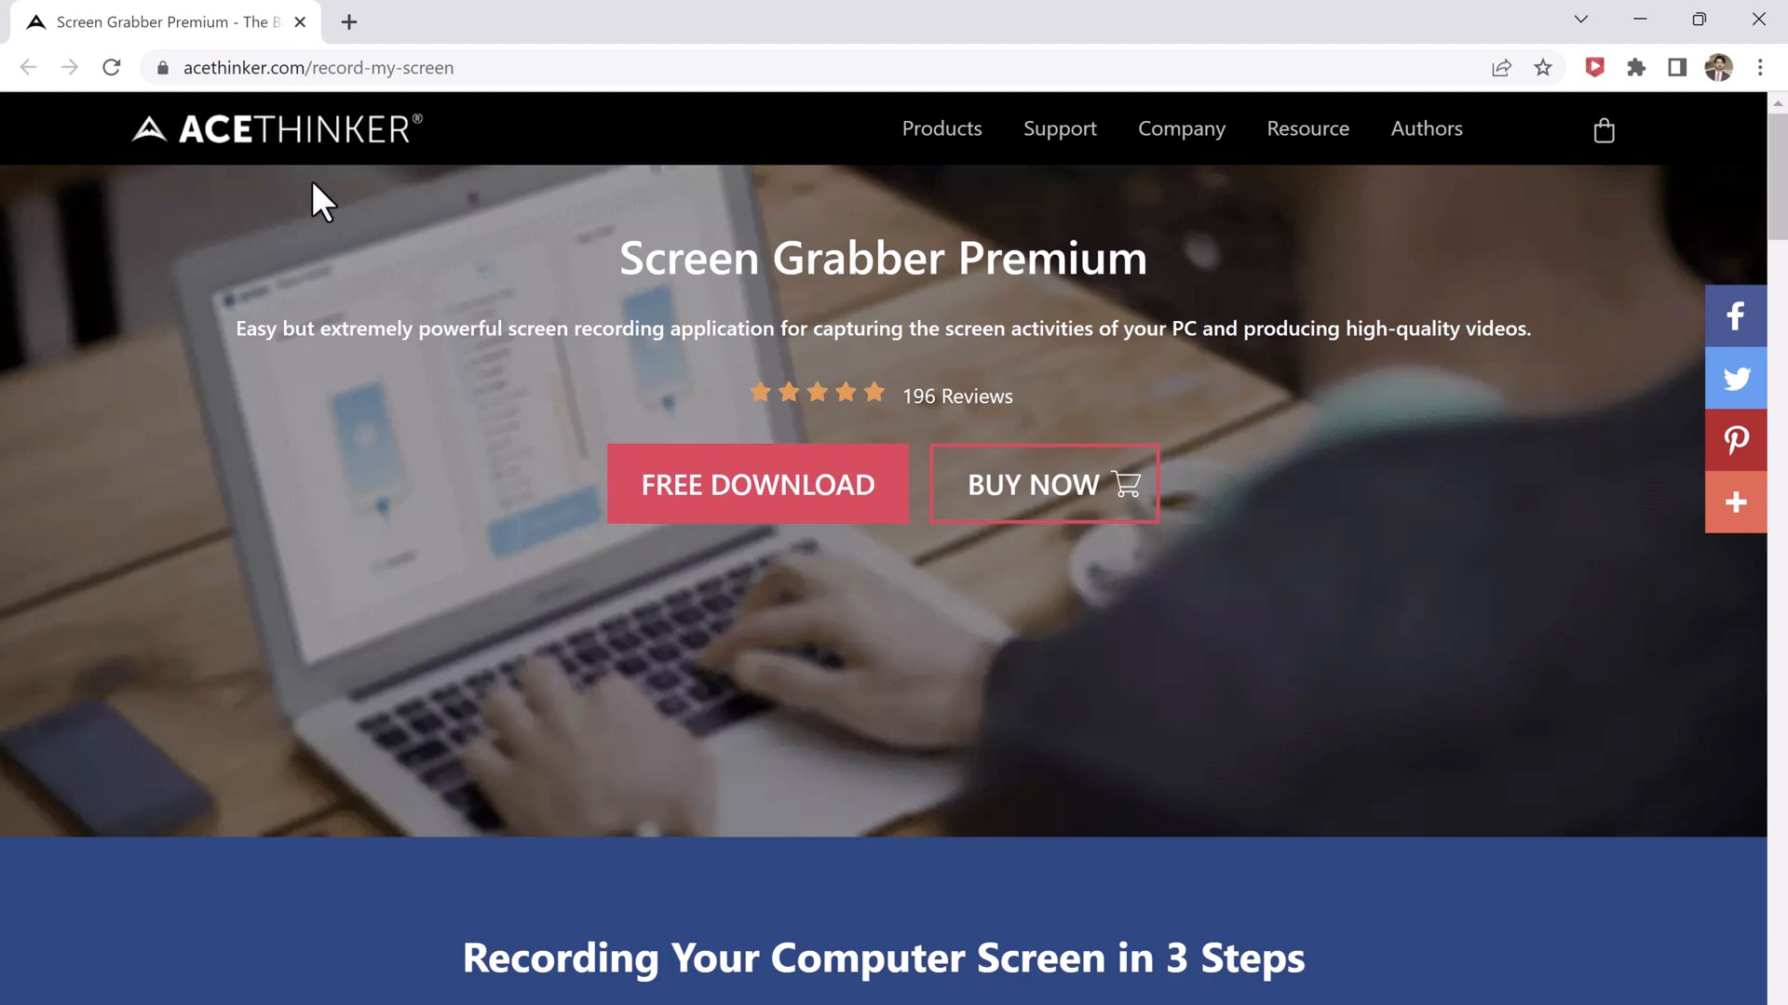
mouse_move(1041, 312)
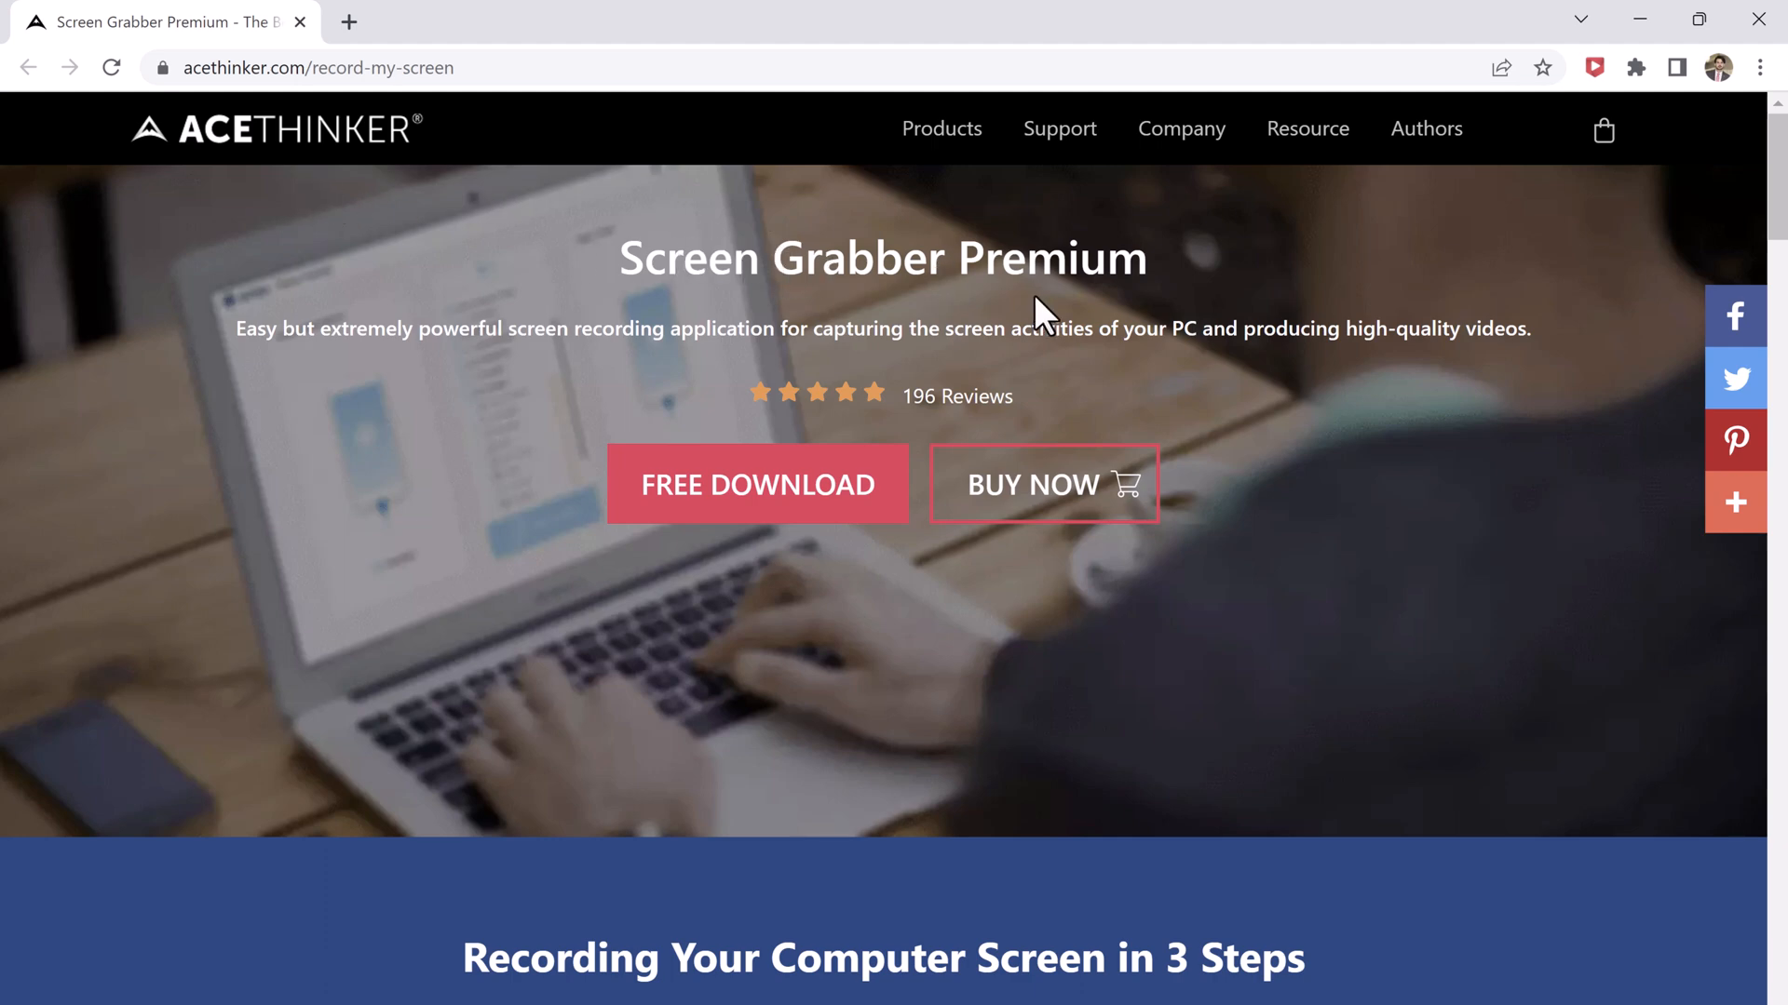
mouse_move(488, 387)
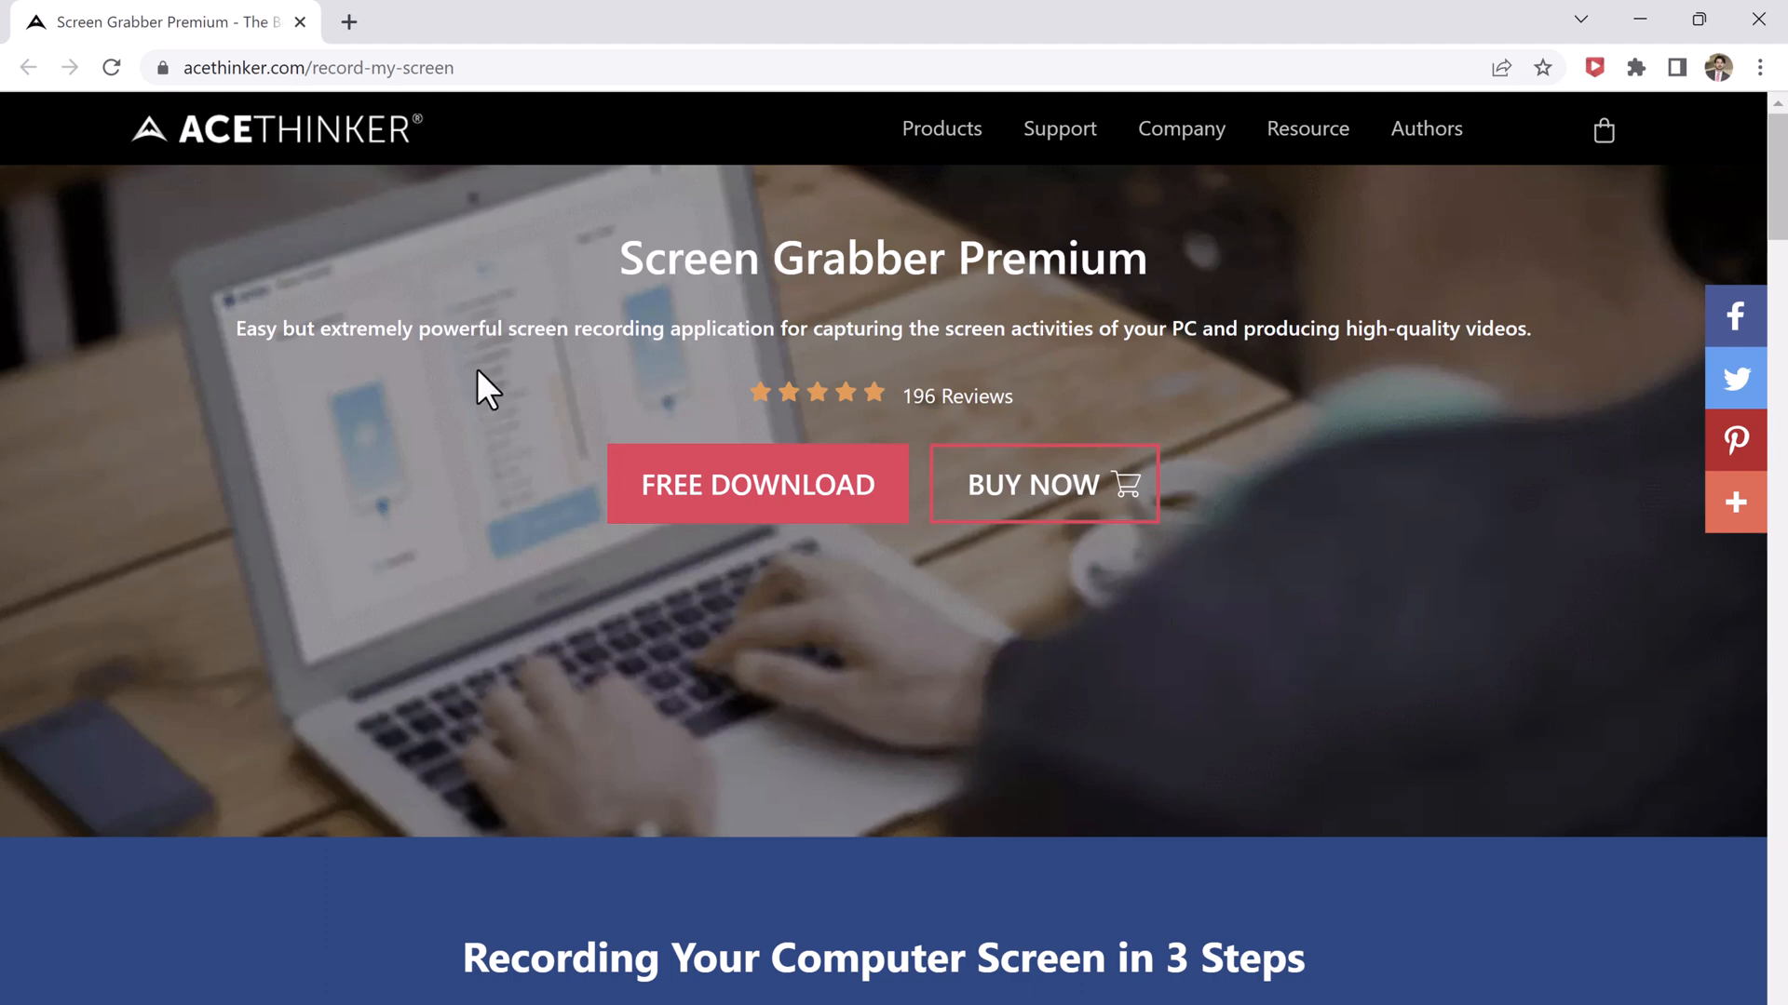
mouse_move(1365, 510)
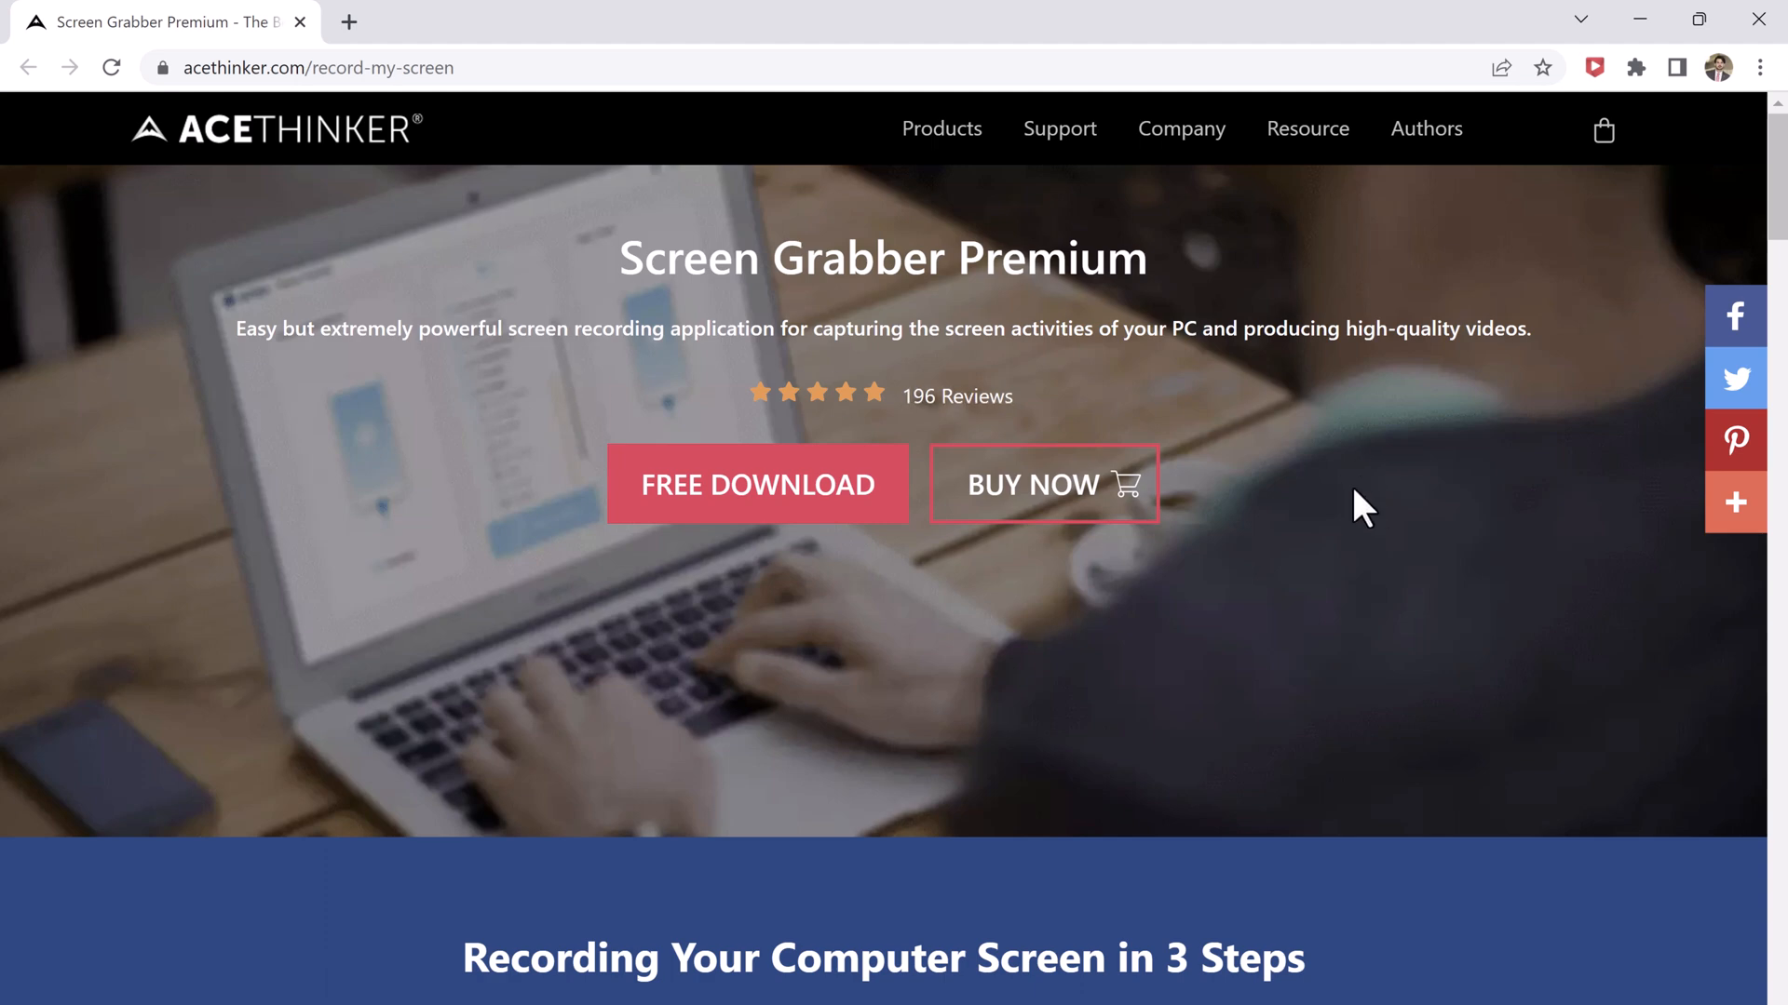
Scroll the acethinker.com product page down to the Additional Features section
scroll(down, 3)
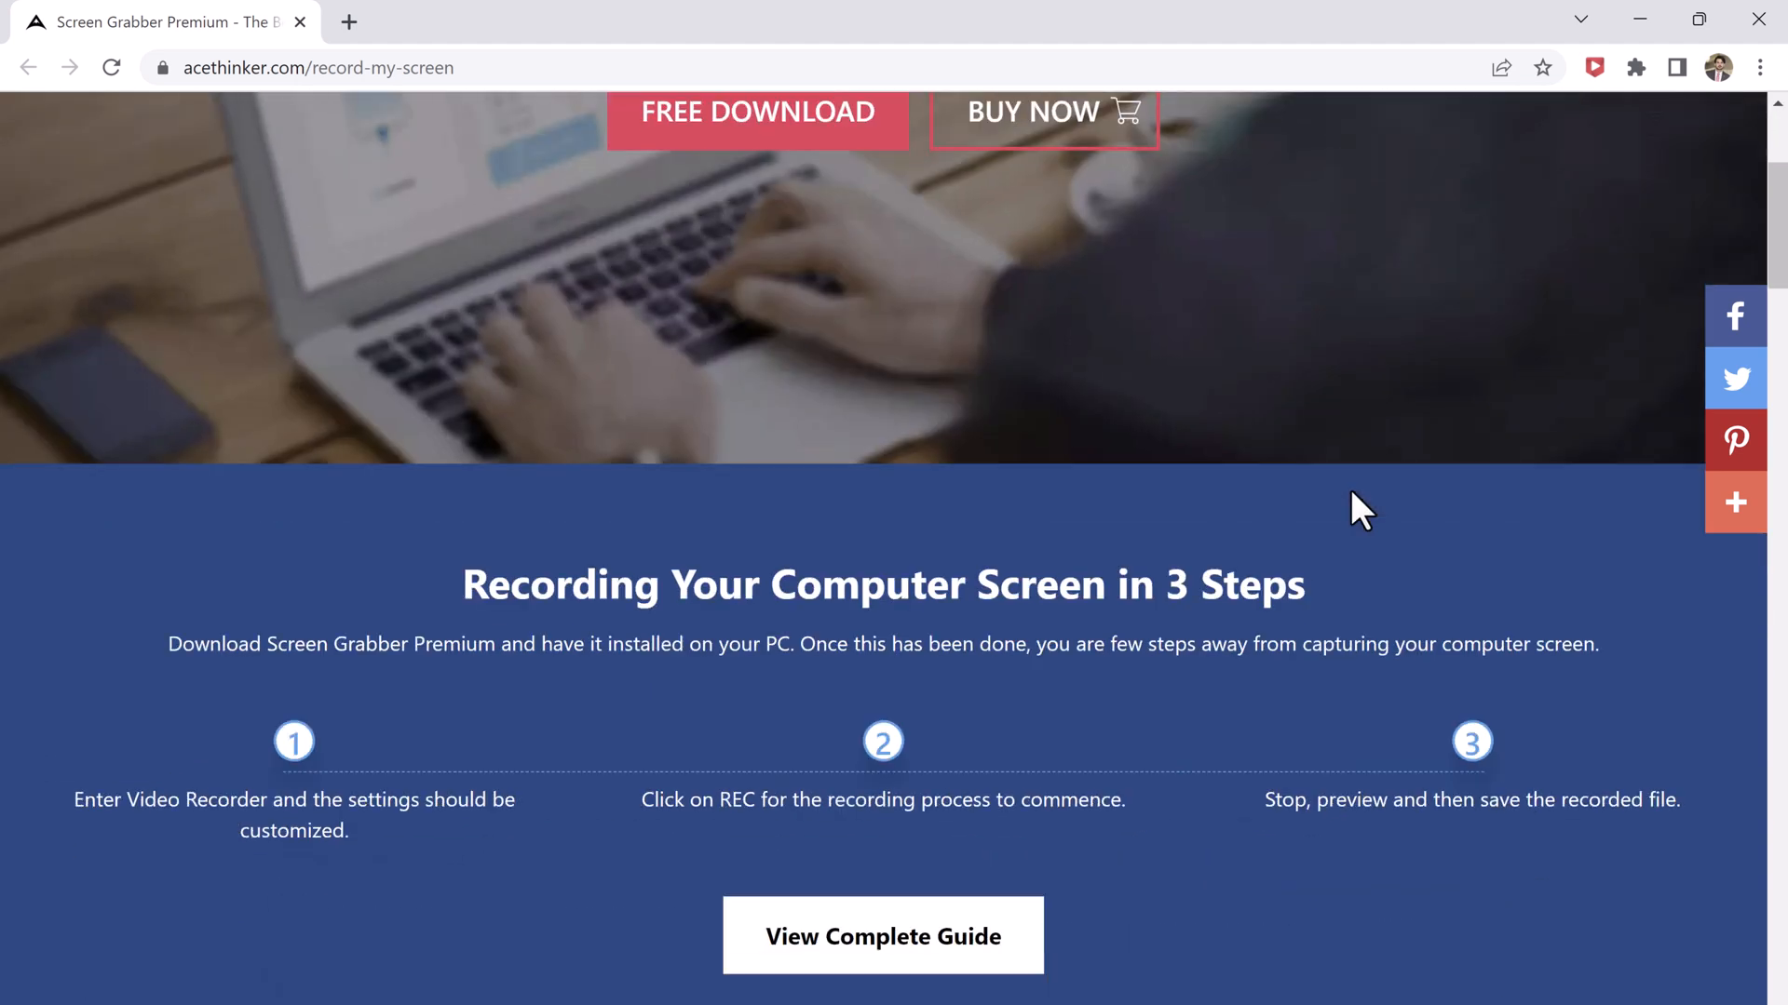
scroll(down, 3)
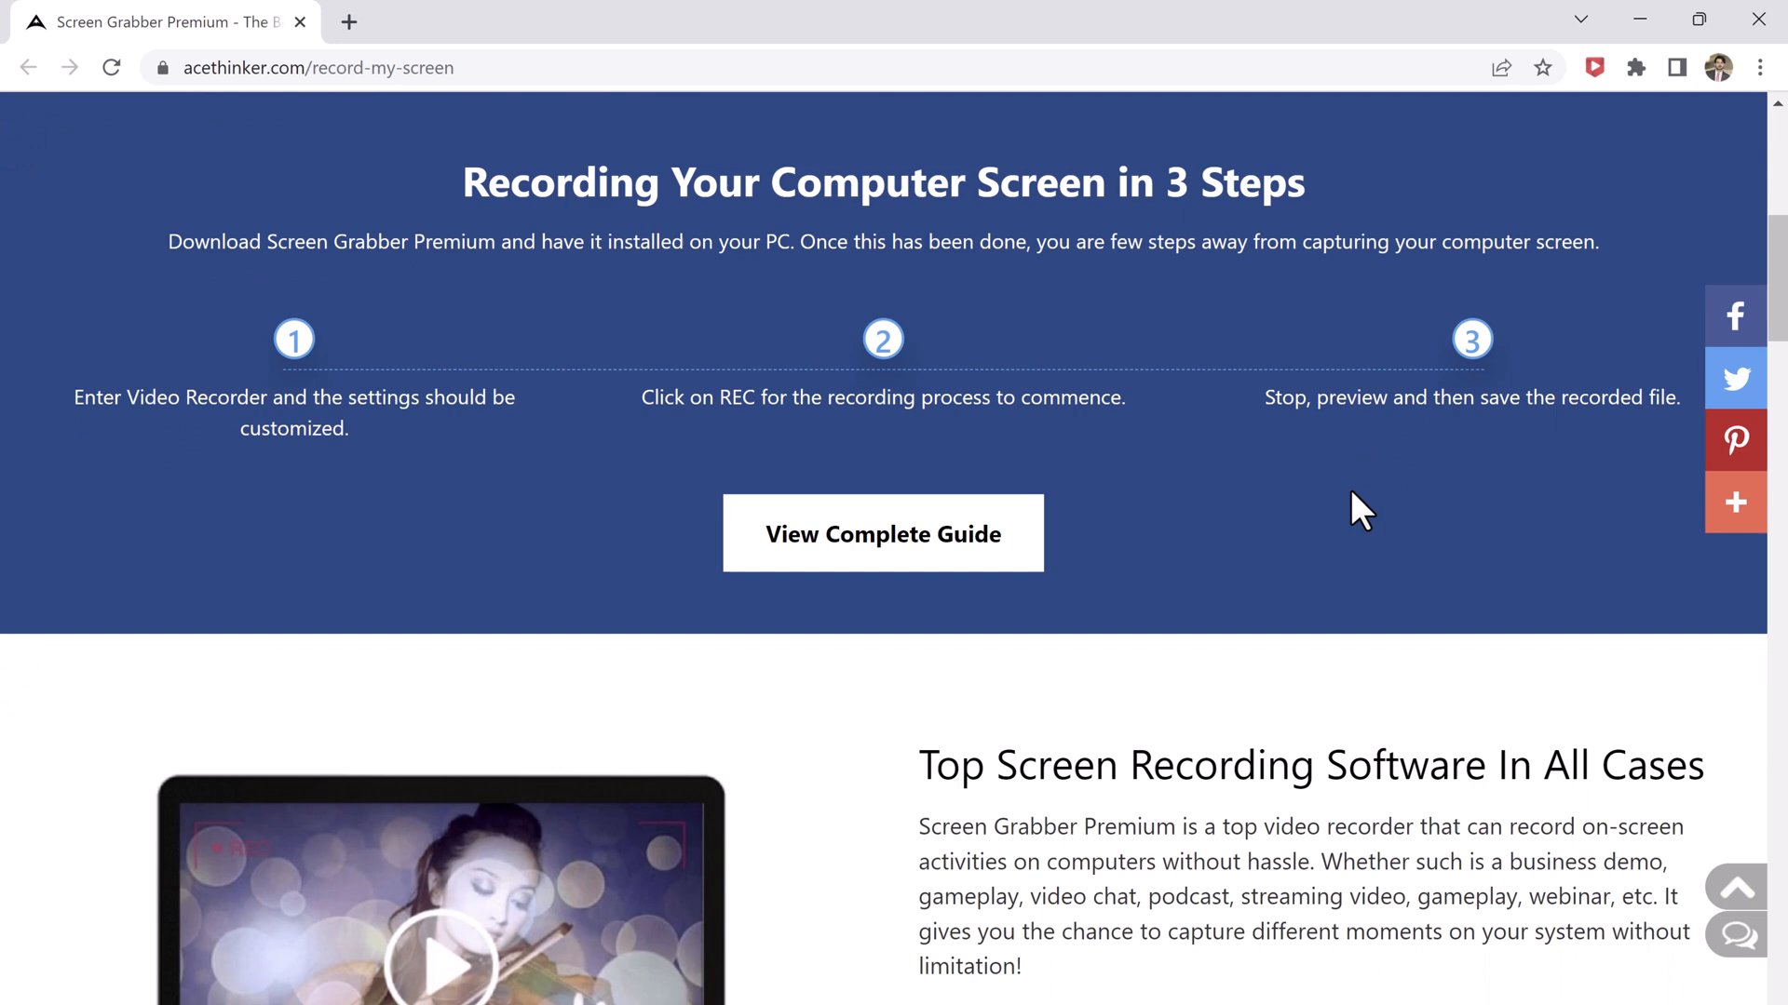
mouse_move(1231, 484)
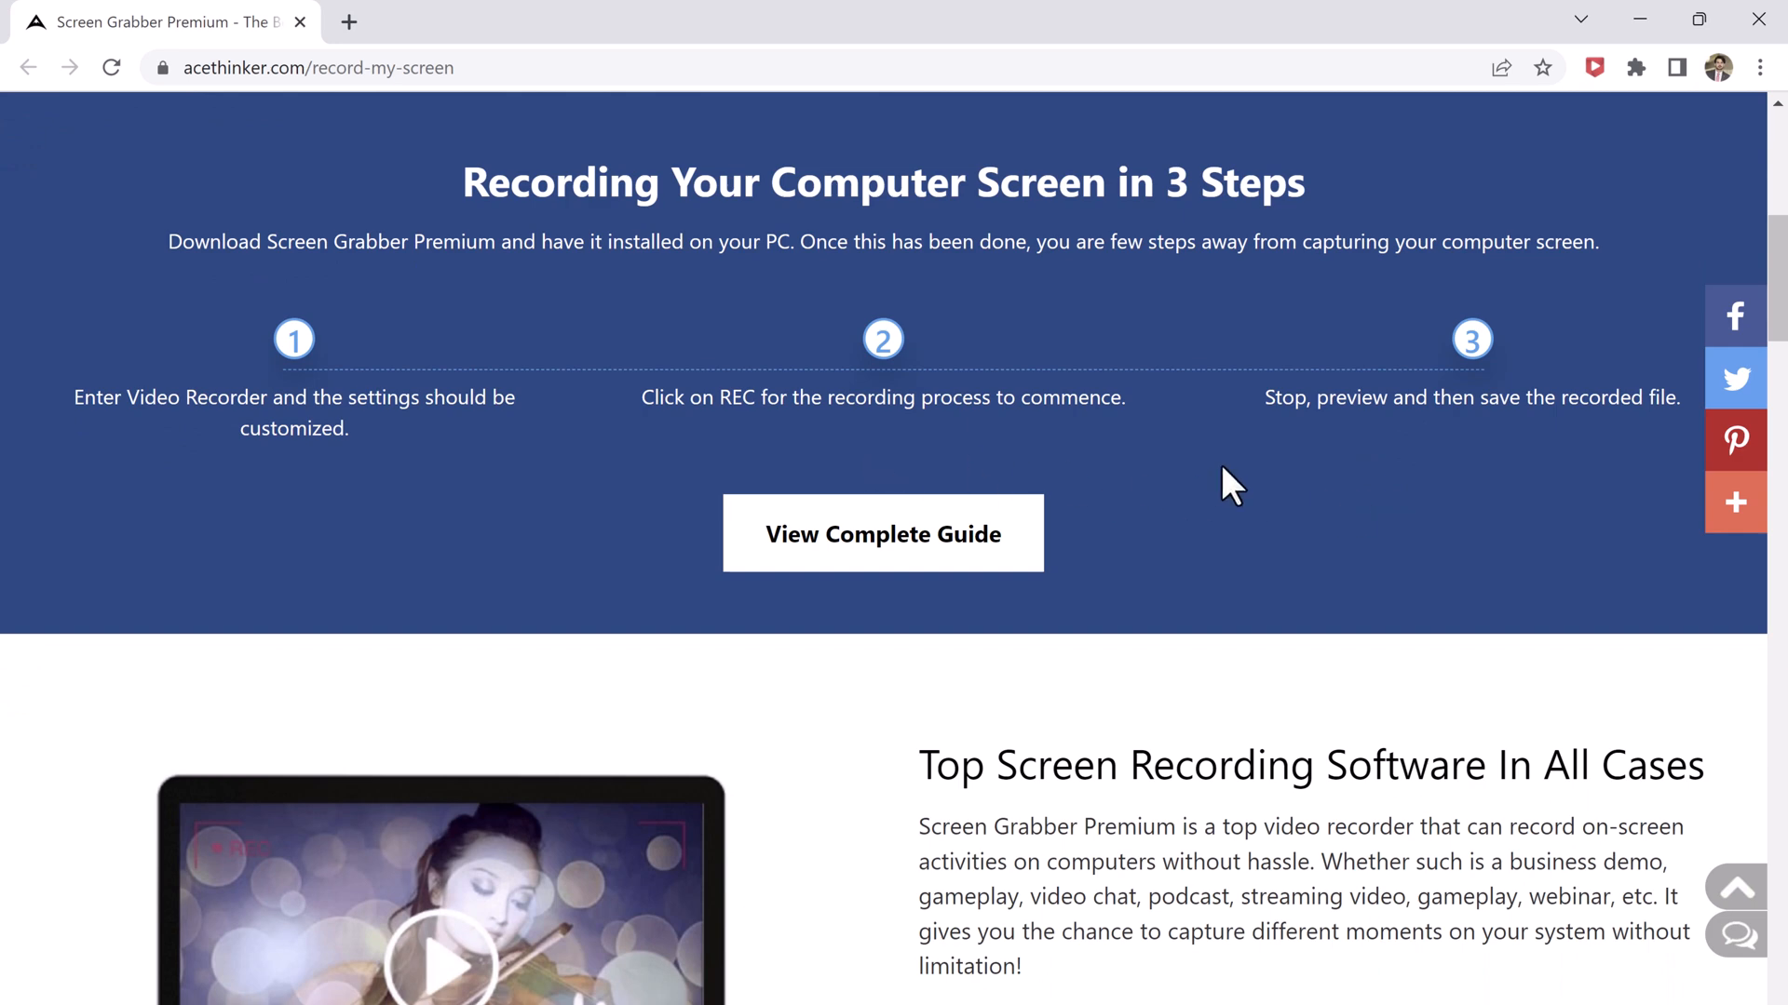
scroll(down, 3)
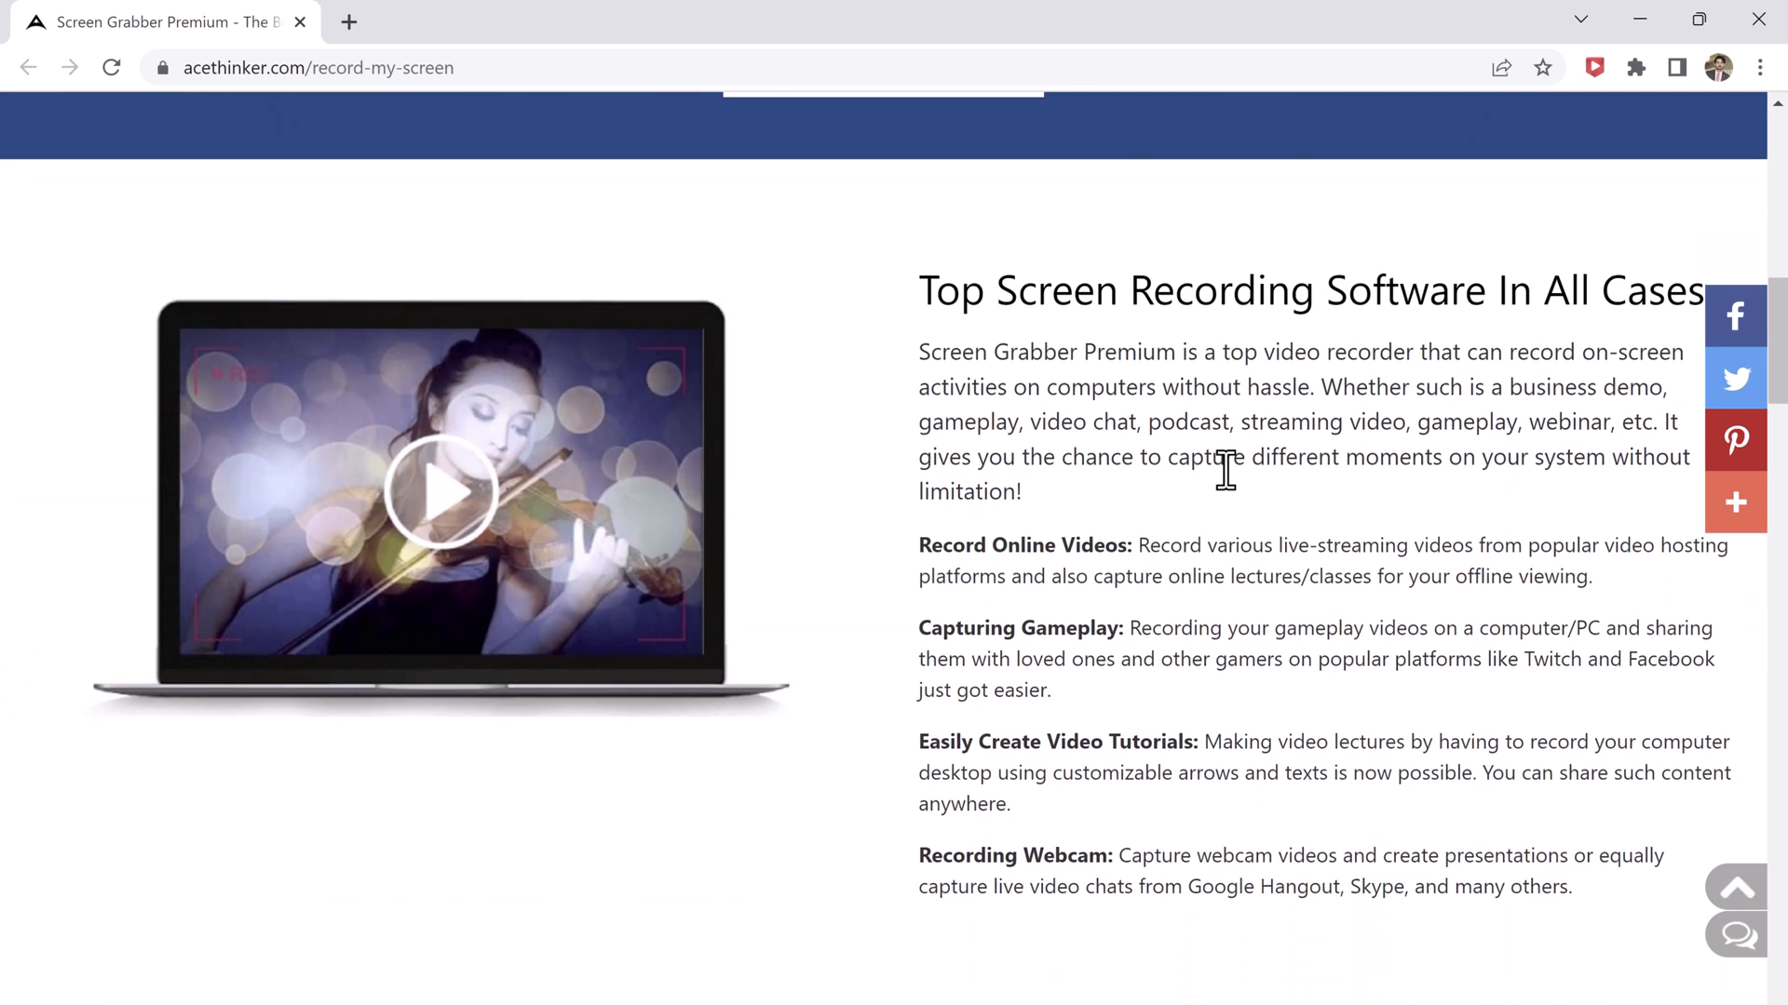
scroll(down, 3)
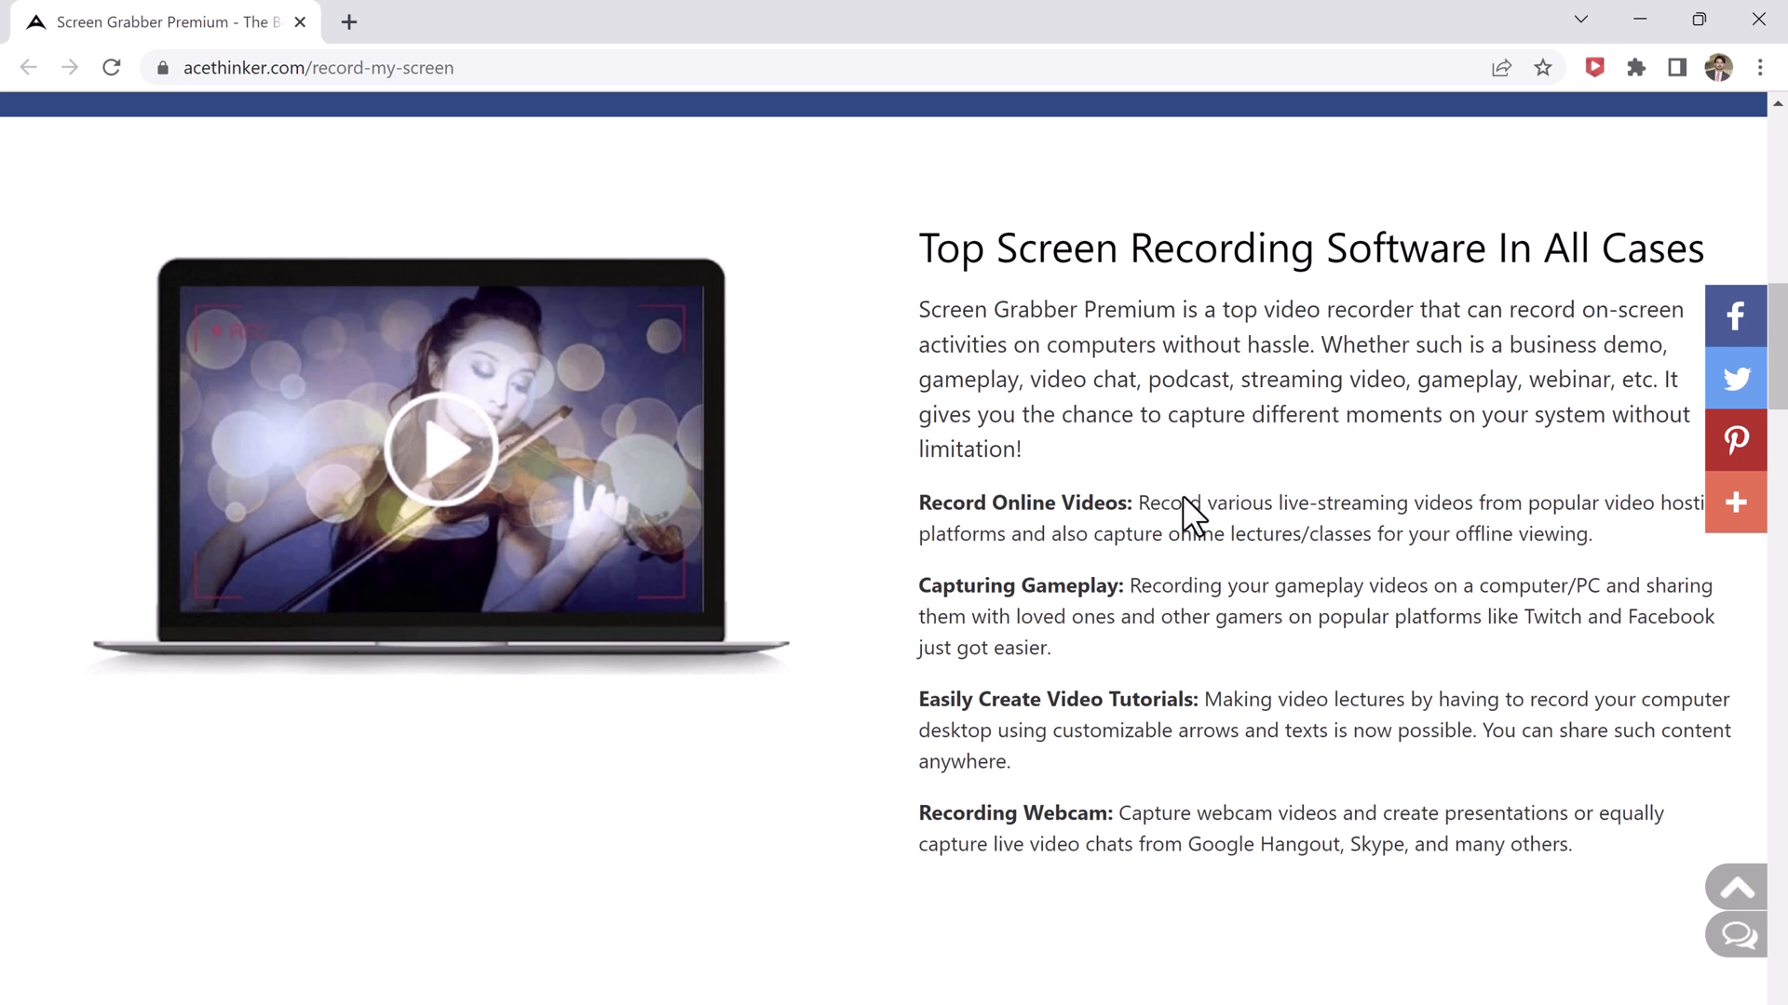
mouse_move(974, 610)
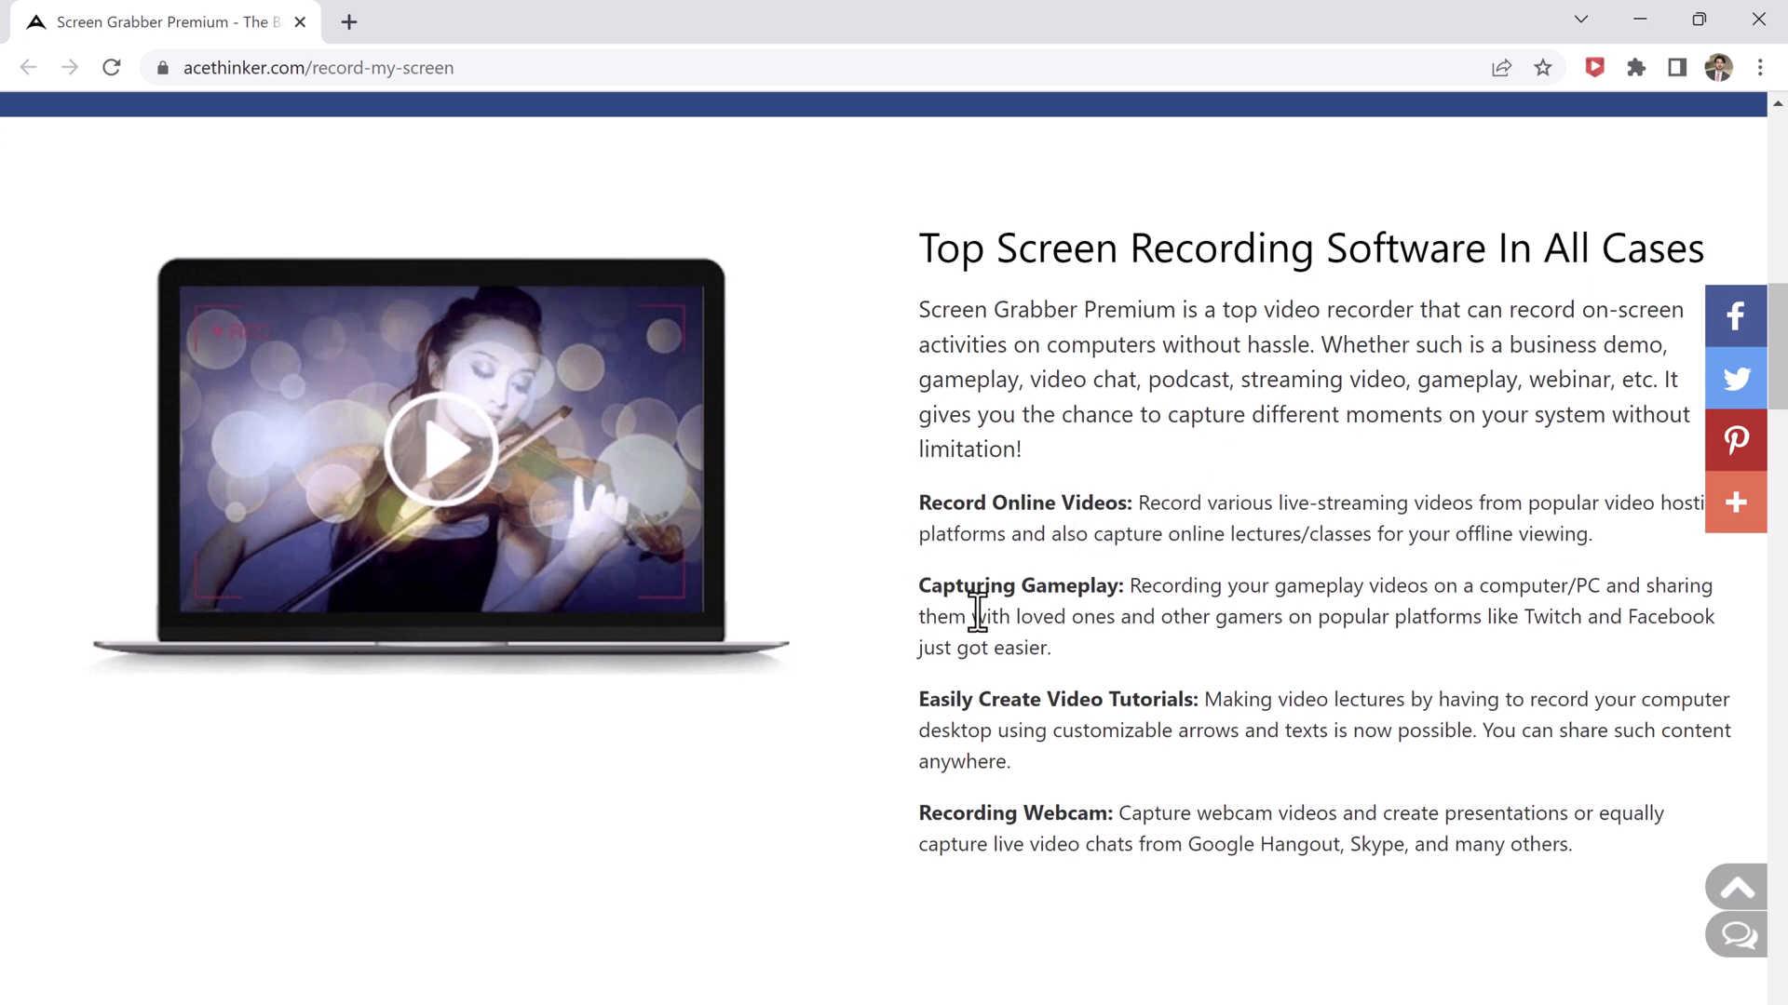
scroll(down, 3)
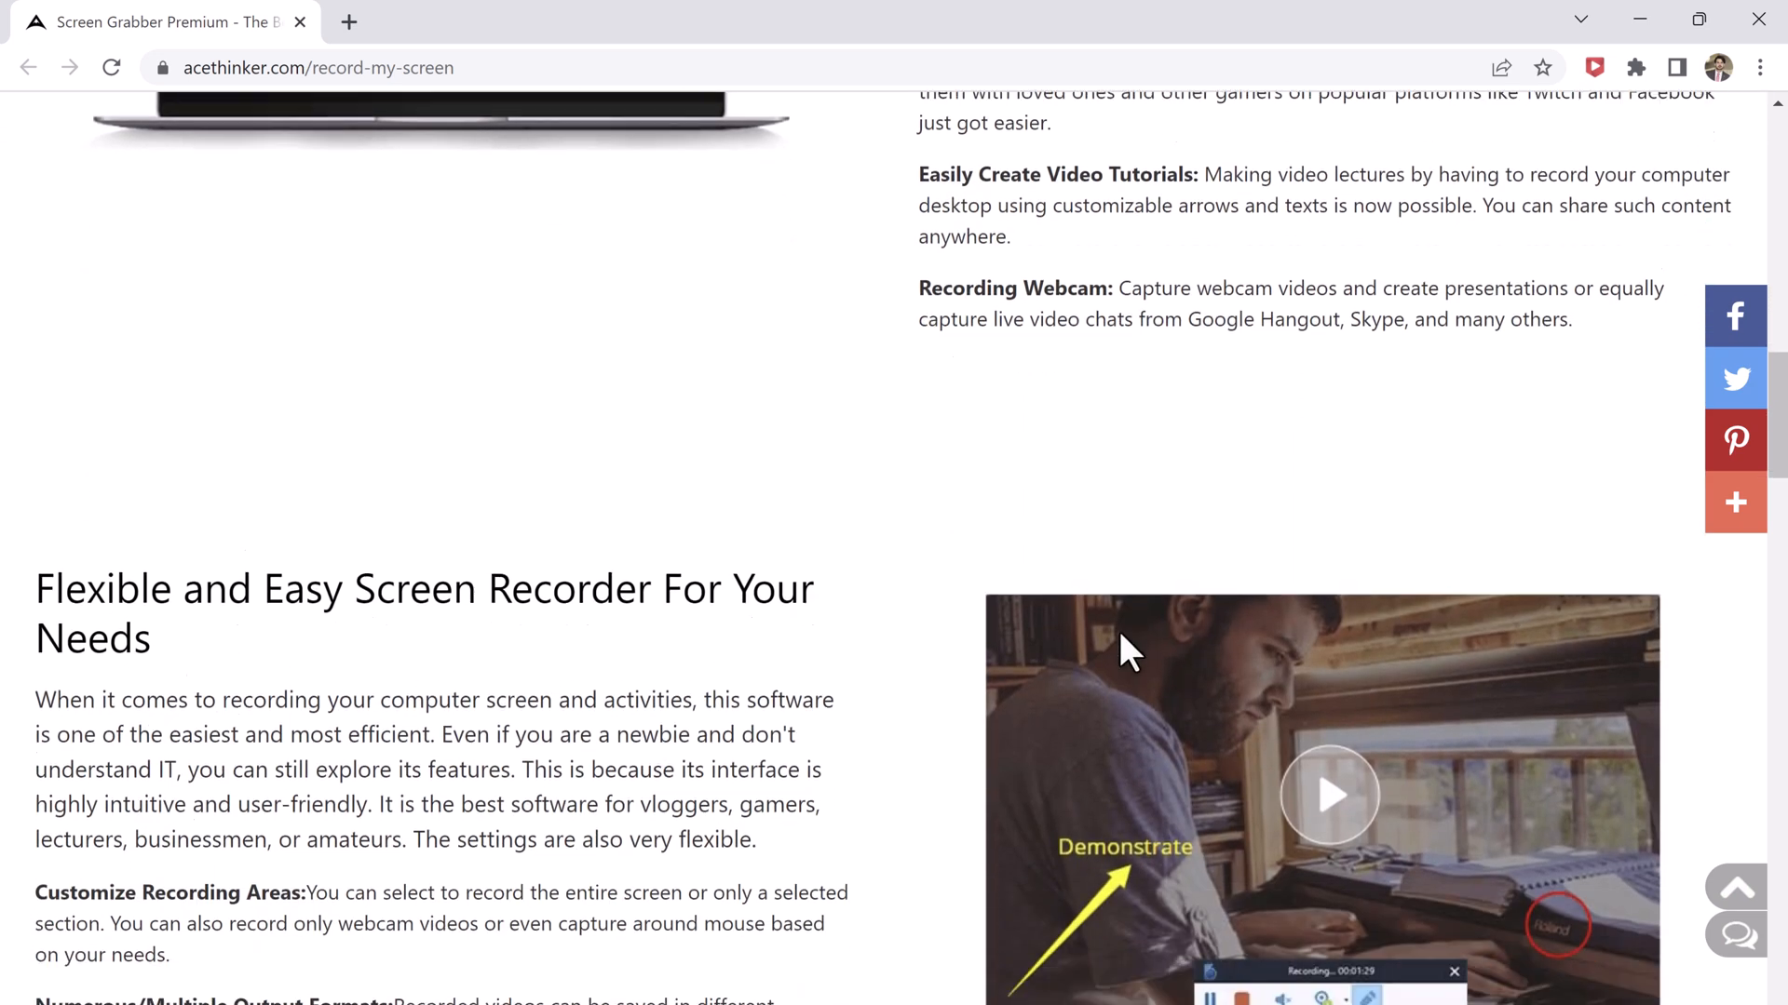
scroll(down, 3)
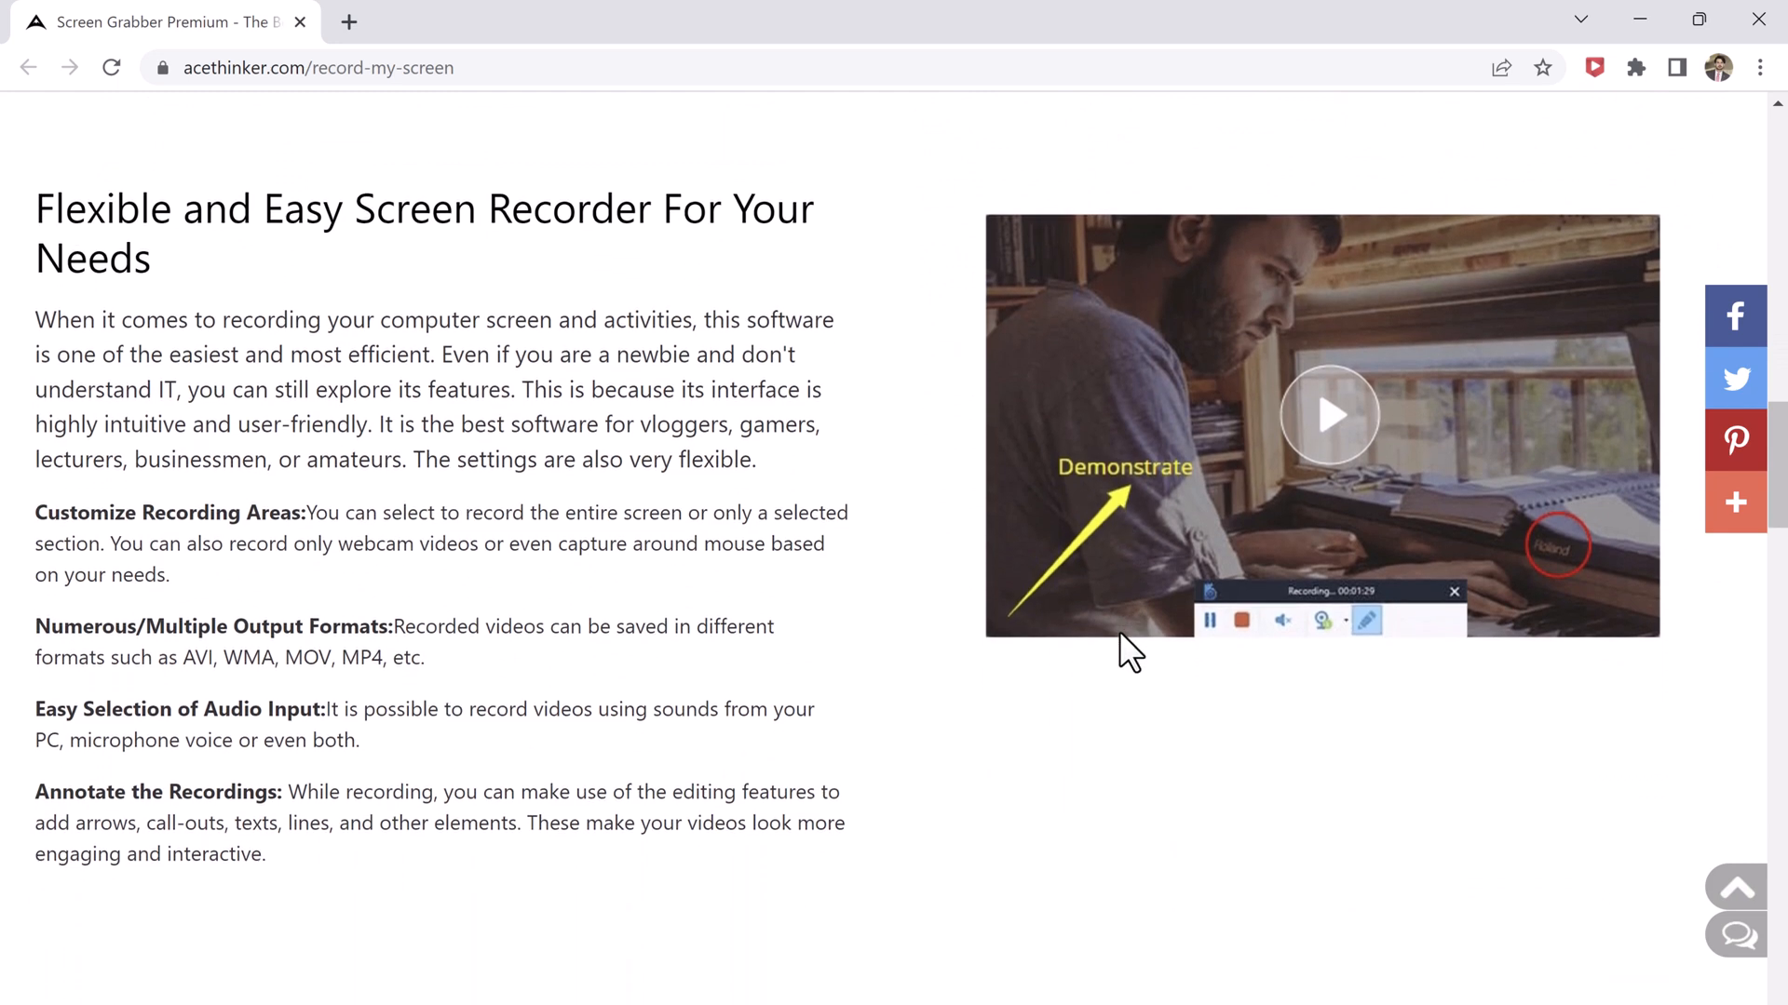
mouse_move(1065, 684)
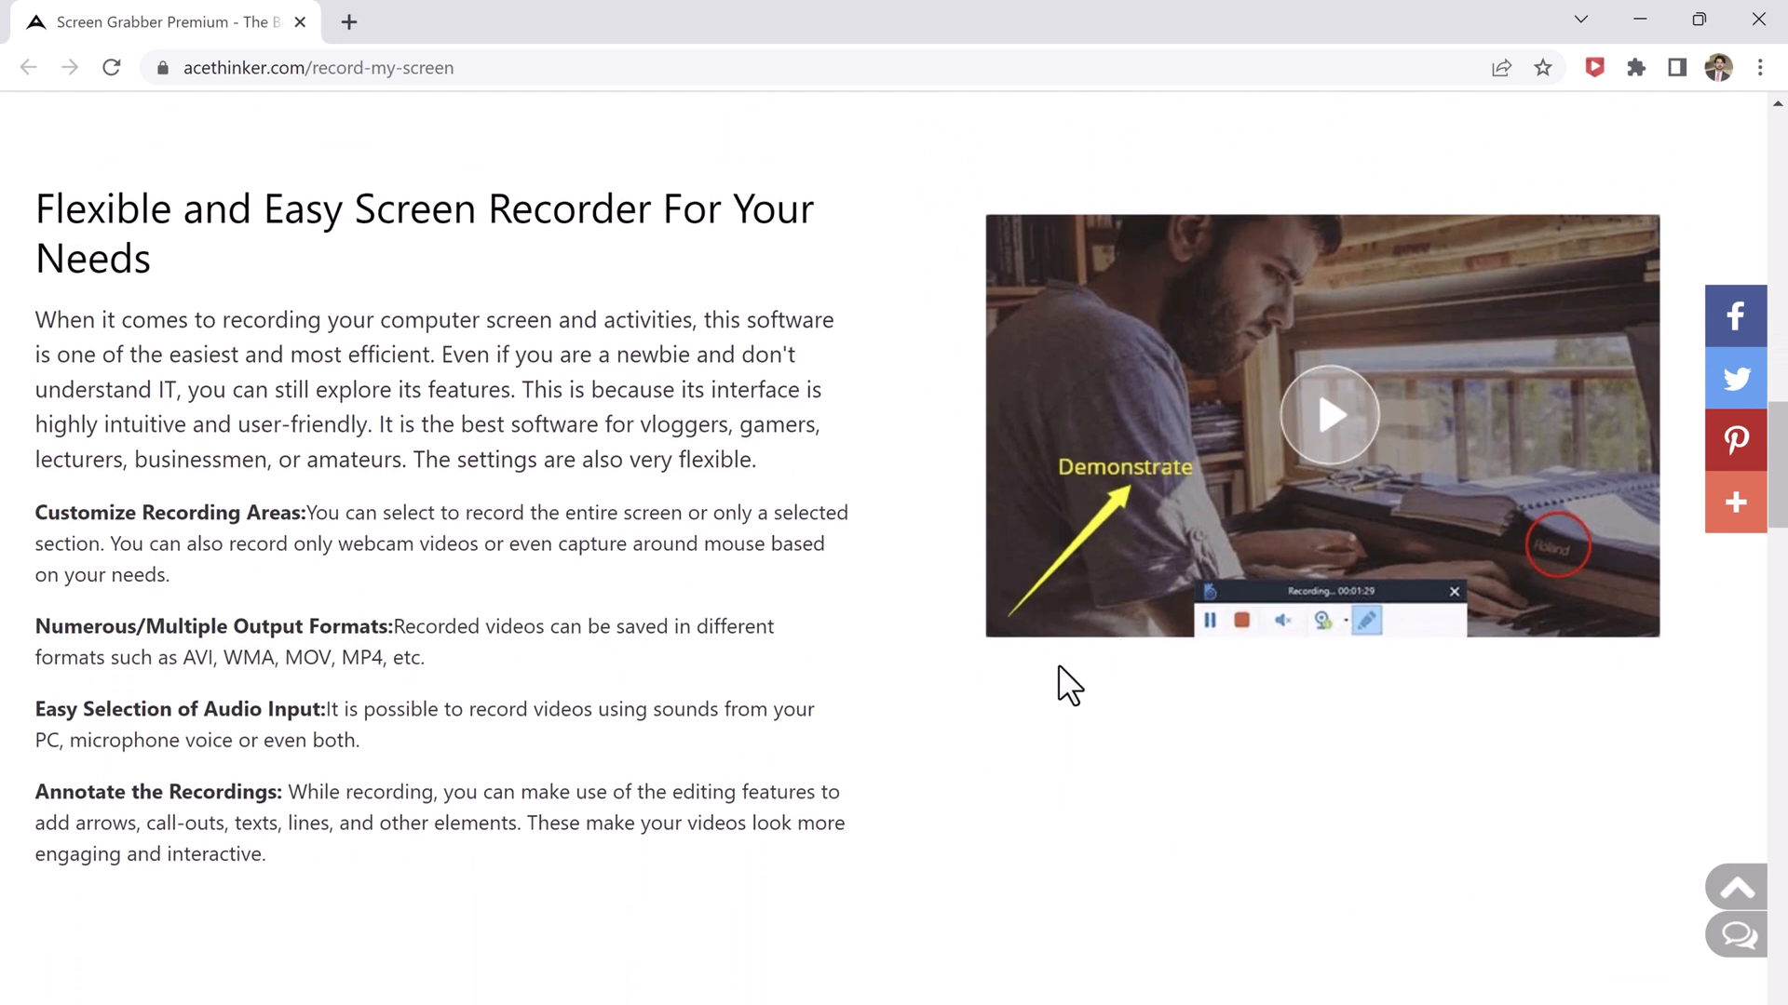
scroll(down, 3)
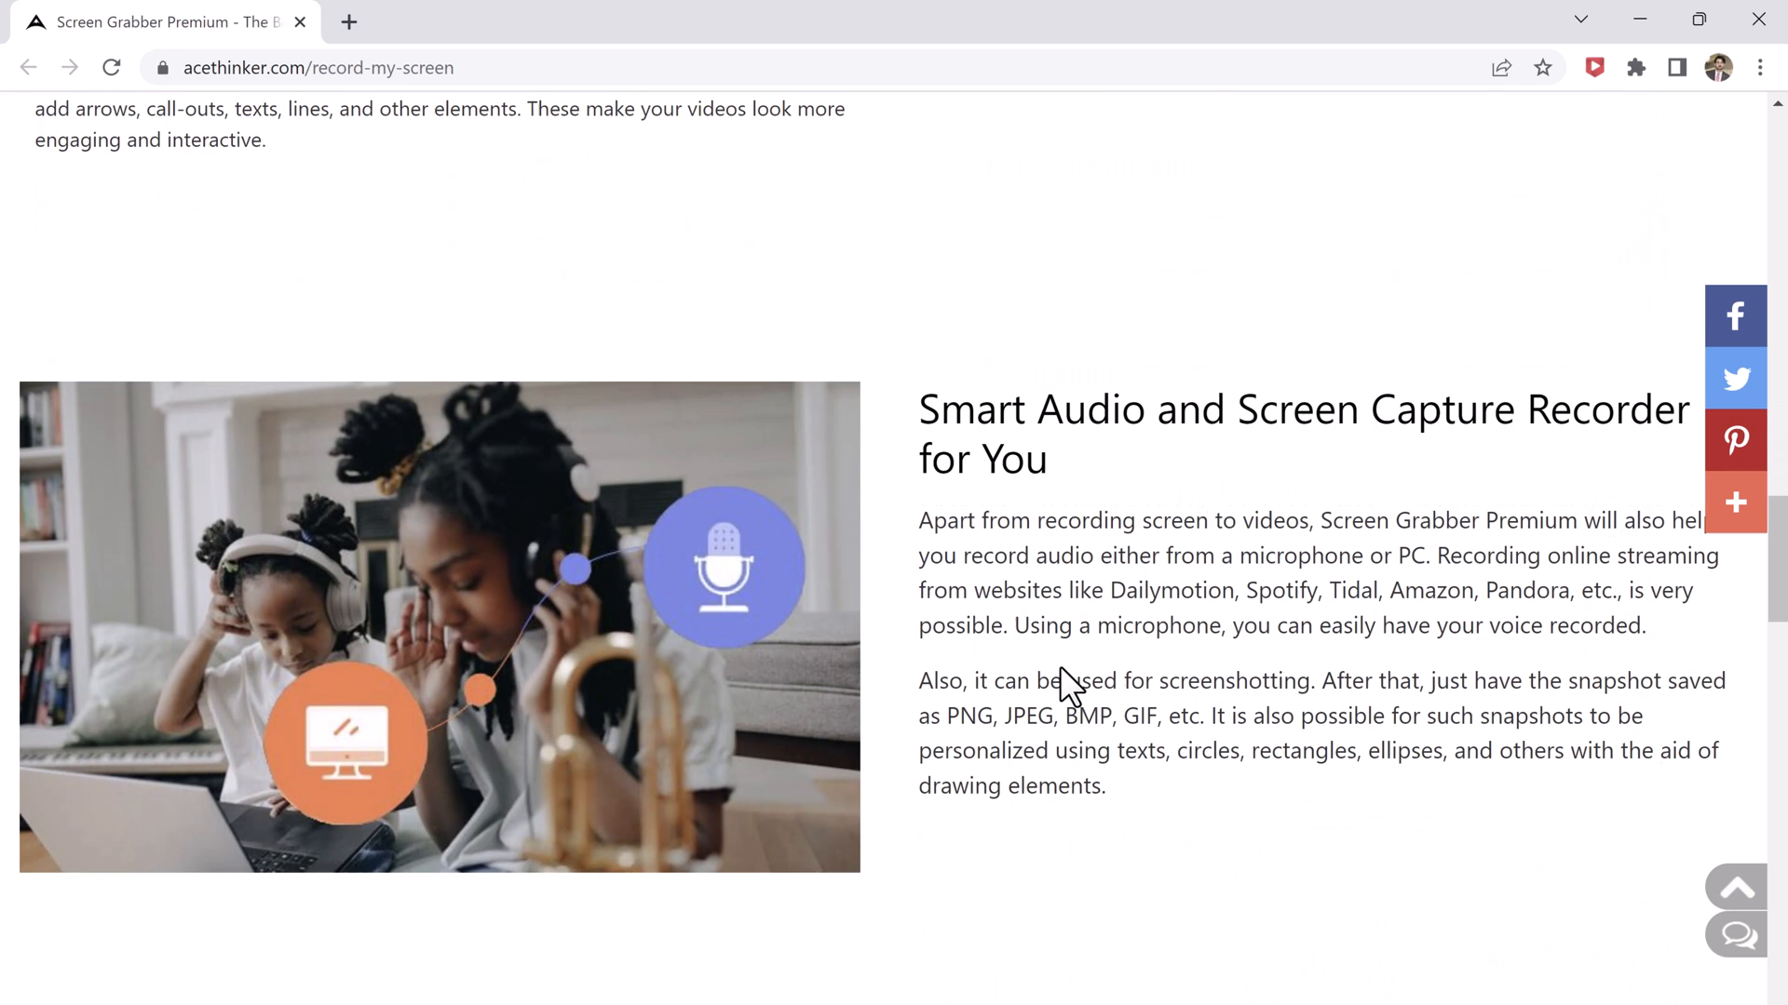
scroll(down, 3)
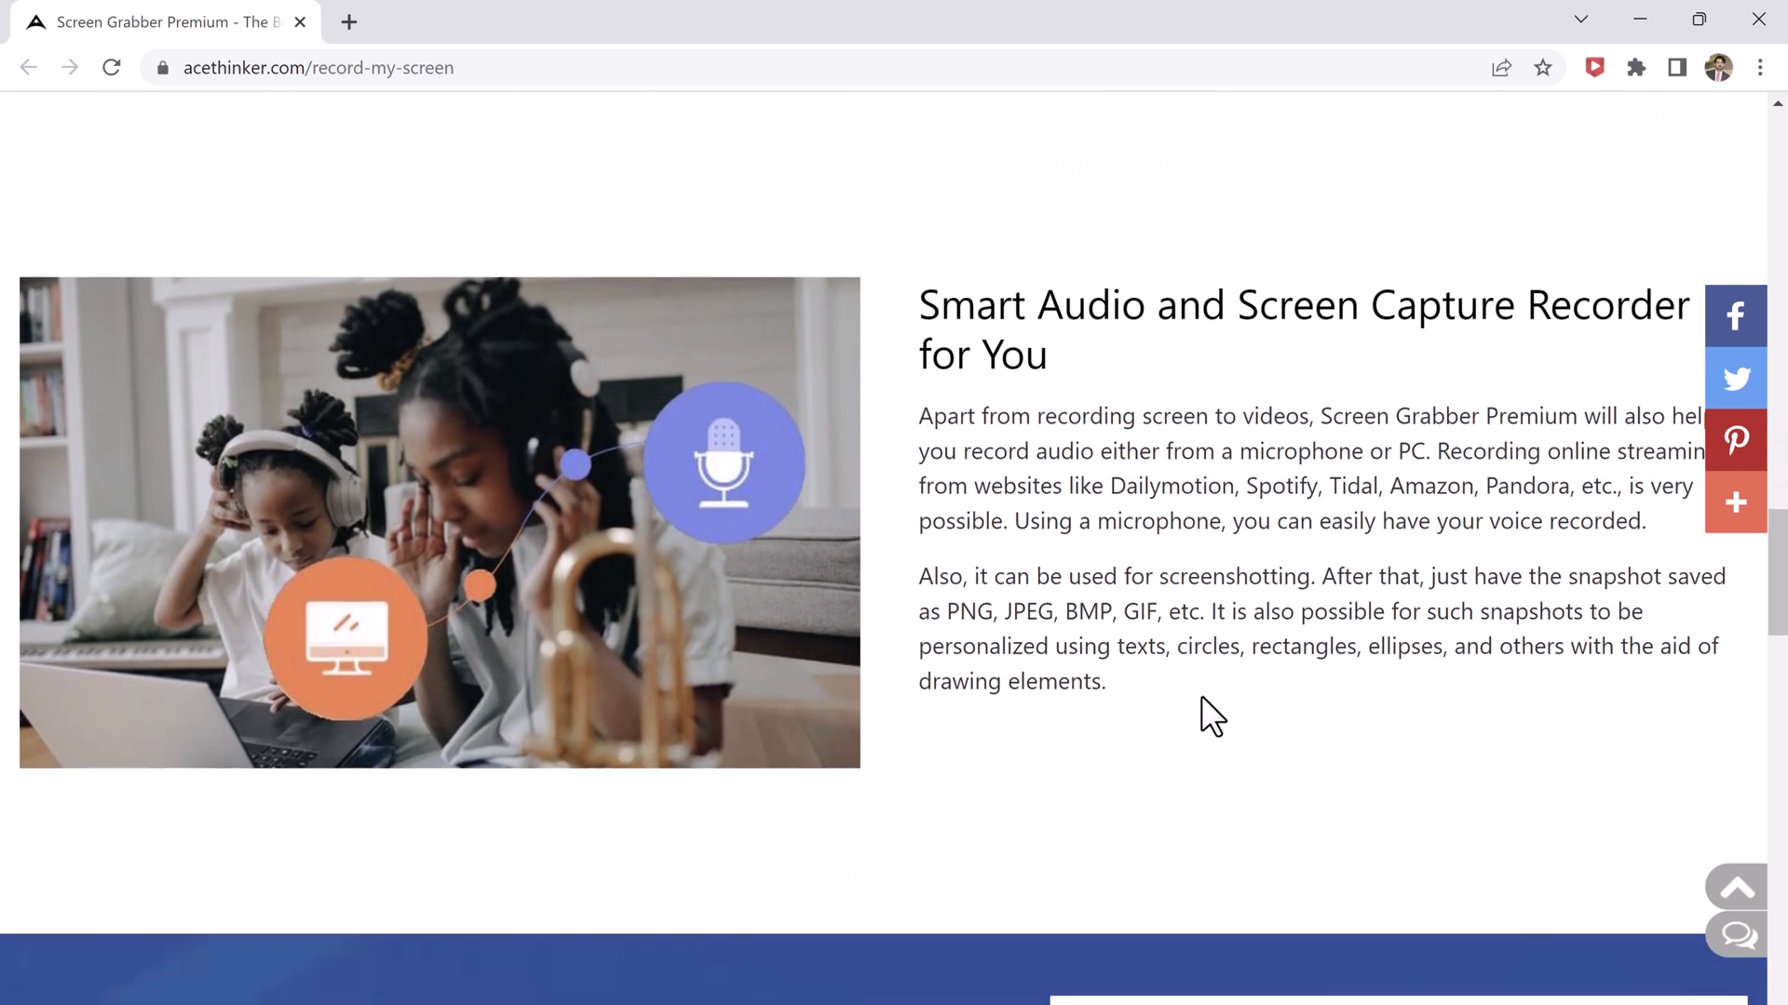
scroll(down, 3)
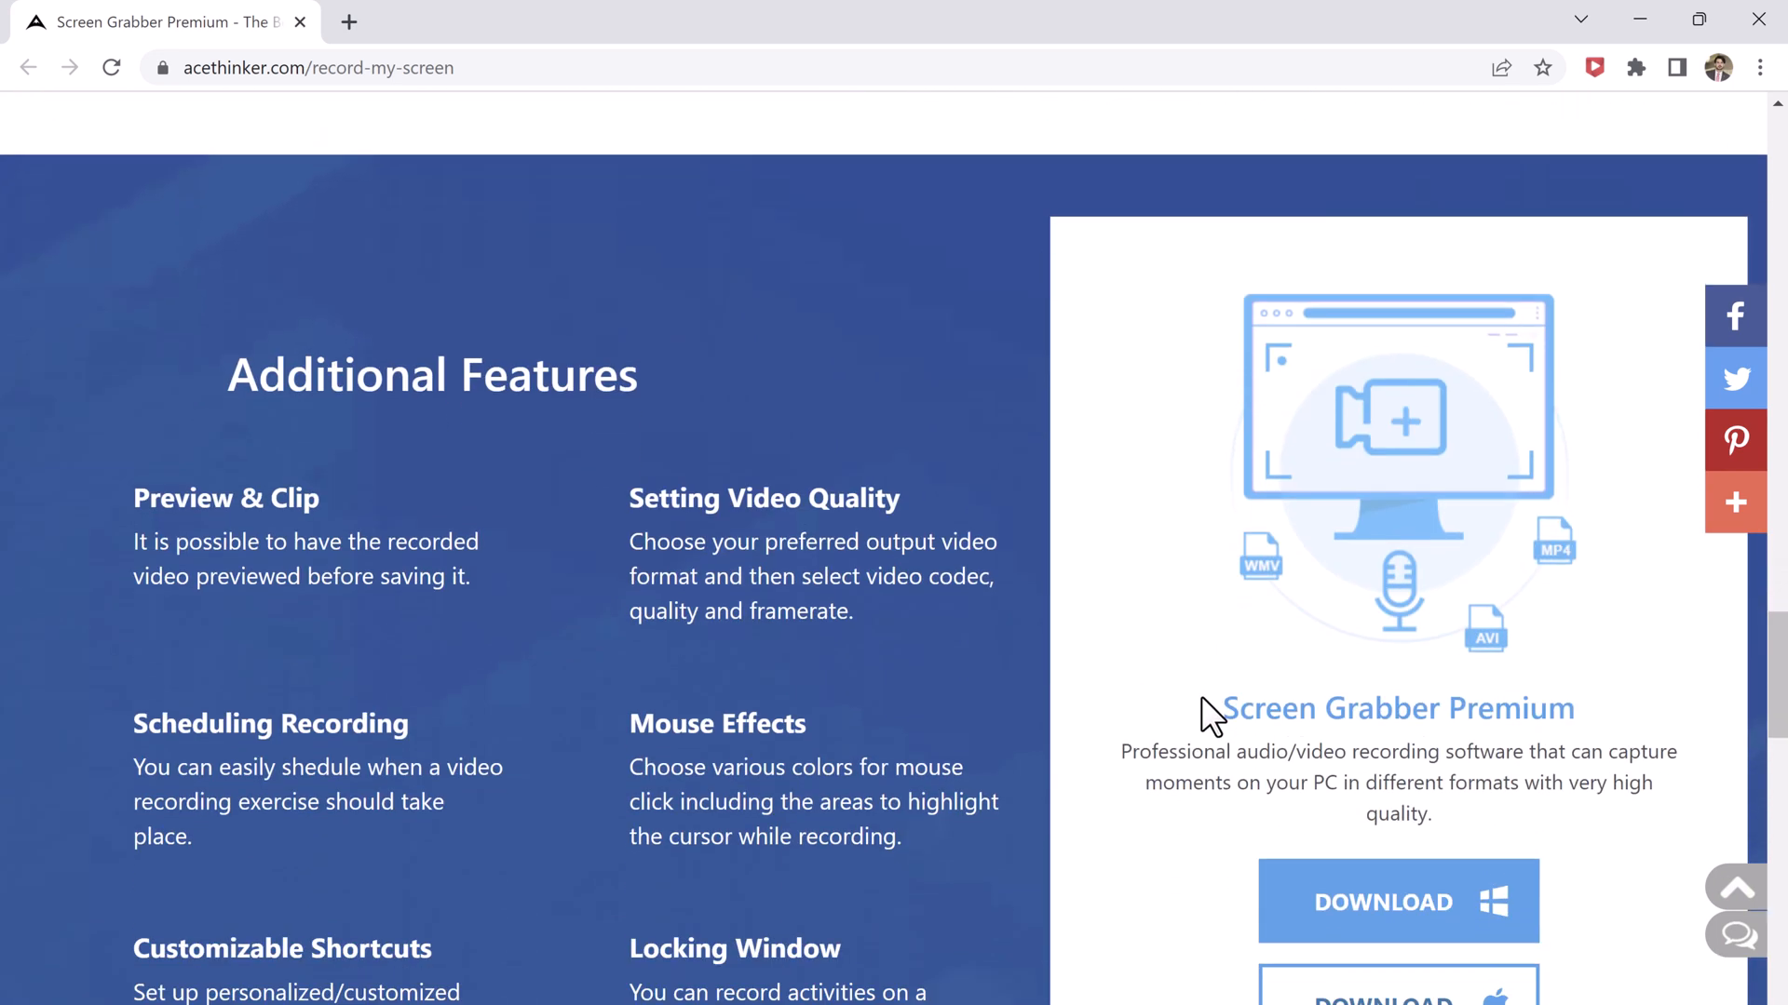
scroll(down, 3)
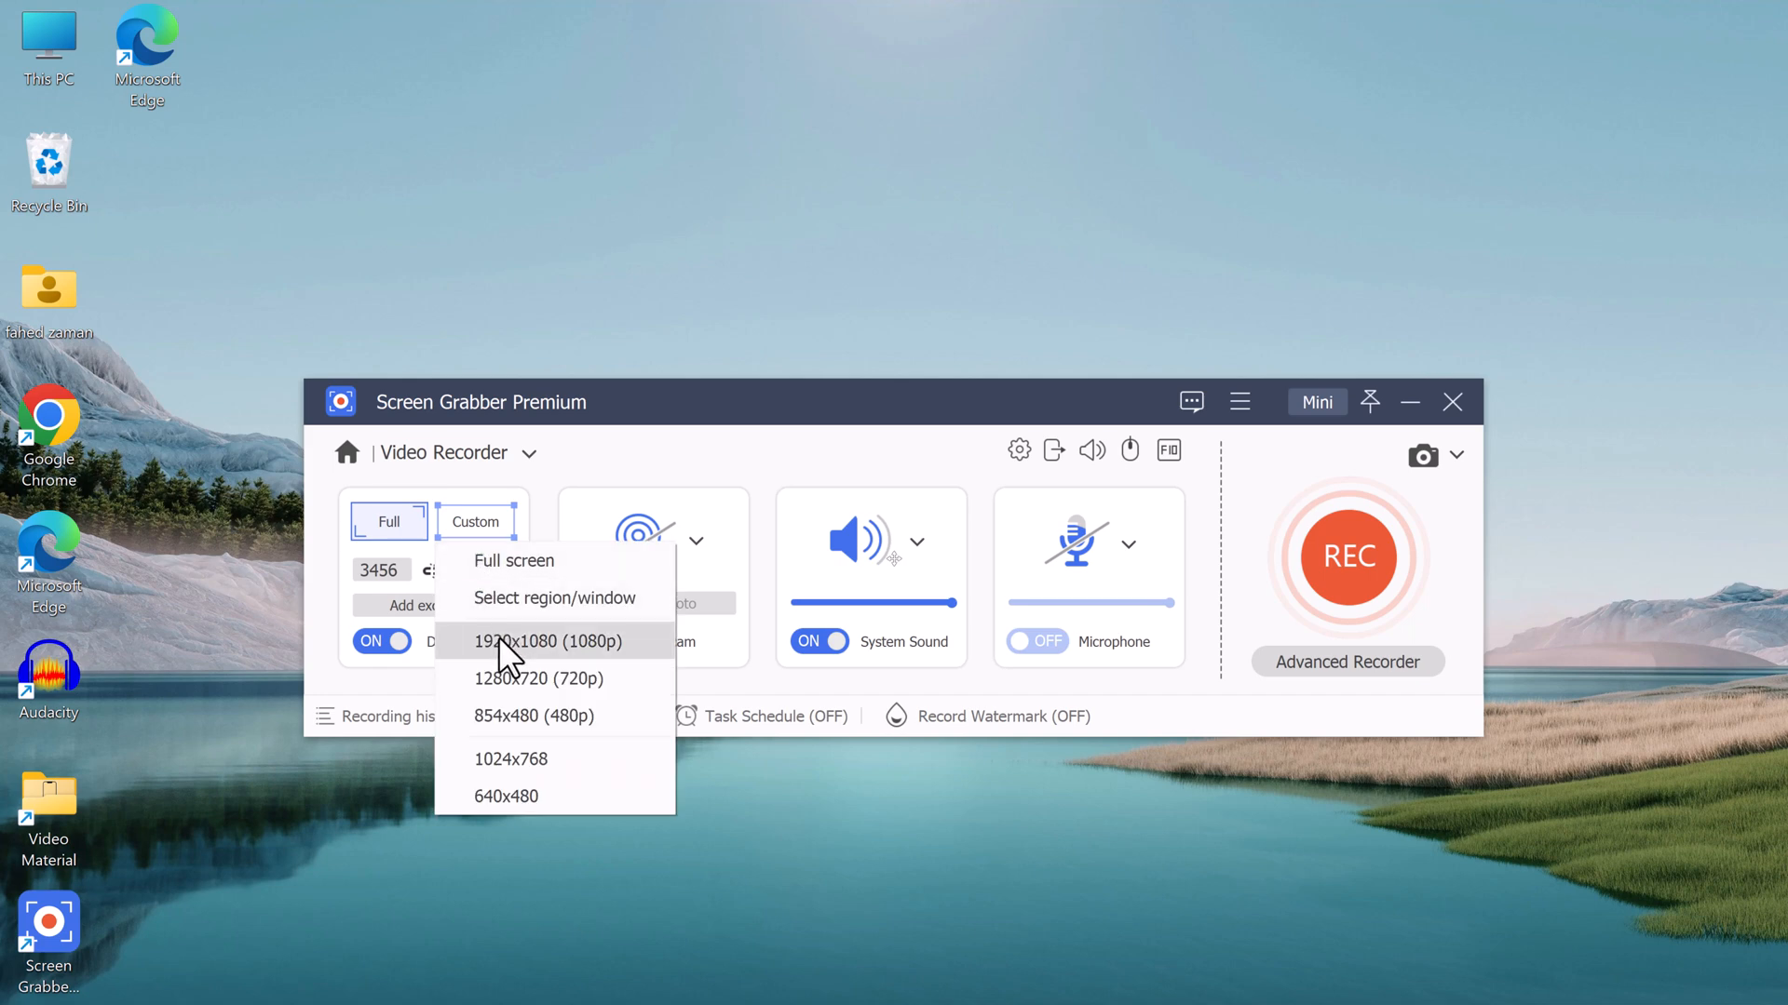
Try the 1920x1080 and 854x480 capture presets, keeping Full screen 3456x2160
click(553, 641)
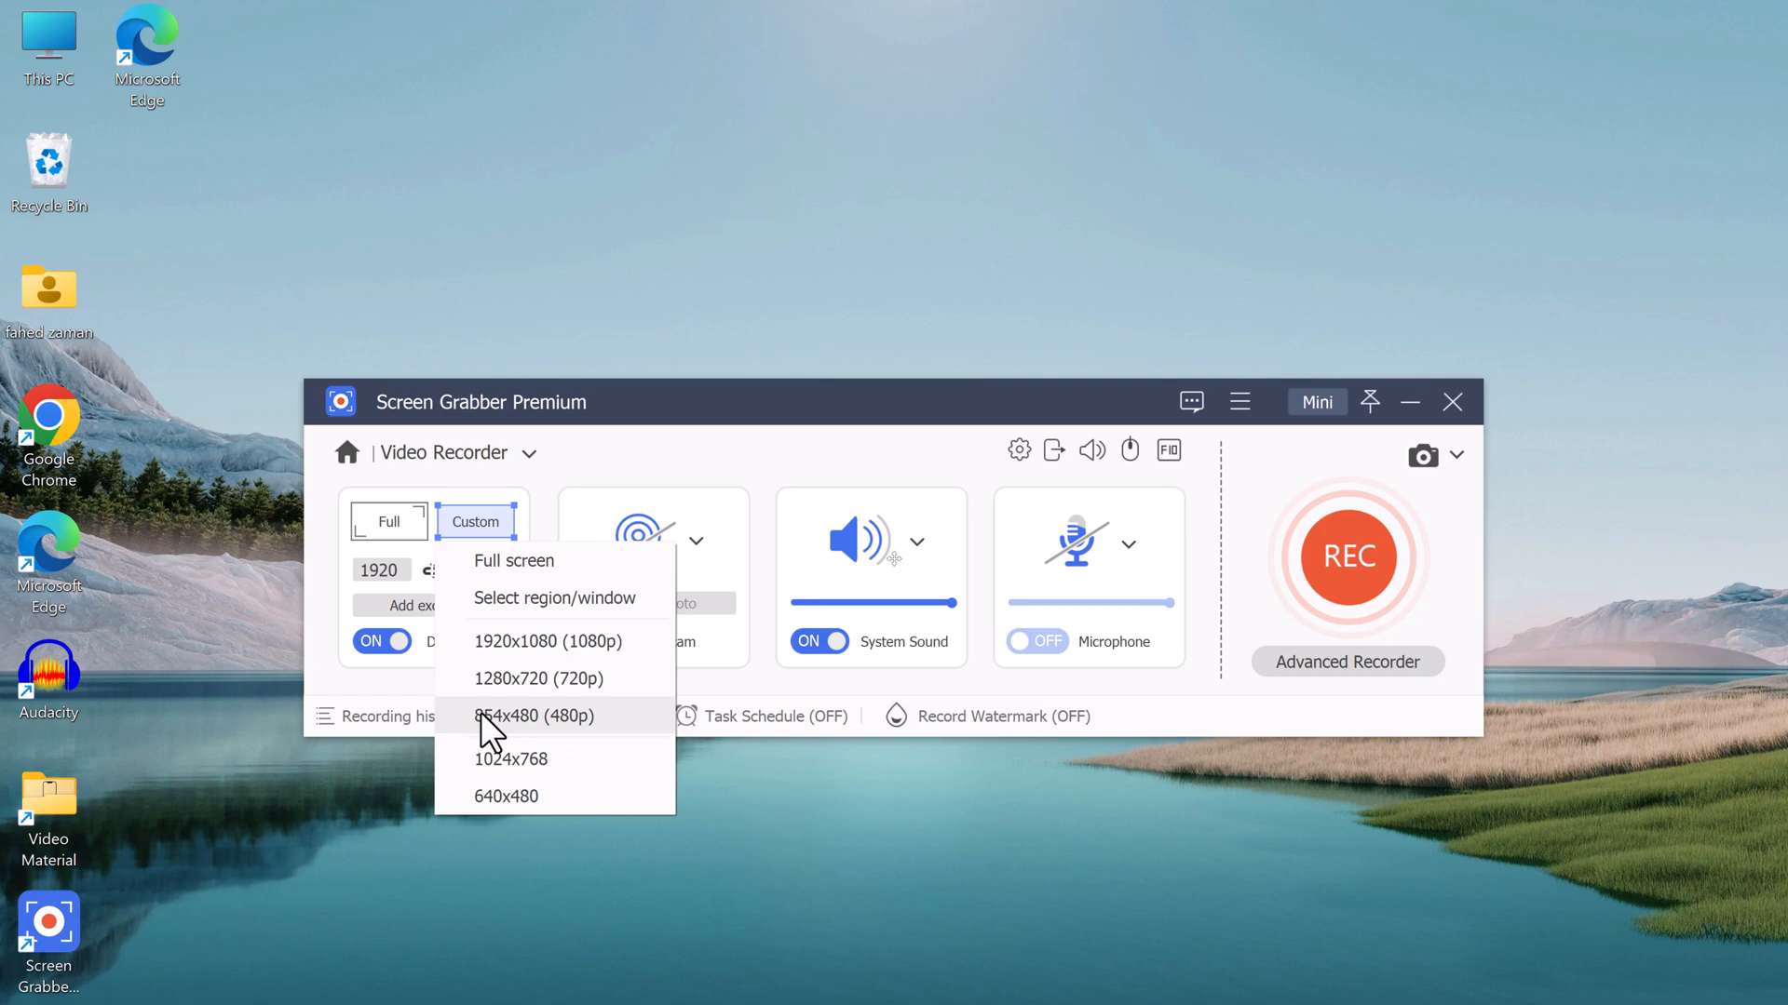
click(1452, 402)
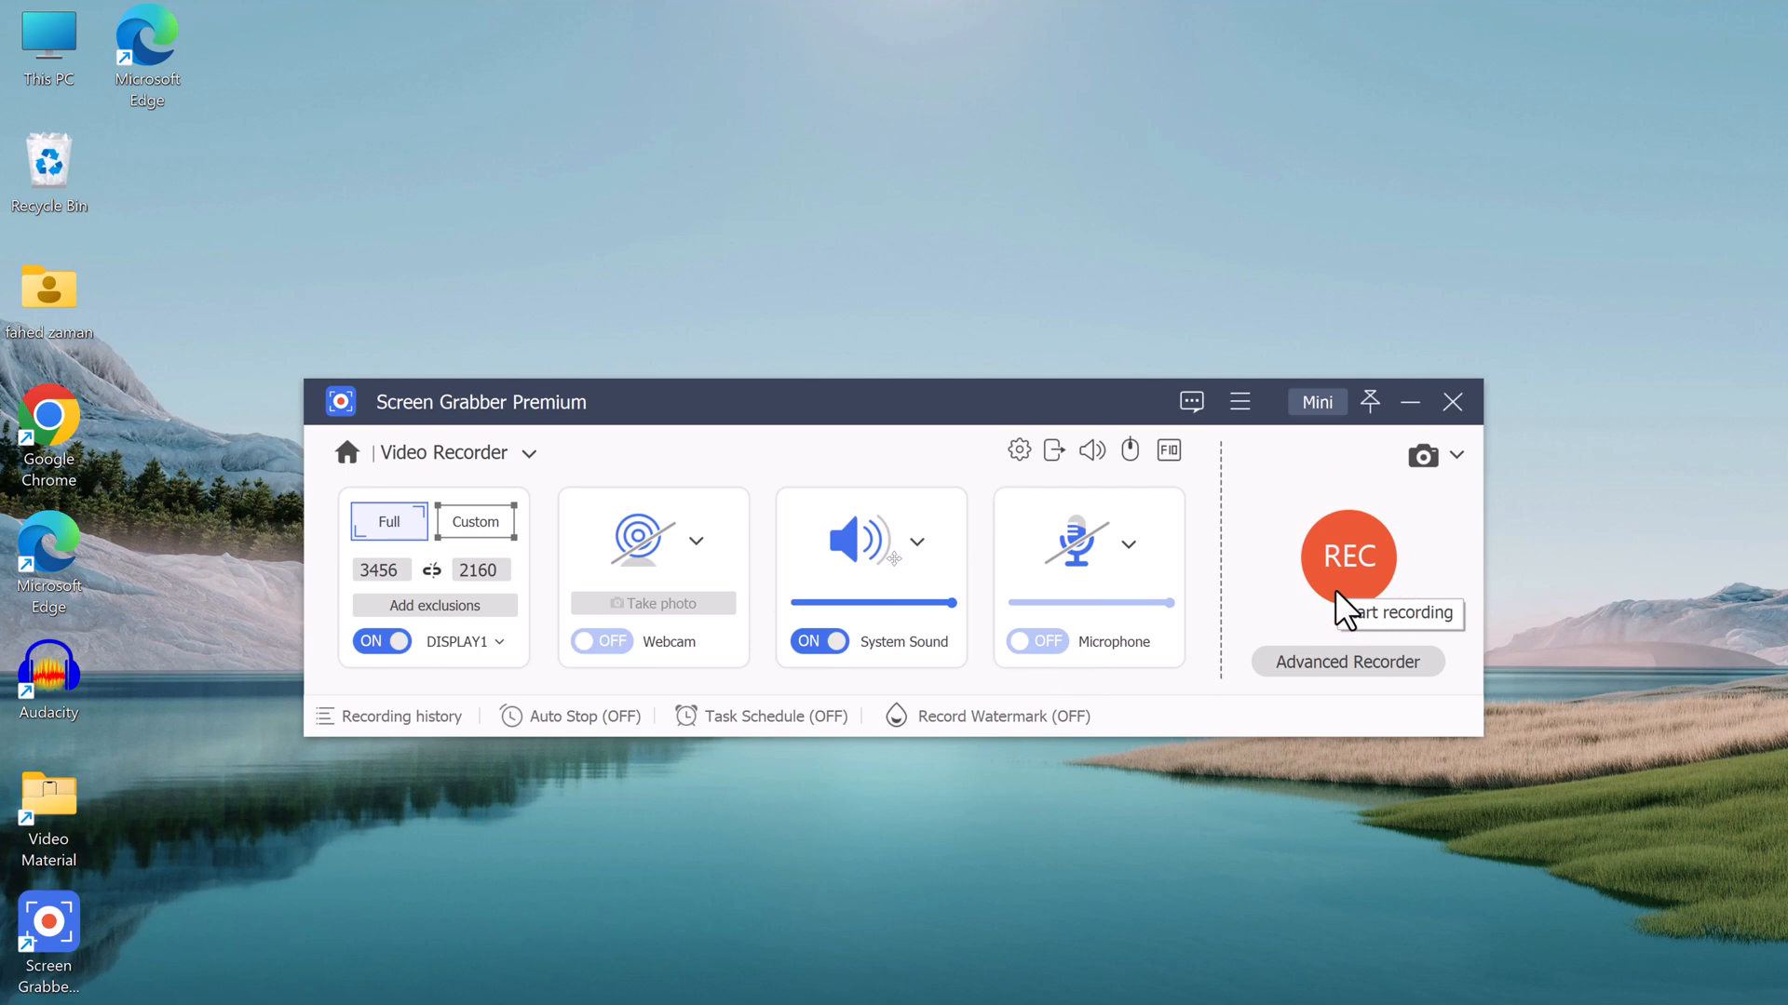
Start recording the desktop with the REC button
click(1348, 556)
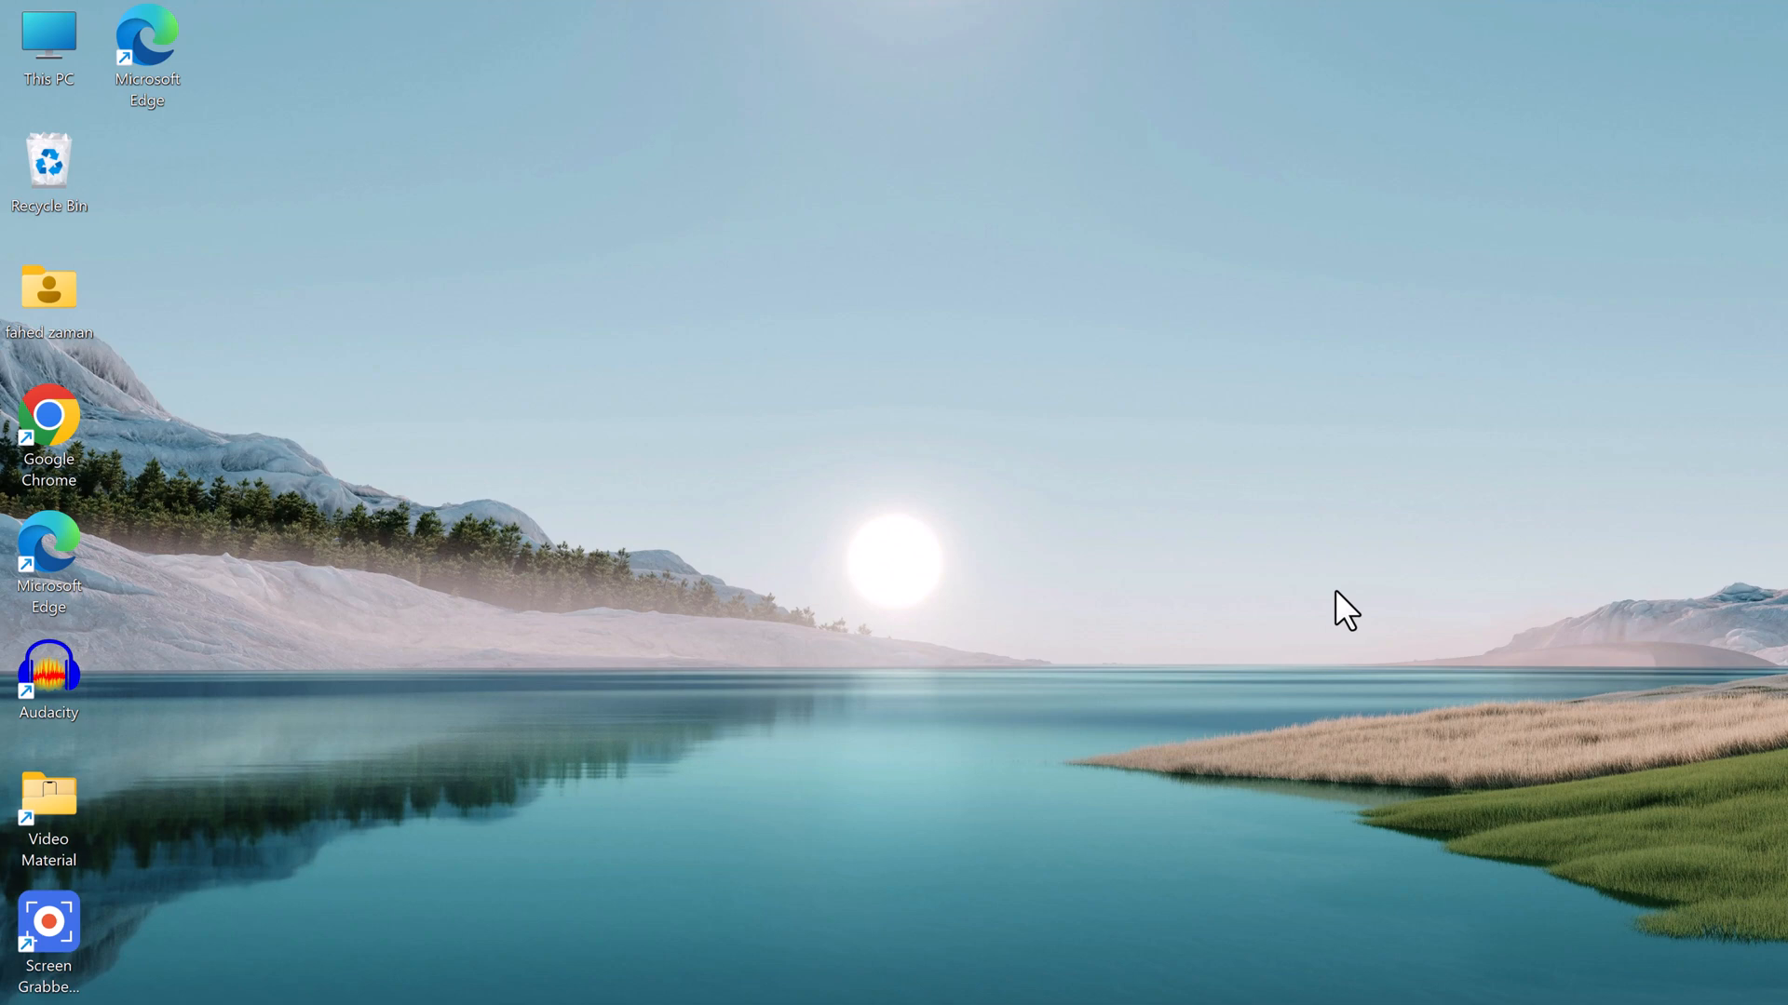
mouse_move(1520, 761)
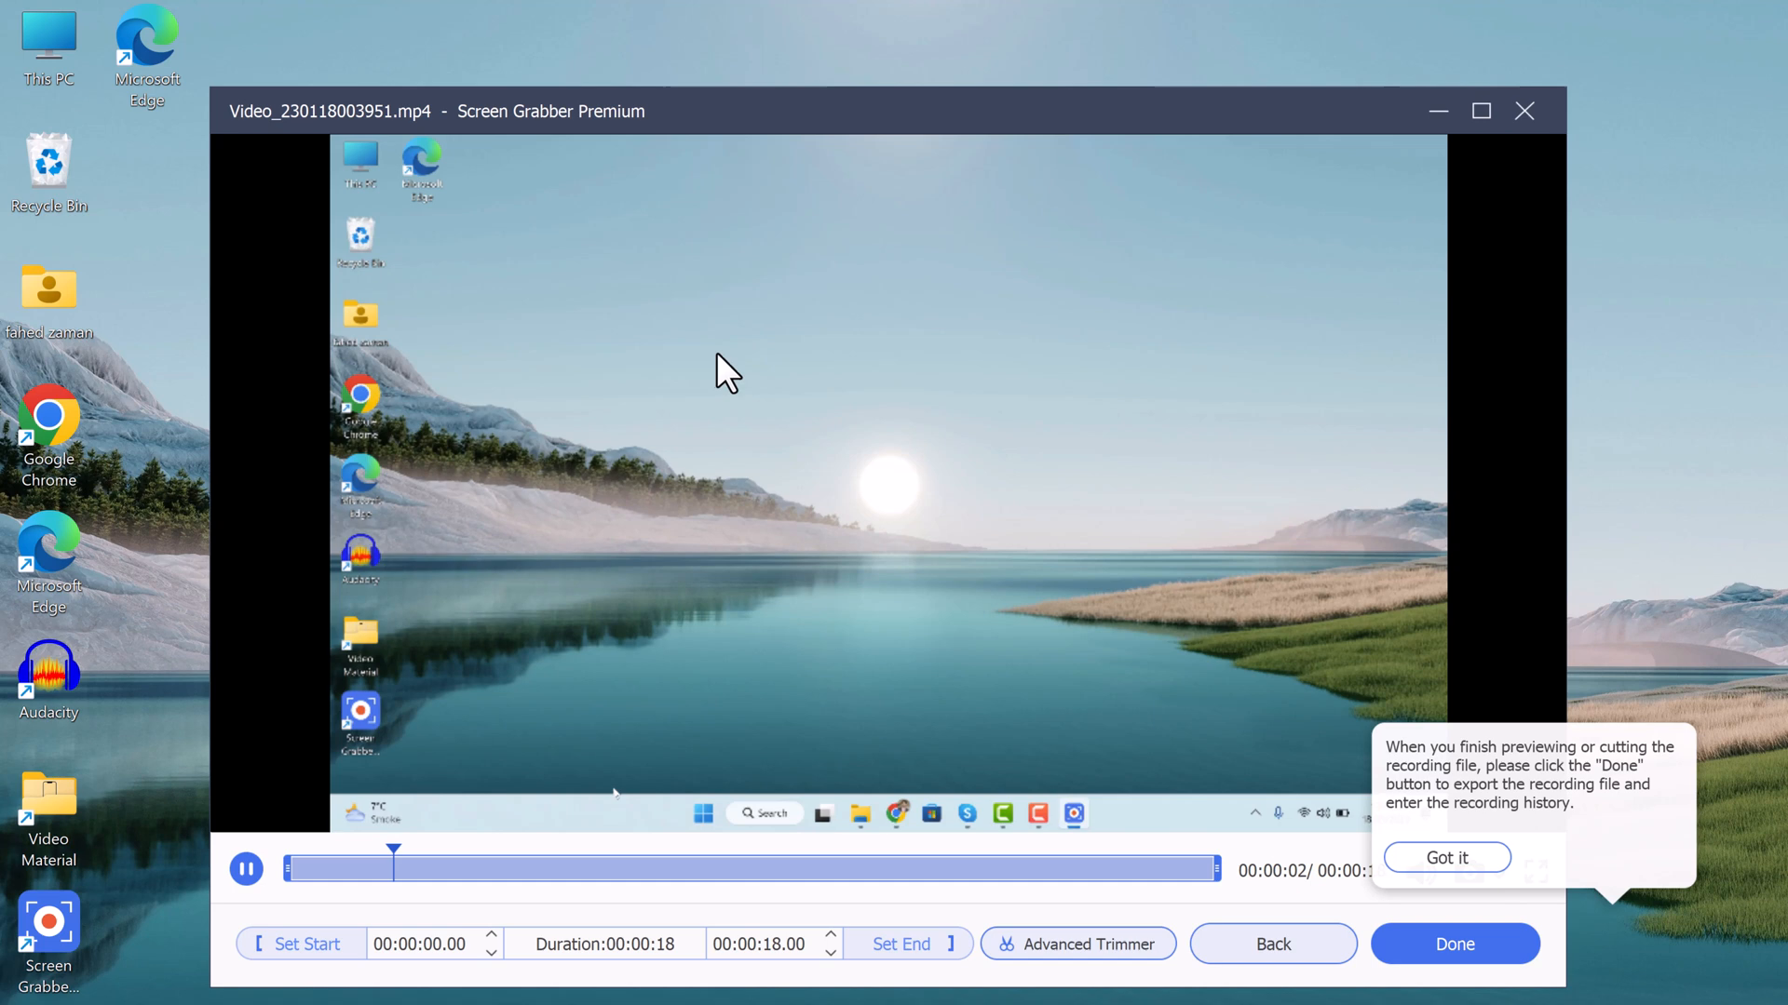
Dismiss the preview tip and export the 18-second recording into the history list
click(1445, 857)
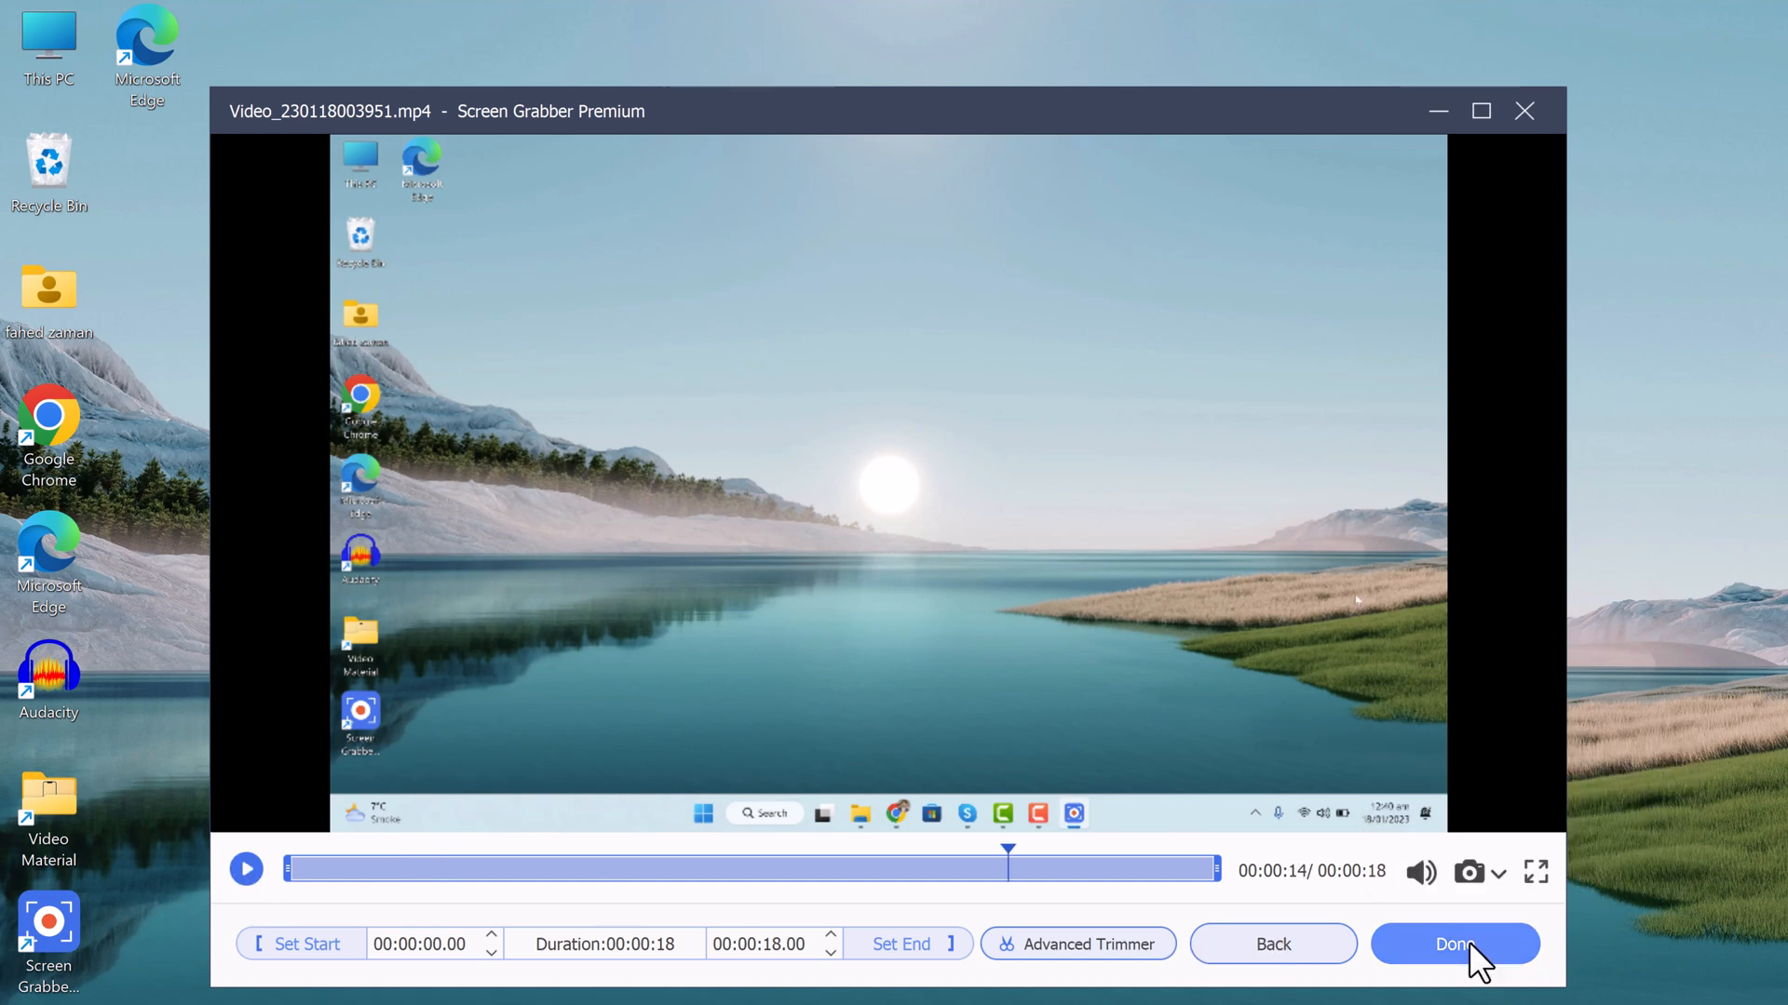
click(1454, 944)
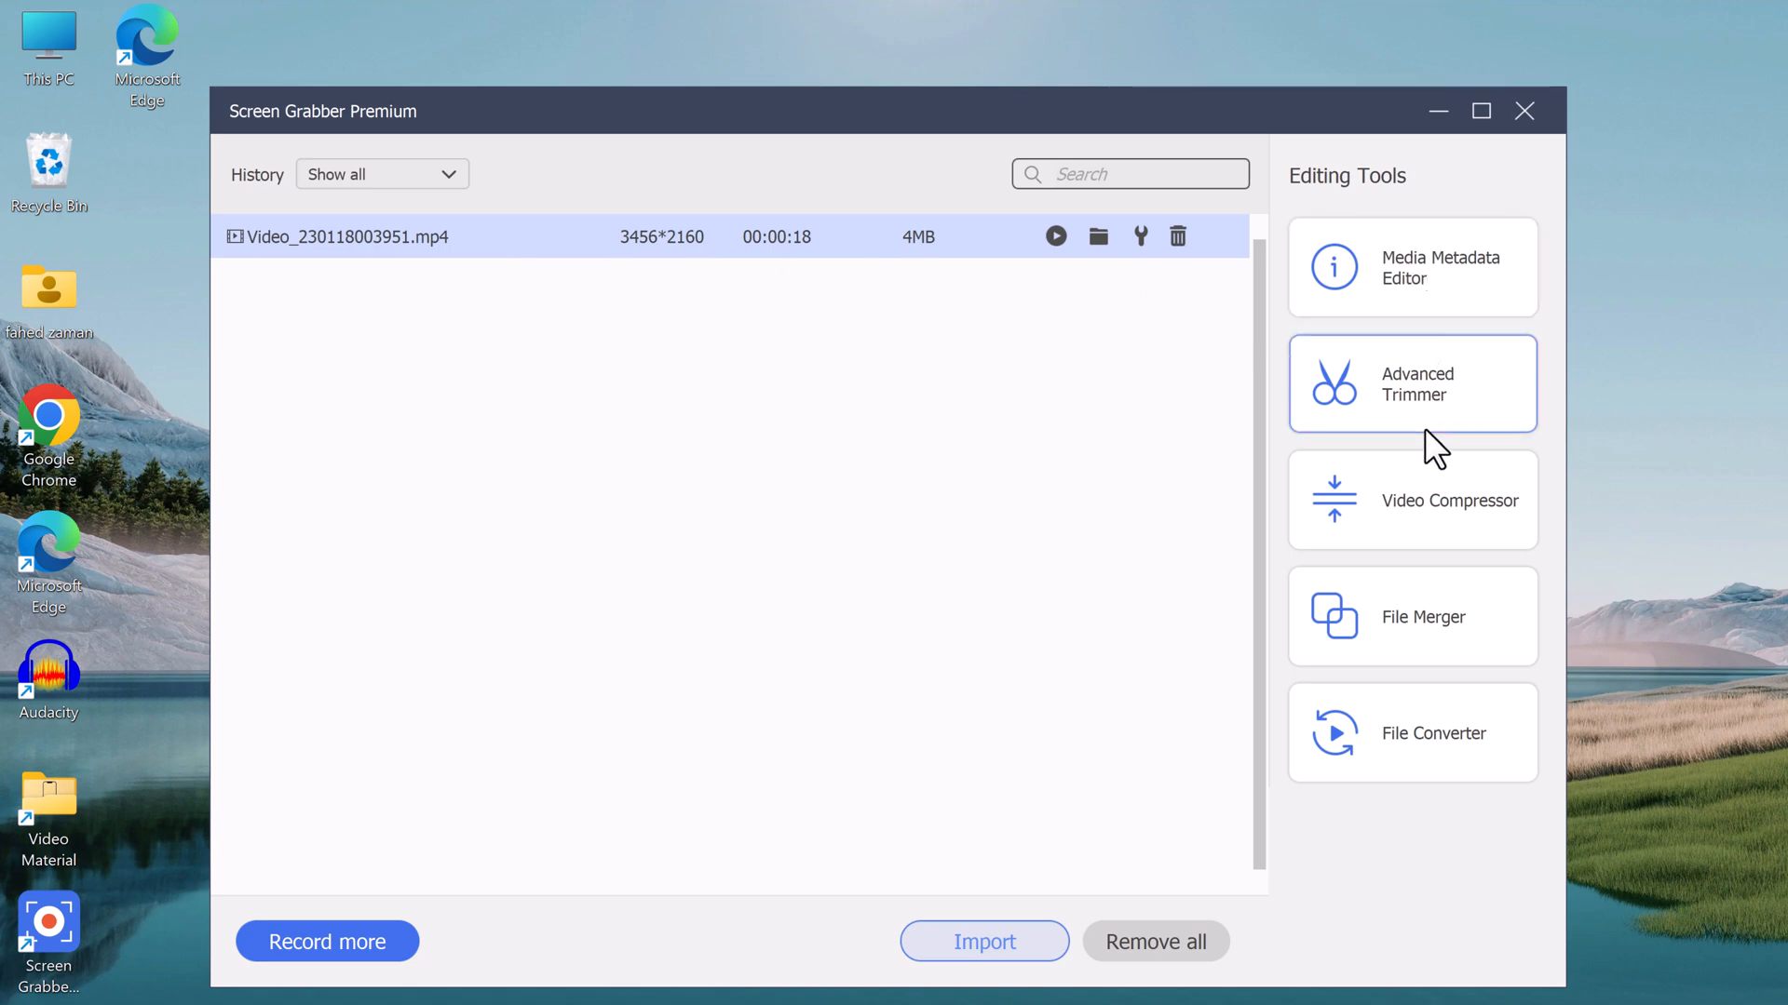
mouse_move(1154, 942)
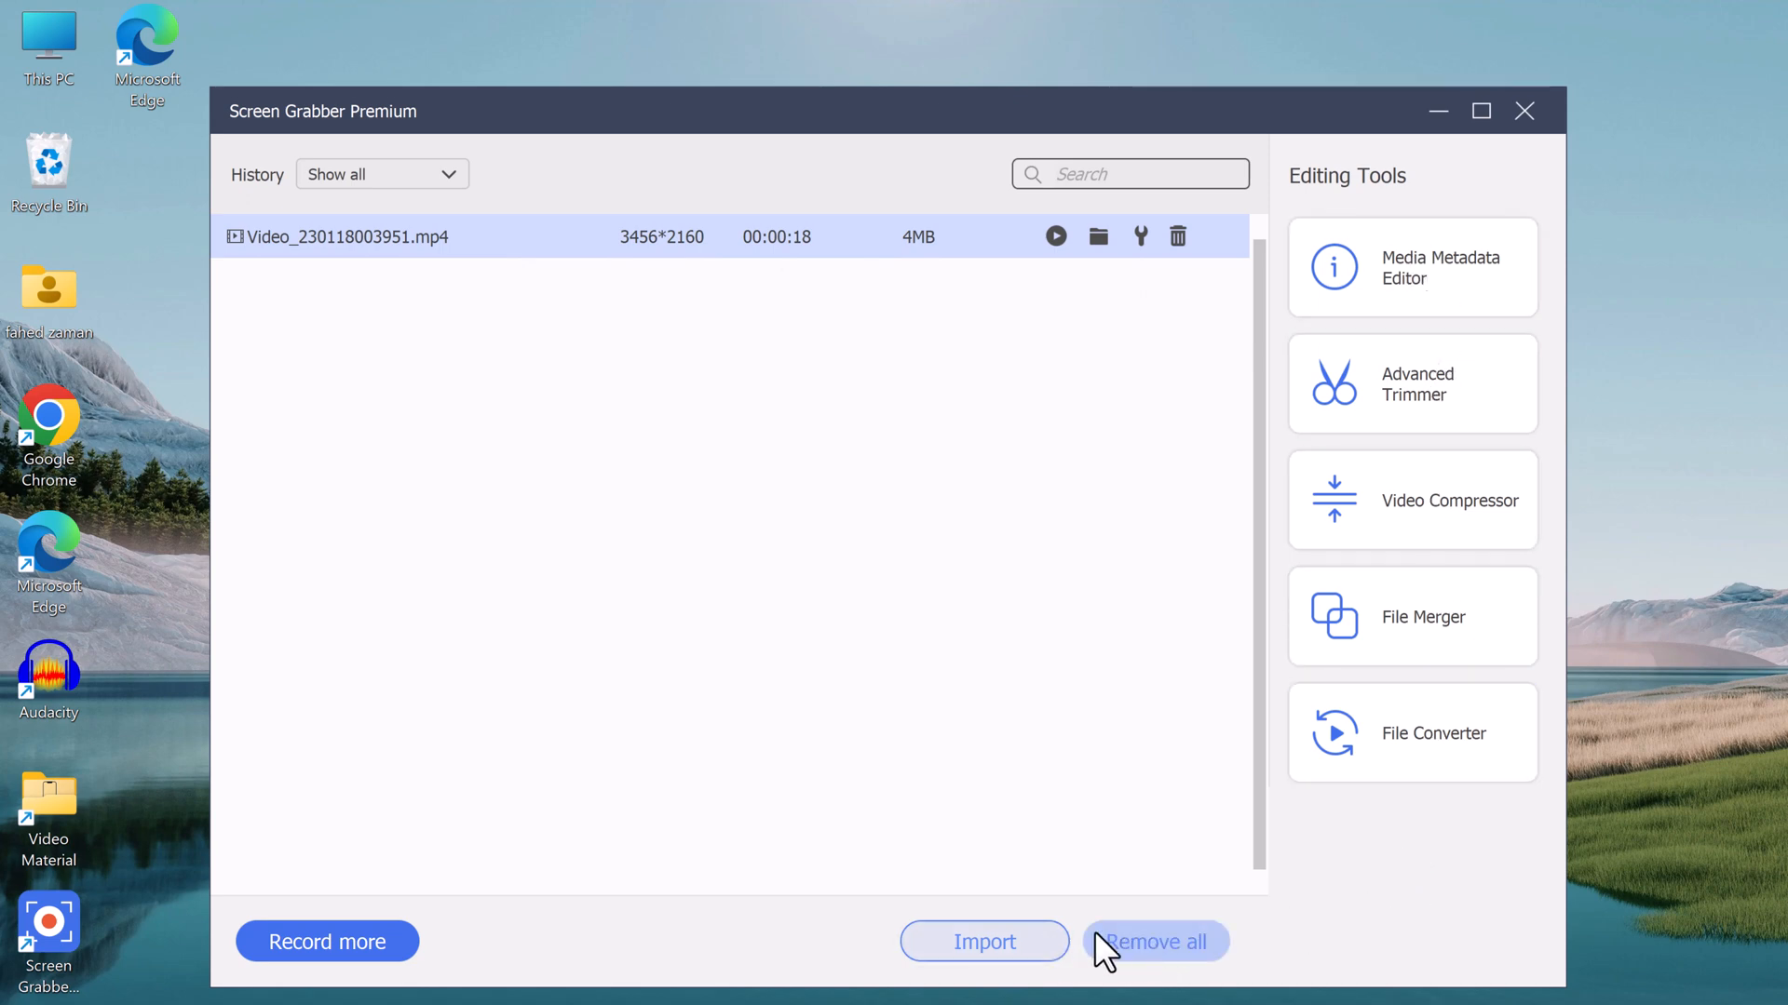
mouse_move(328, 943)
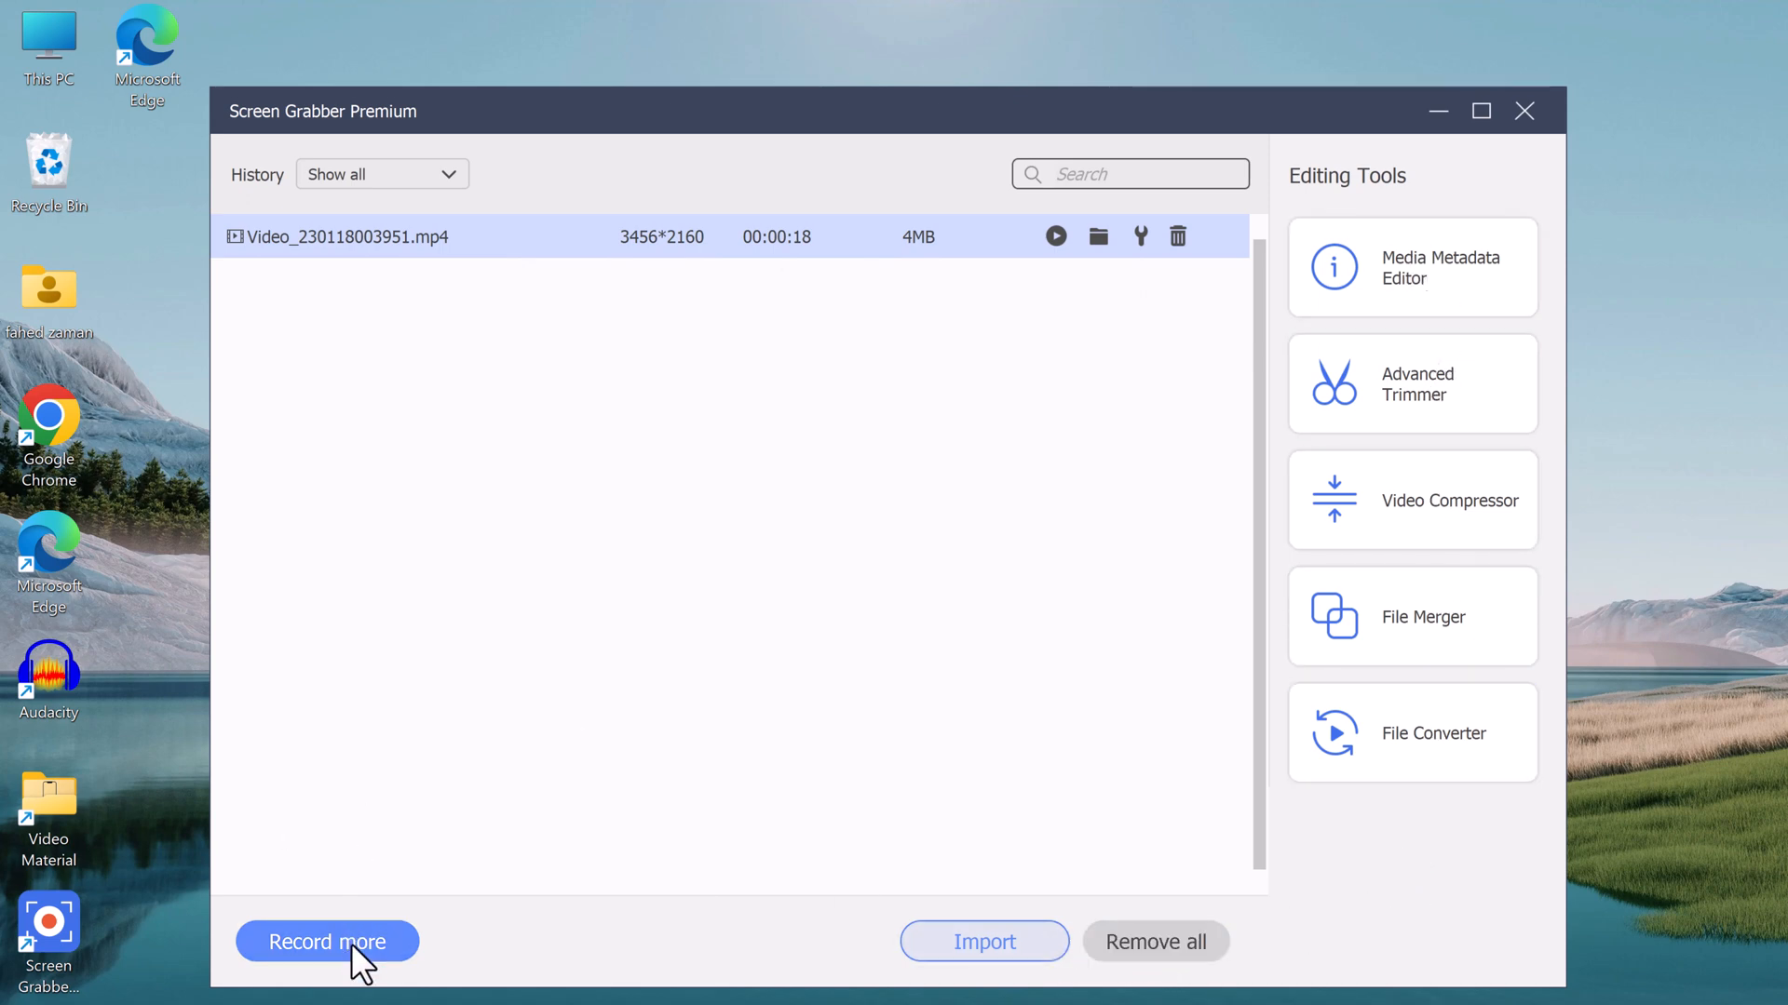
Return from the recording history to the Video Recorder panel via Record more
click(328, 942)
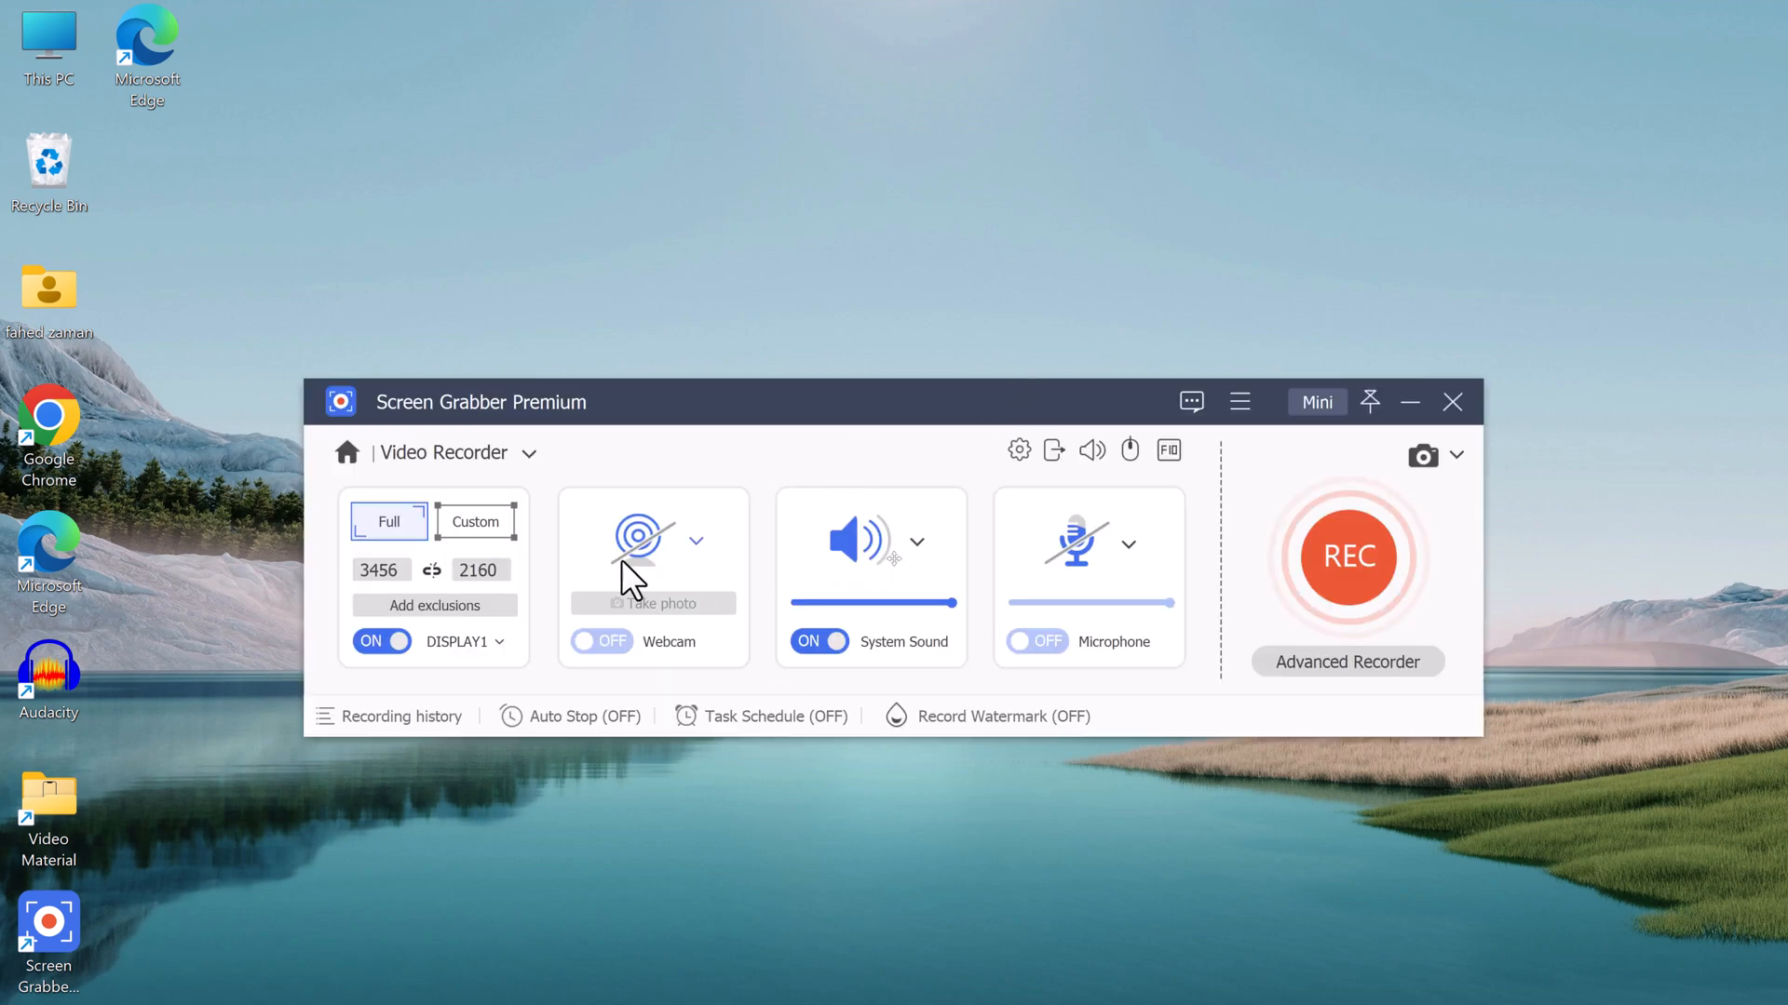
mouse_move(1422, 458)
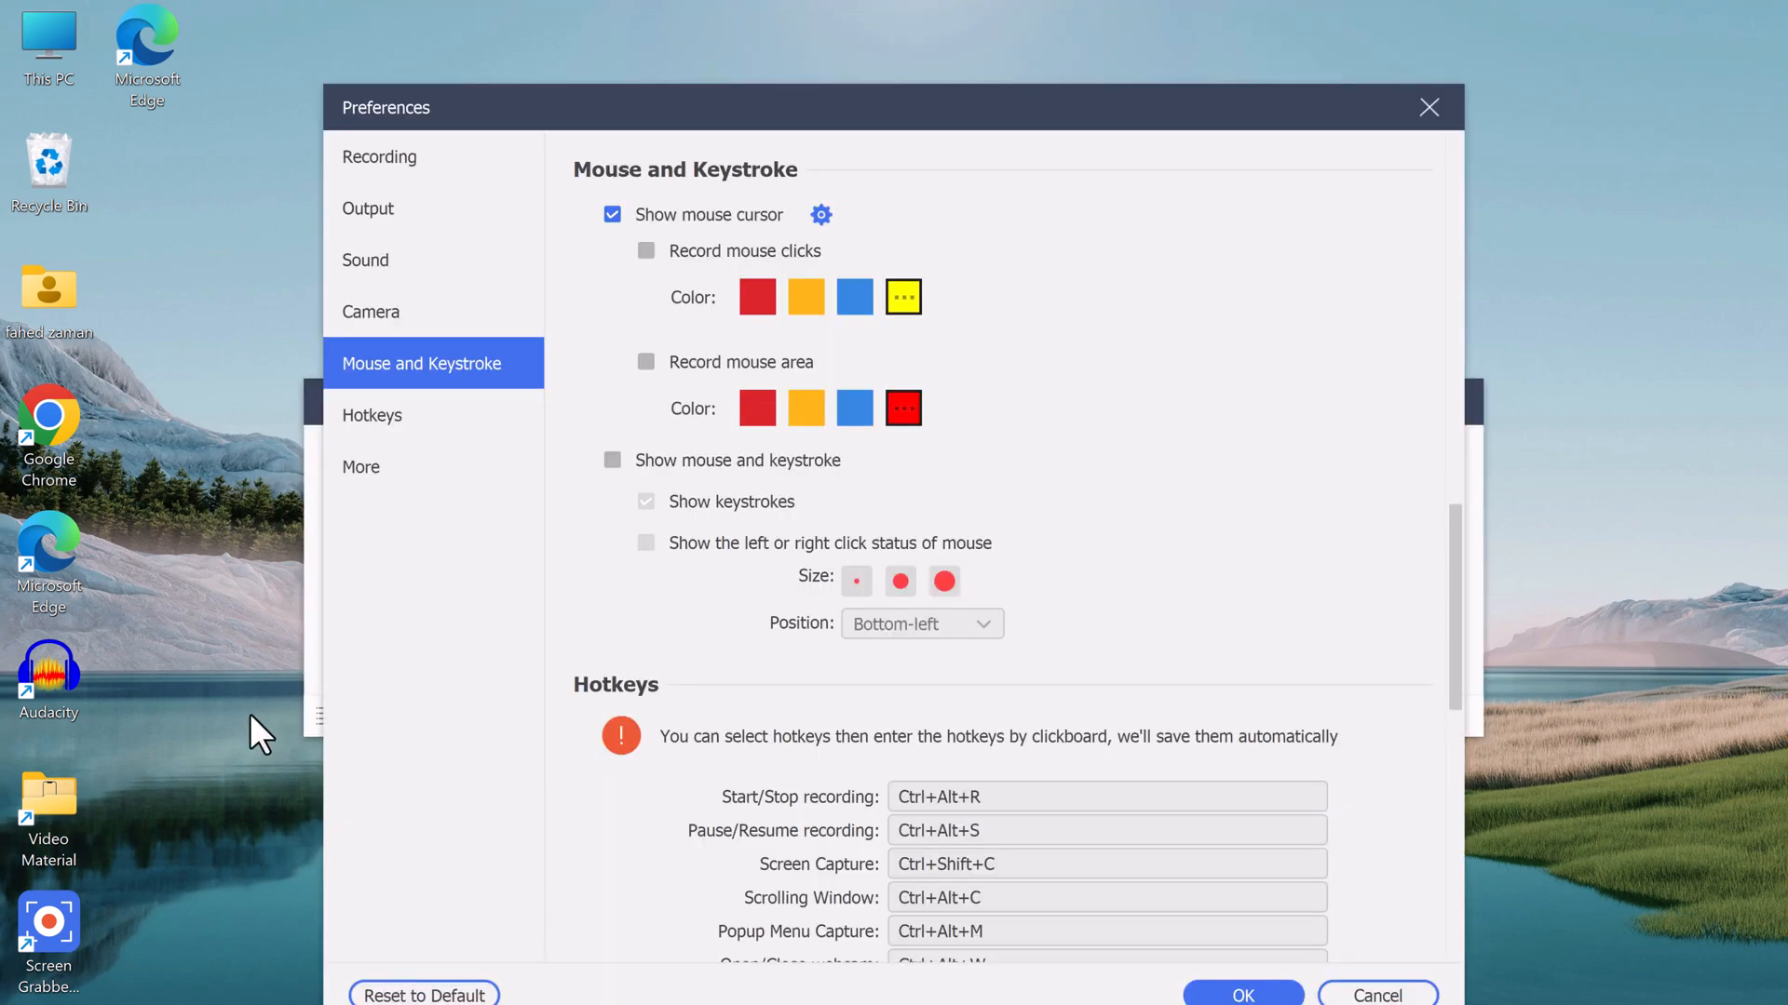
Toggle mouse-click recording on and off and scroll through the Mouse and Keystroke preferences
click(646, 251)
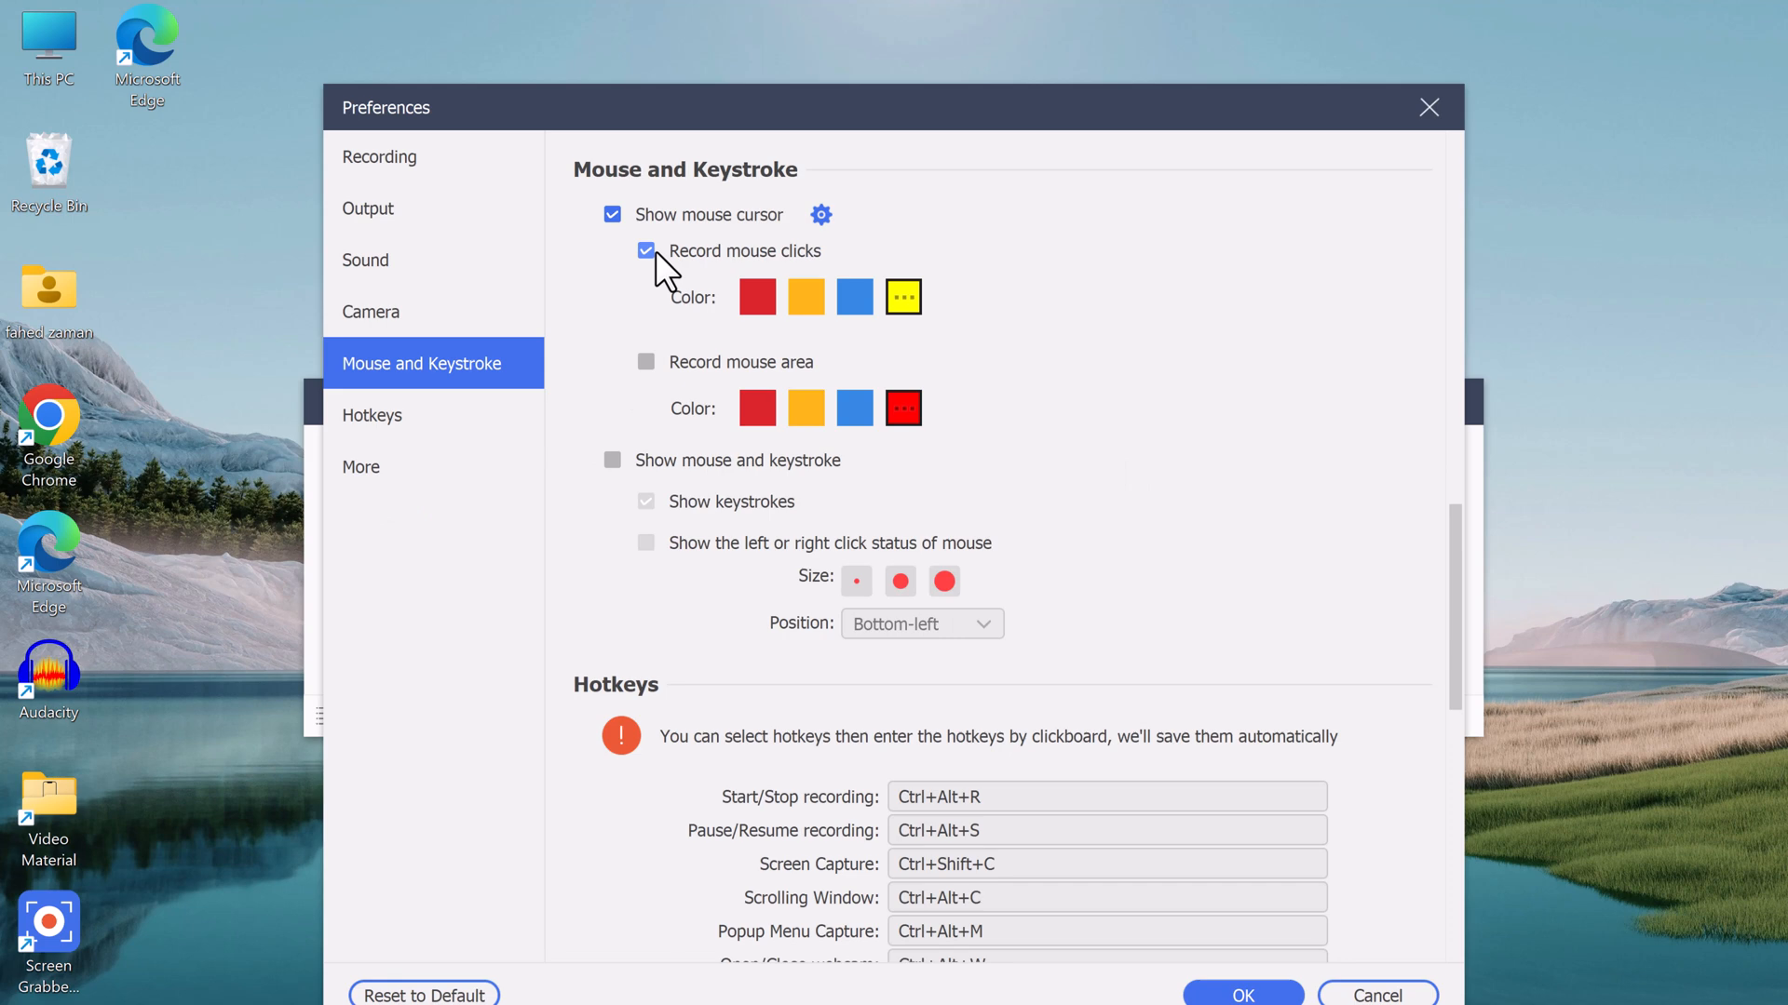
click(646, 251)
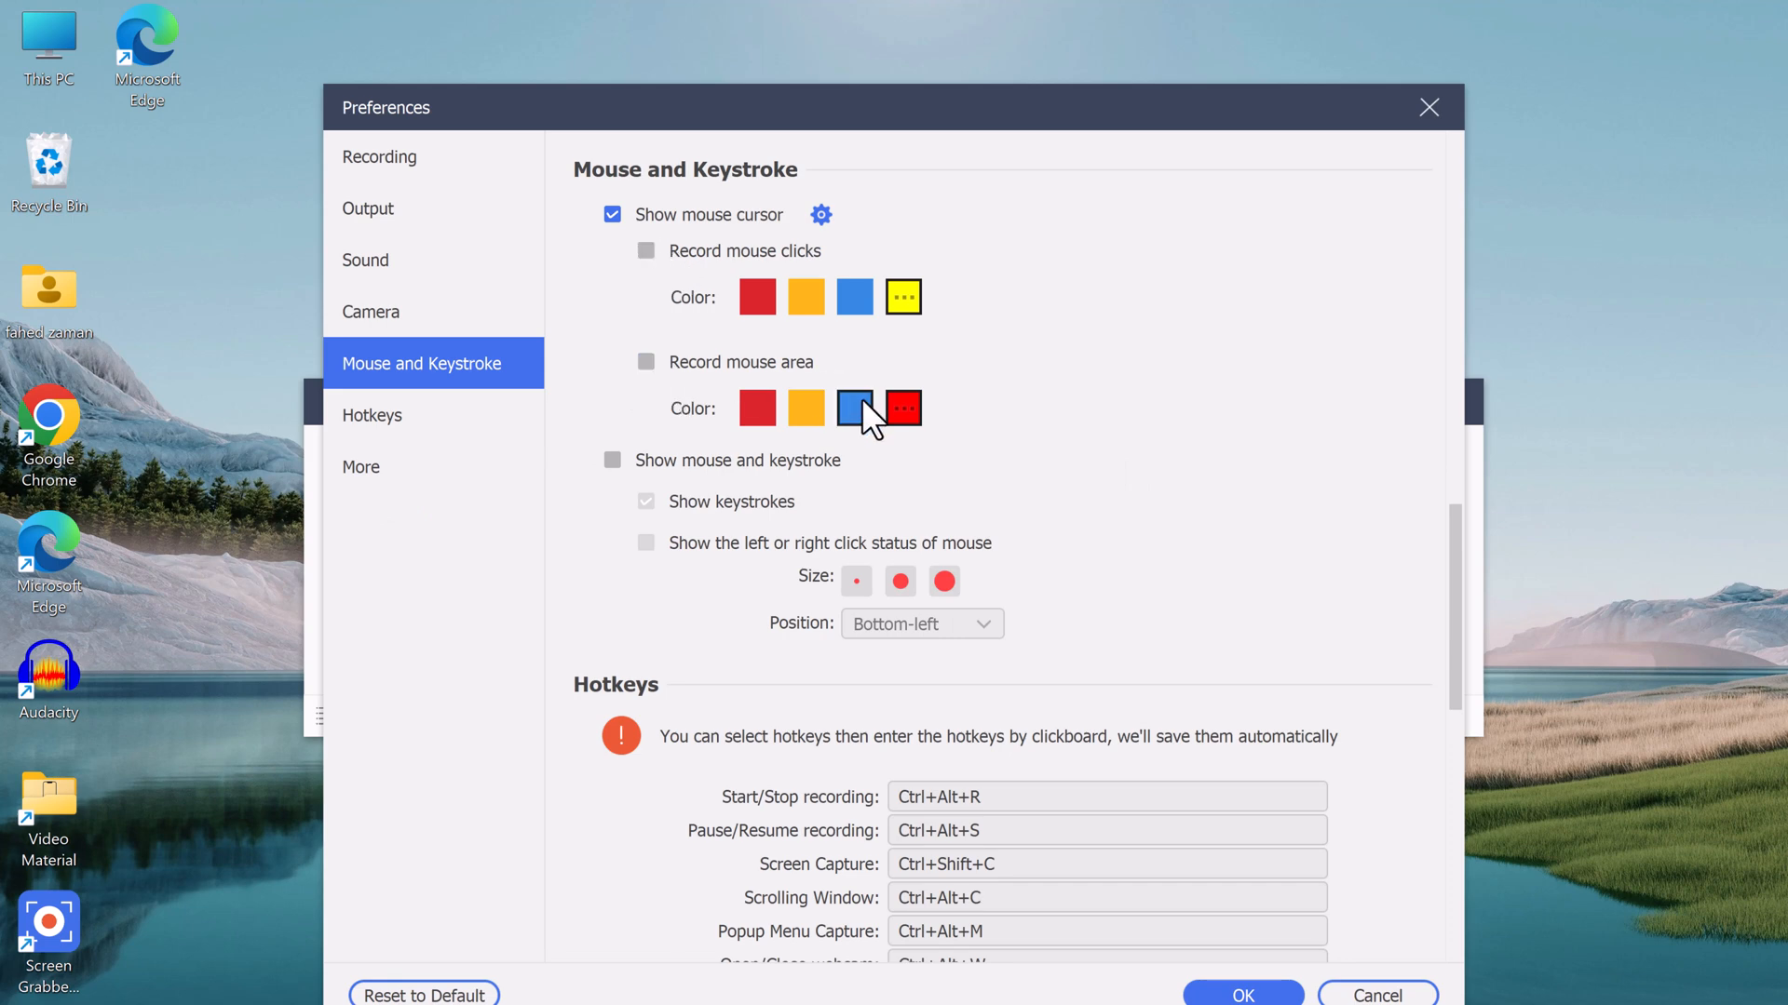
scroll(down, 3)
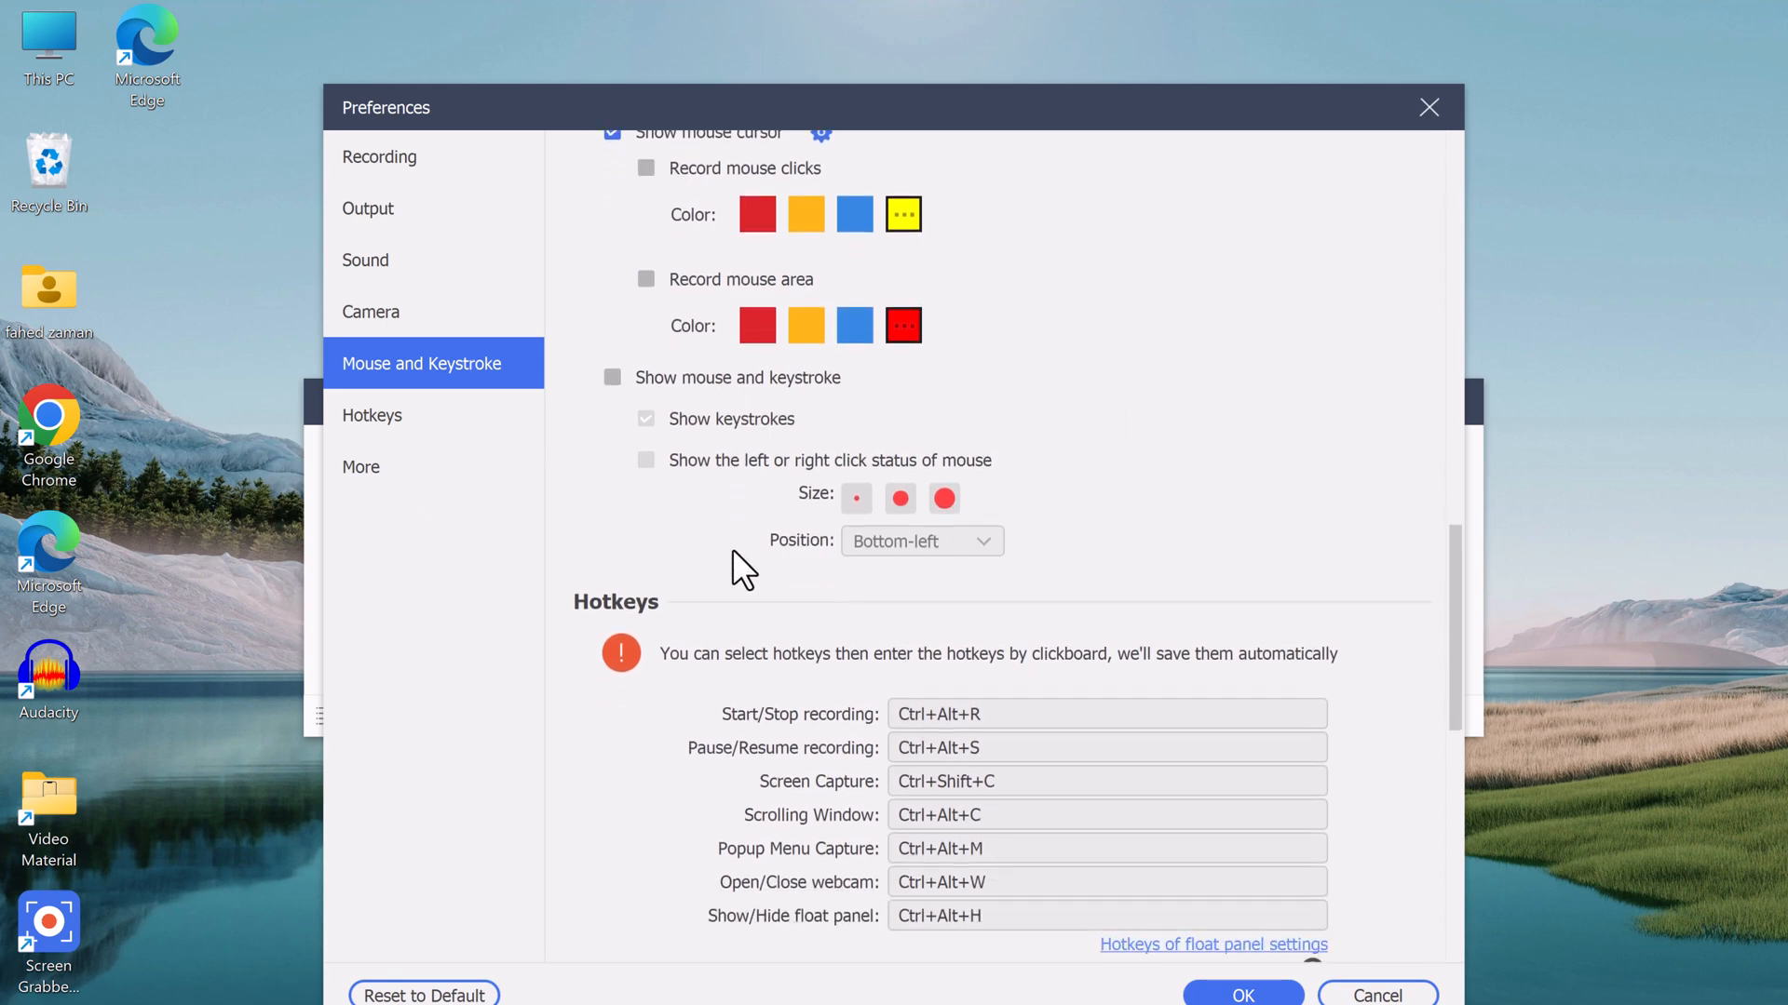
scroll(down, 3)
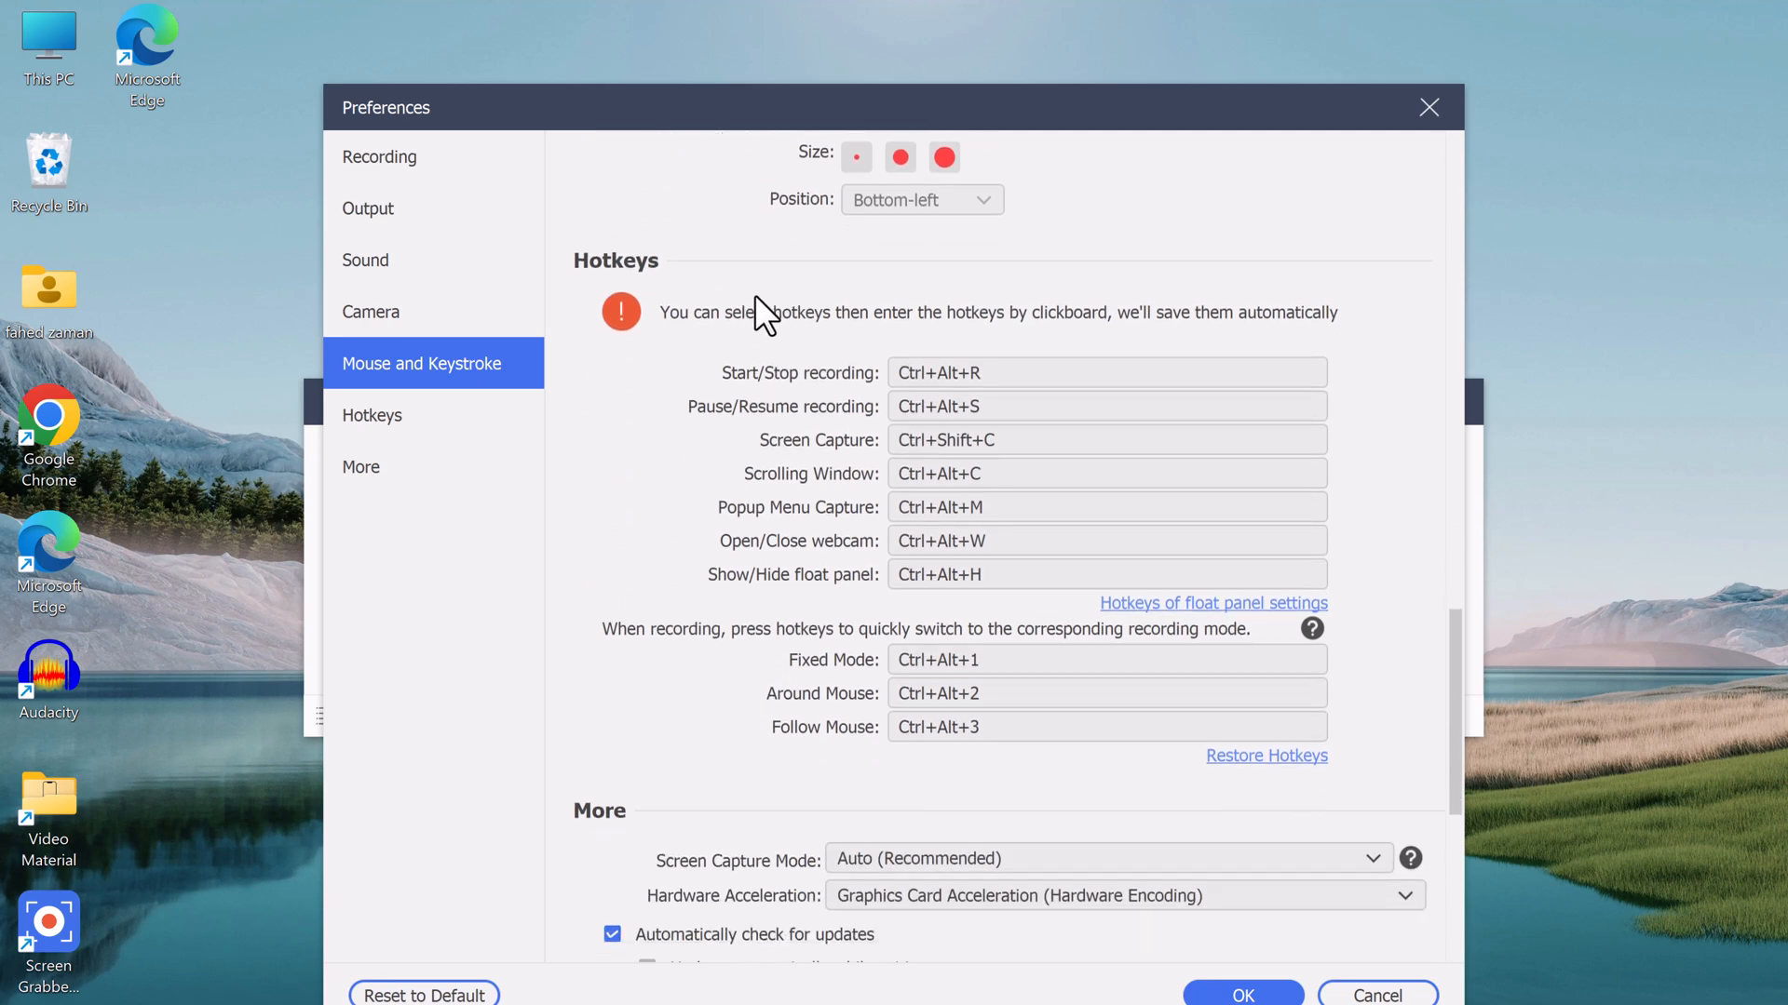
Review the Hotkeys, sound and camera preference sections from the sidebar
click(1106, 540)
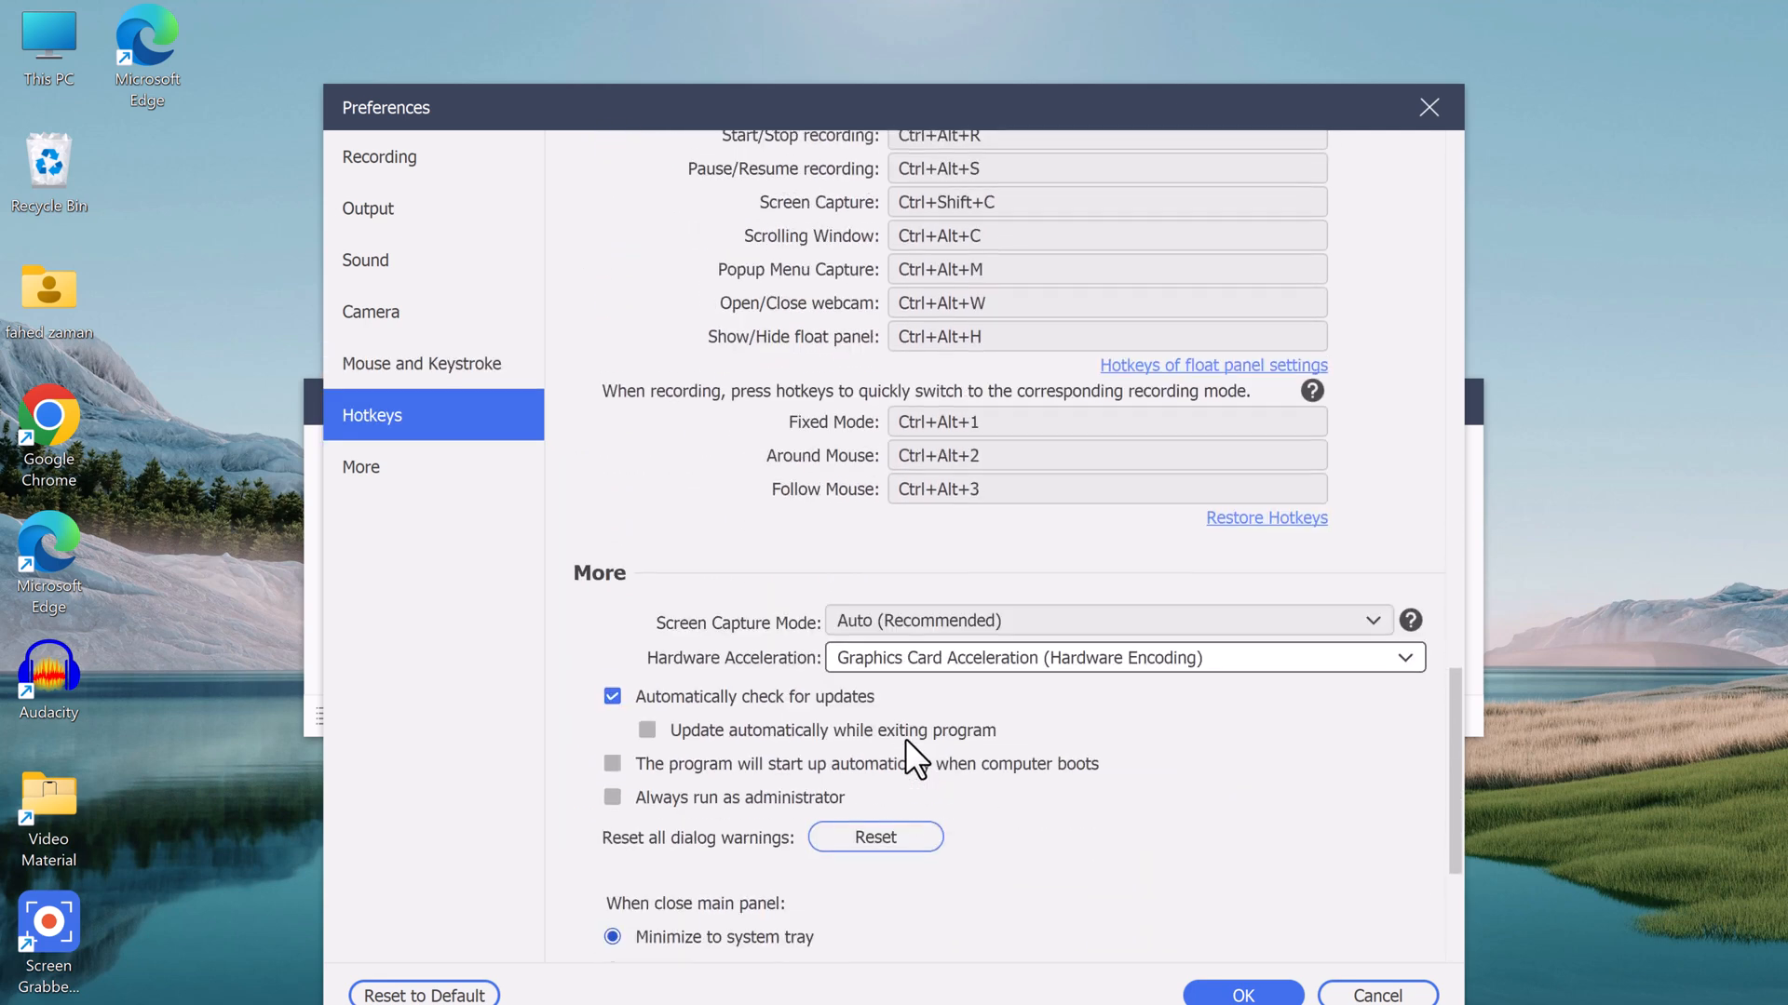
scroll(down, 3)
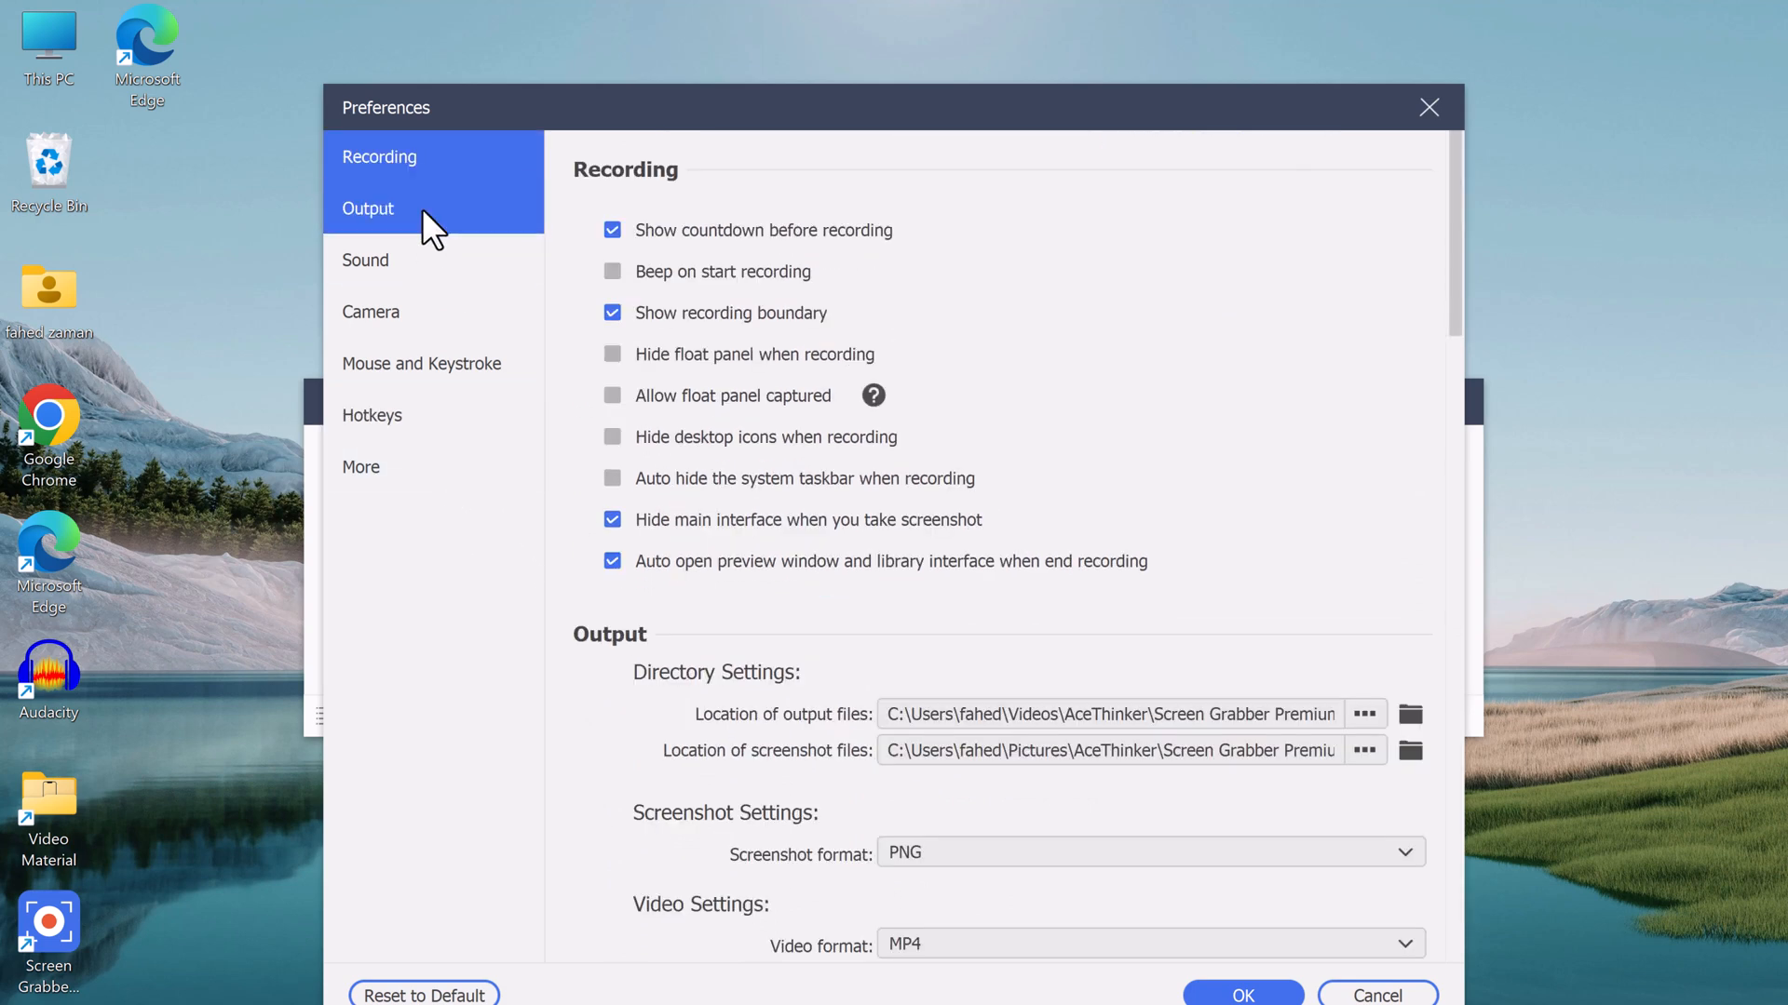
click(365, 261)
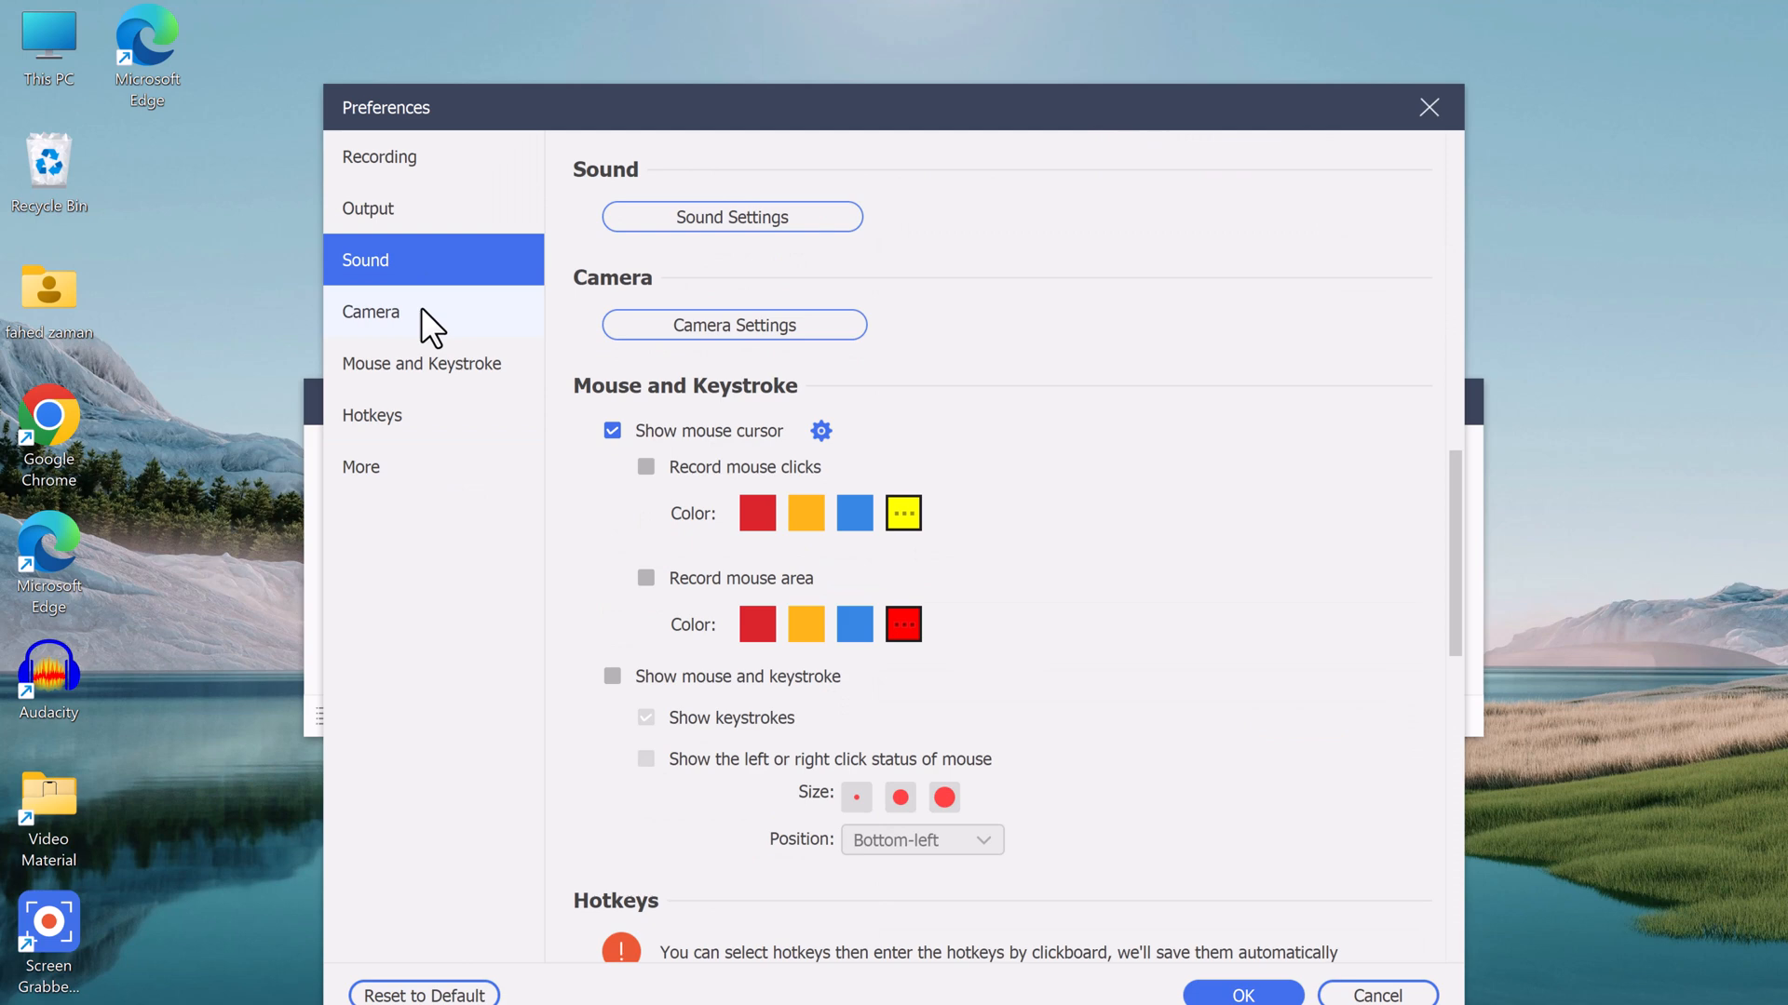
click(370, 311)
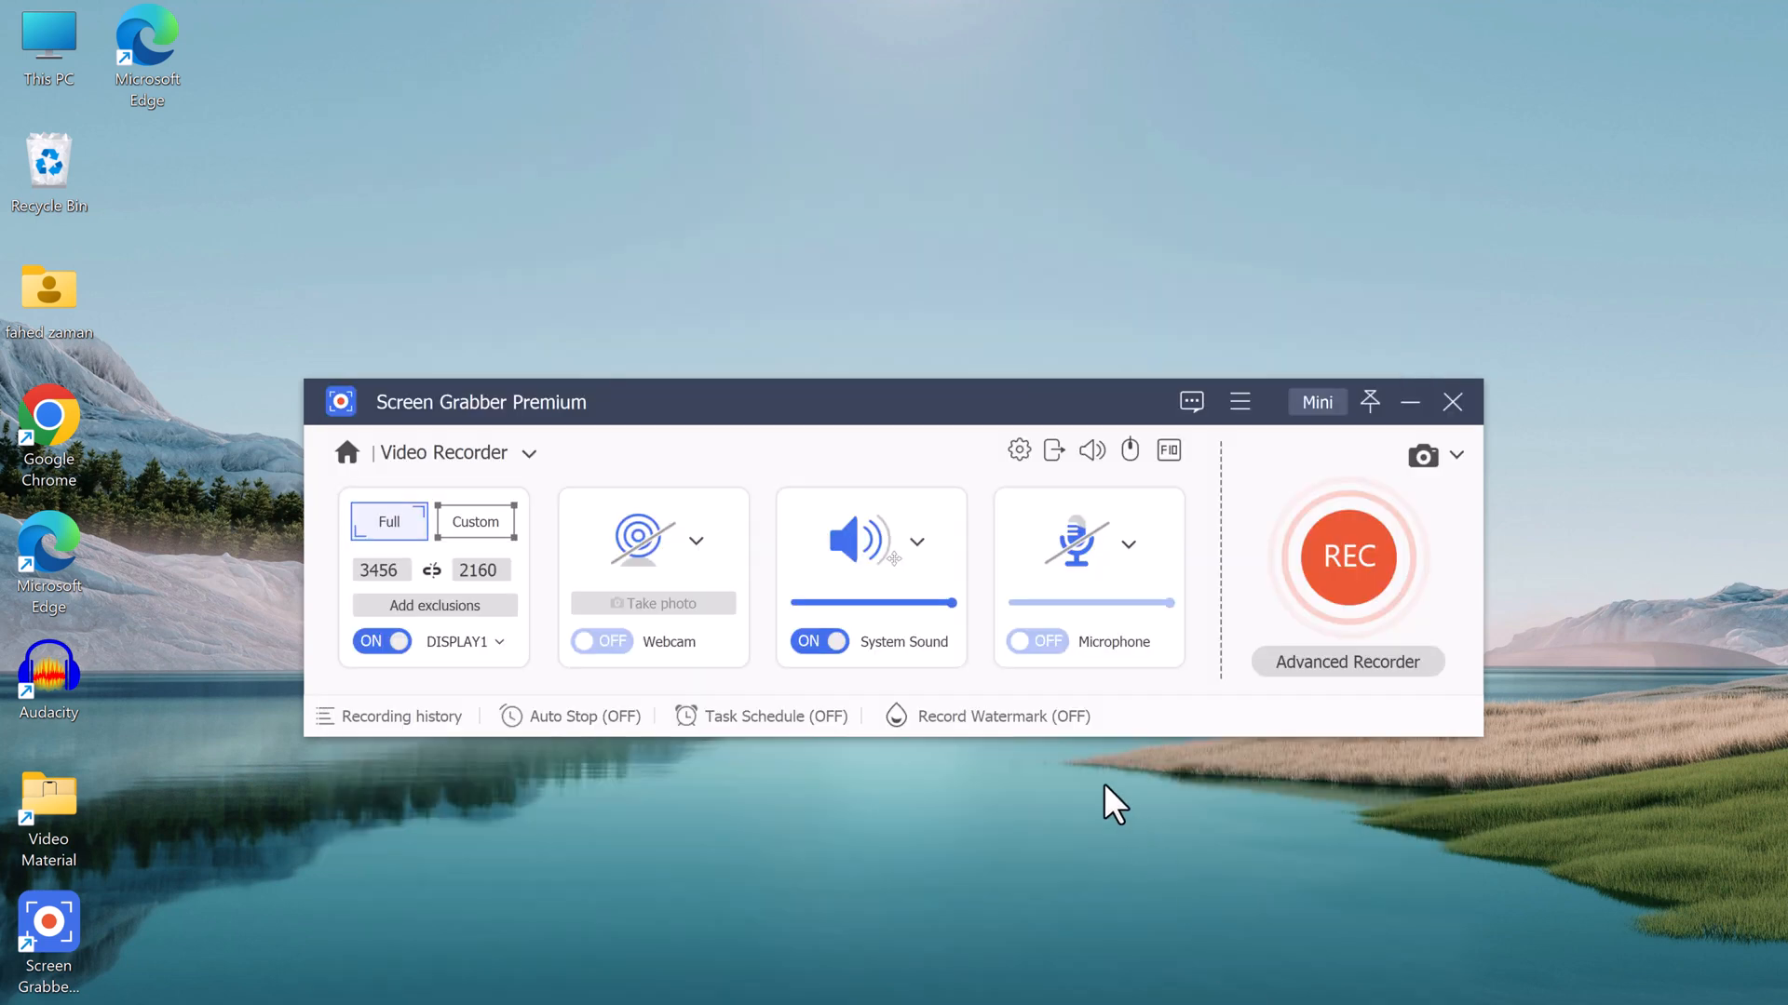
mouse_move(775, 715)
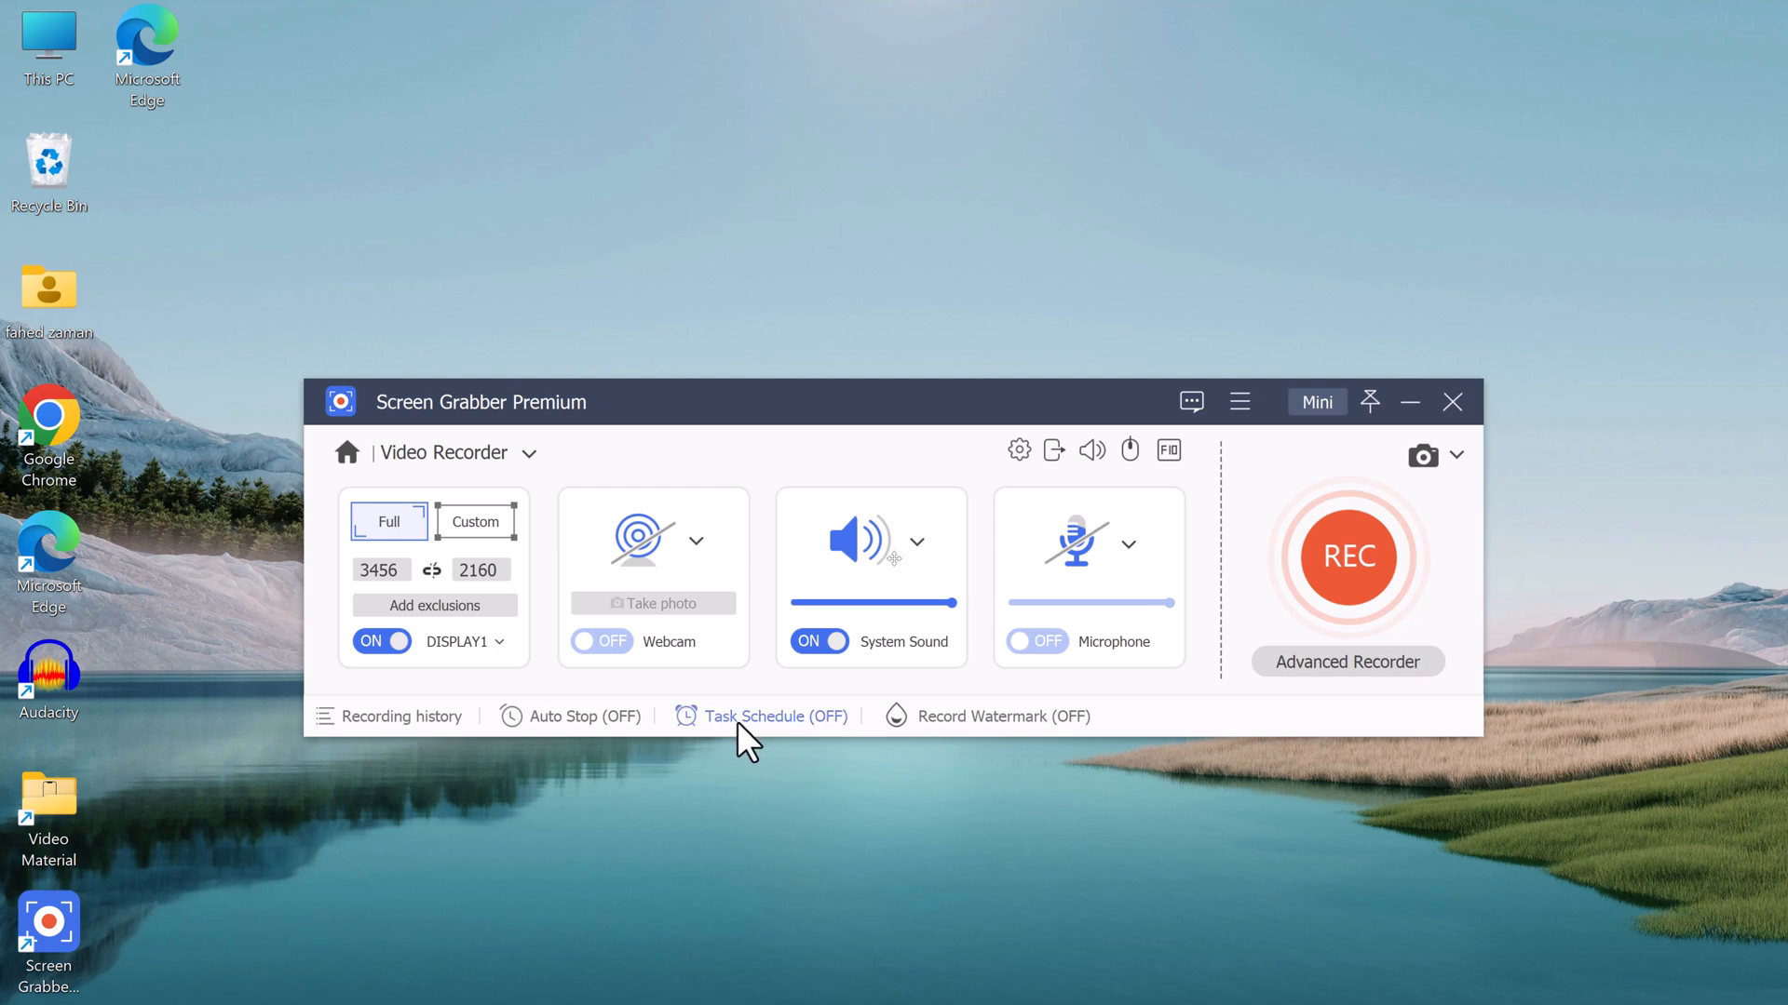
Create scheduled task 'New task' for Video Recorder, daily repeat left off, and save it
click(762, 715)
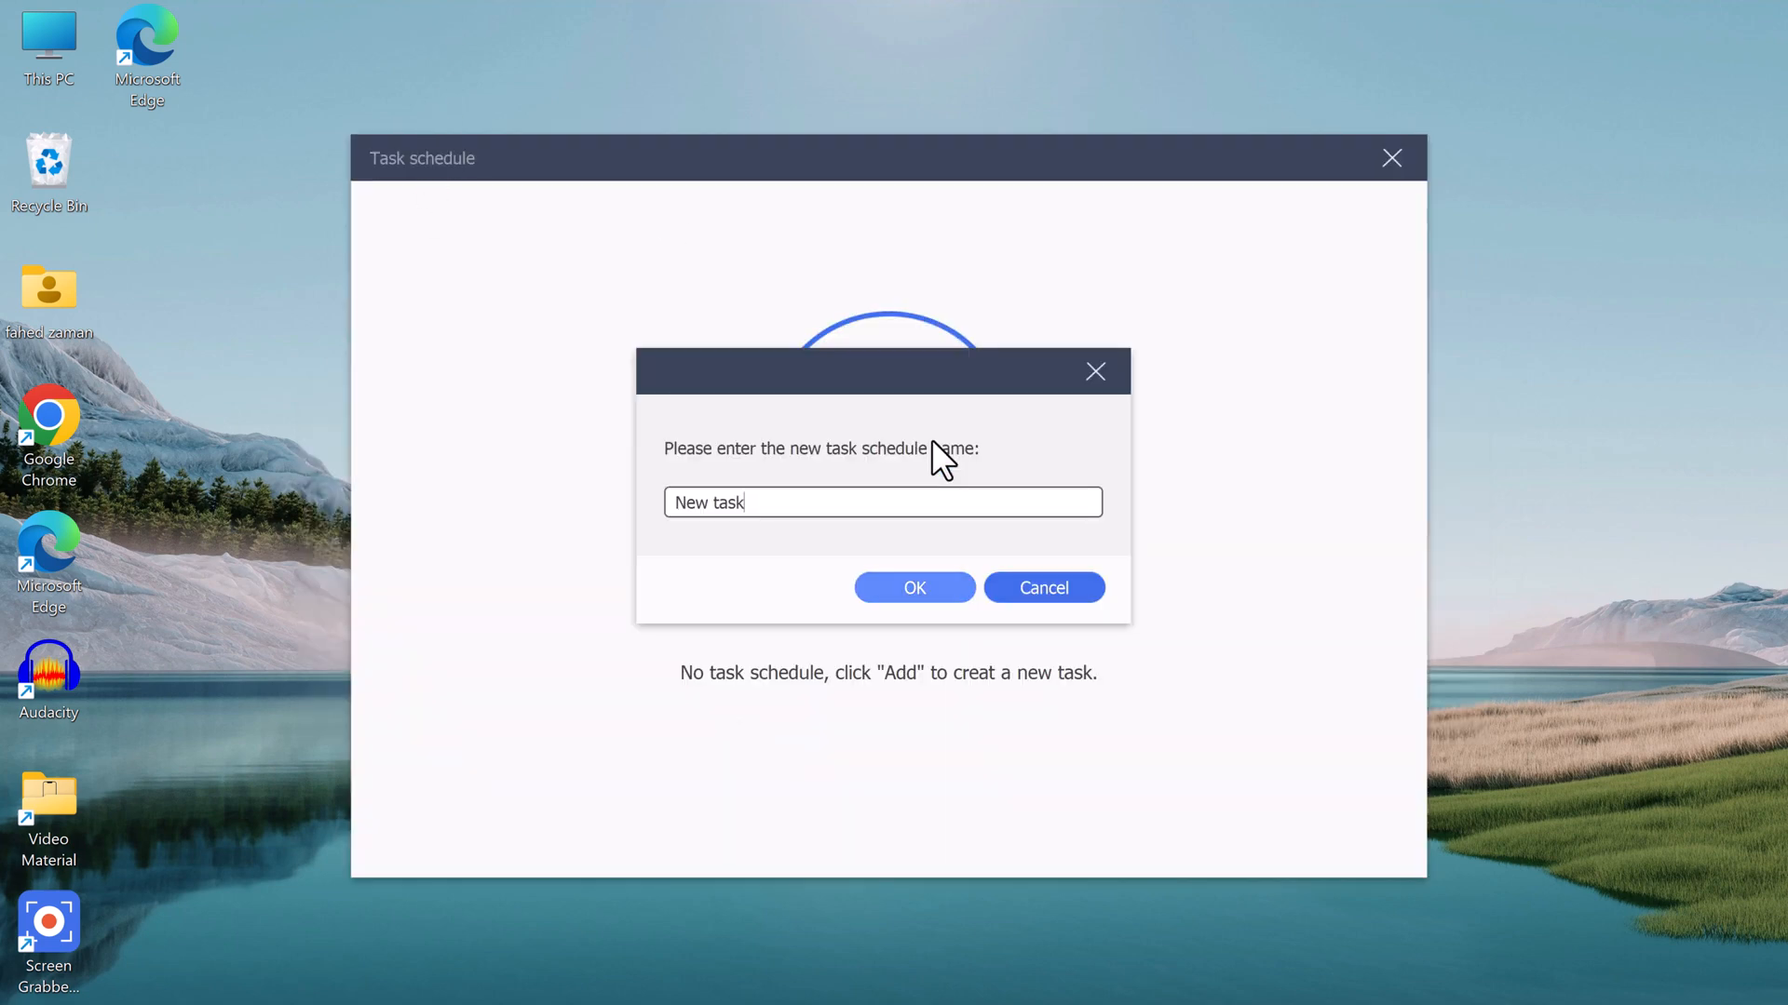
click(912, 586)
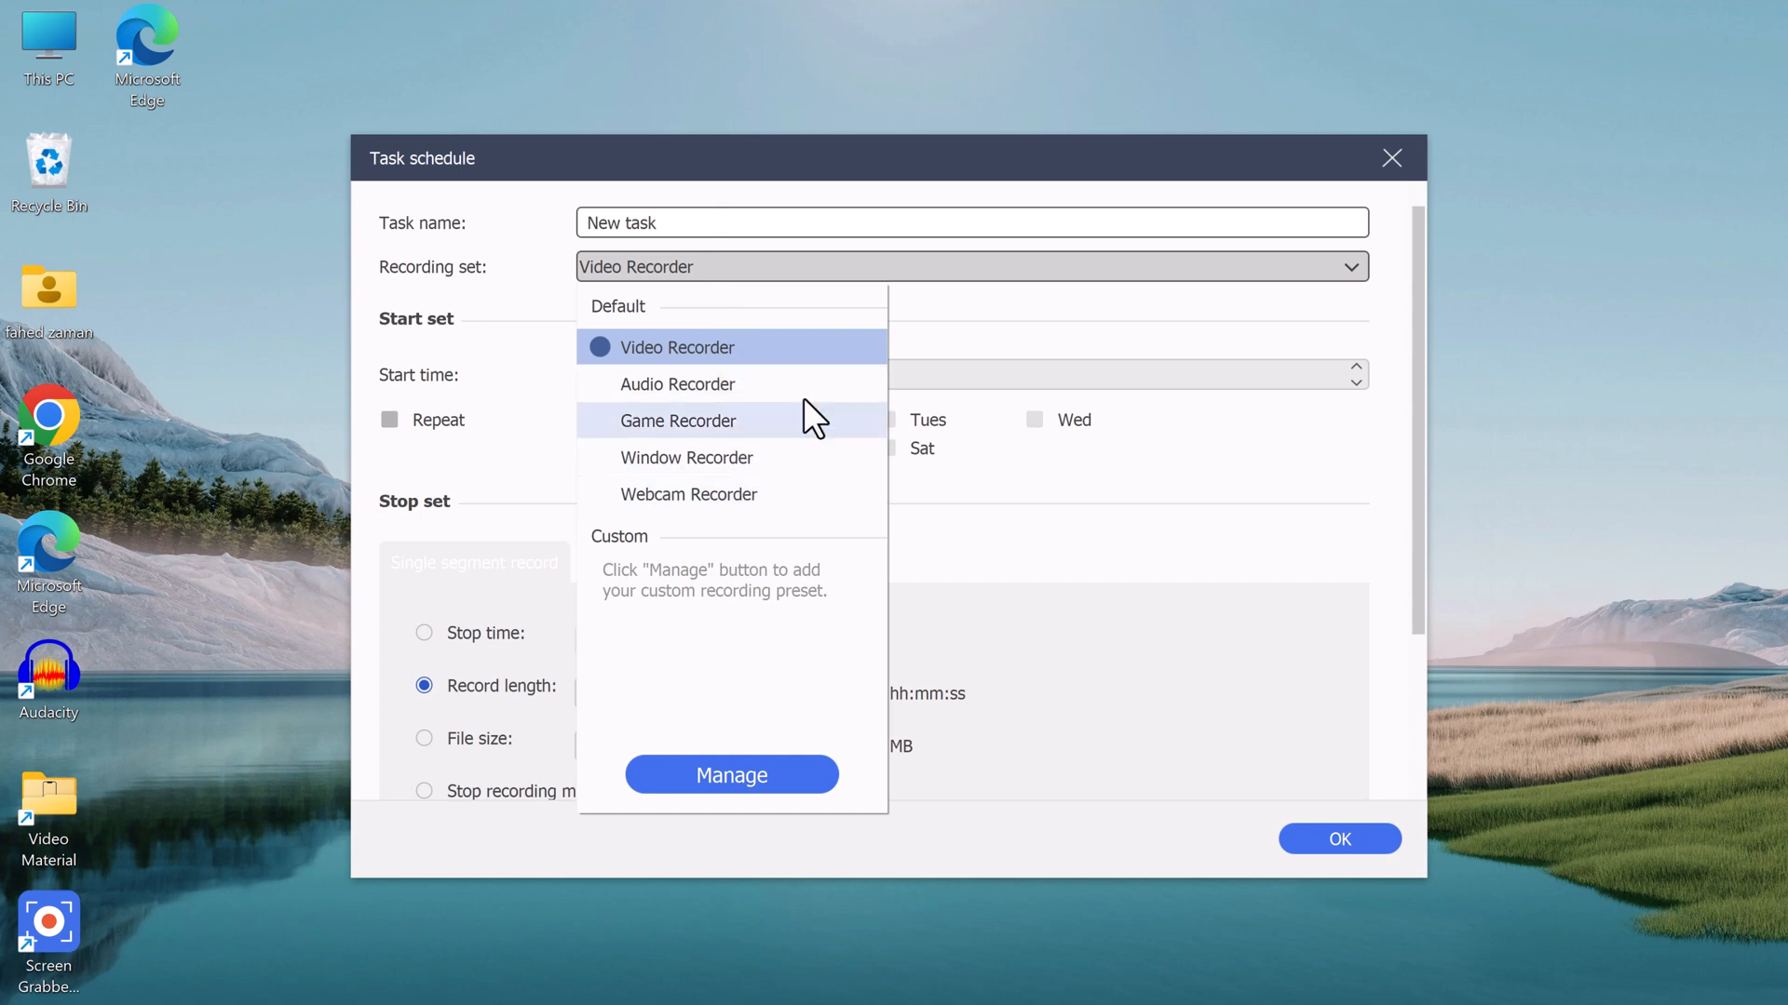
click(676, 346)
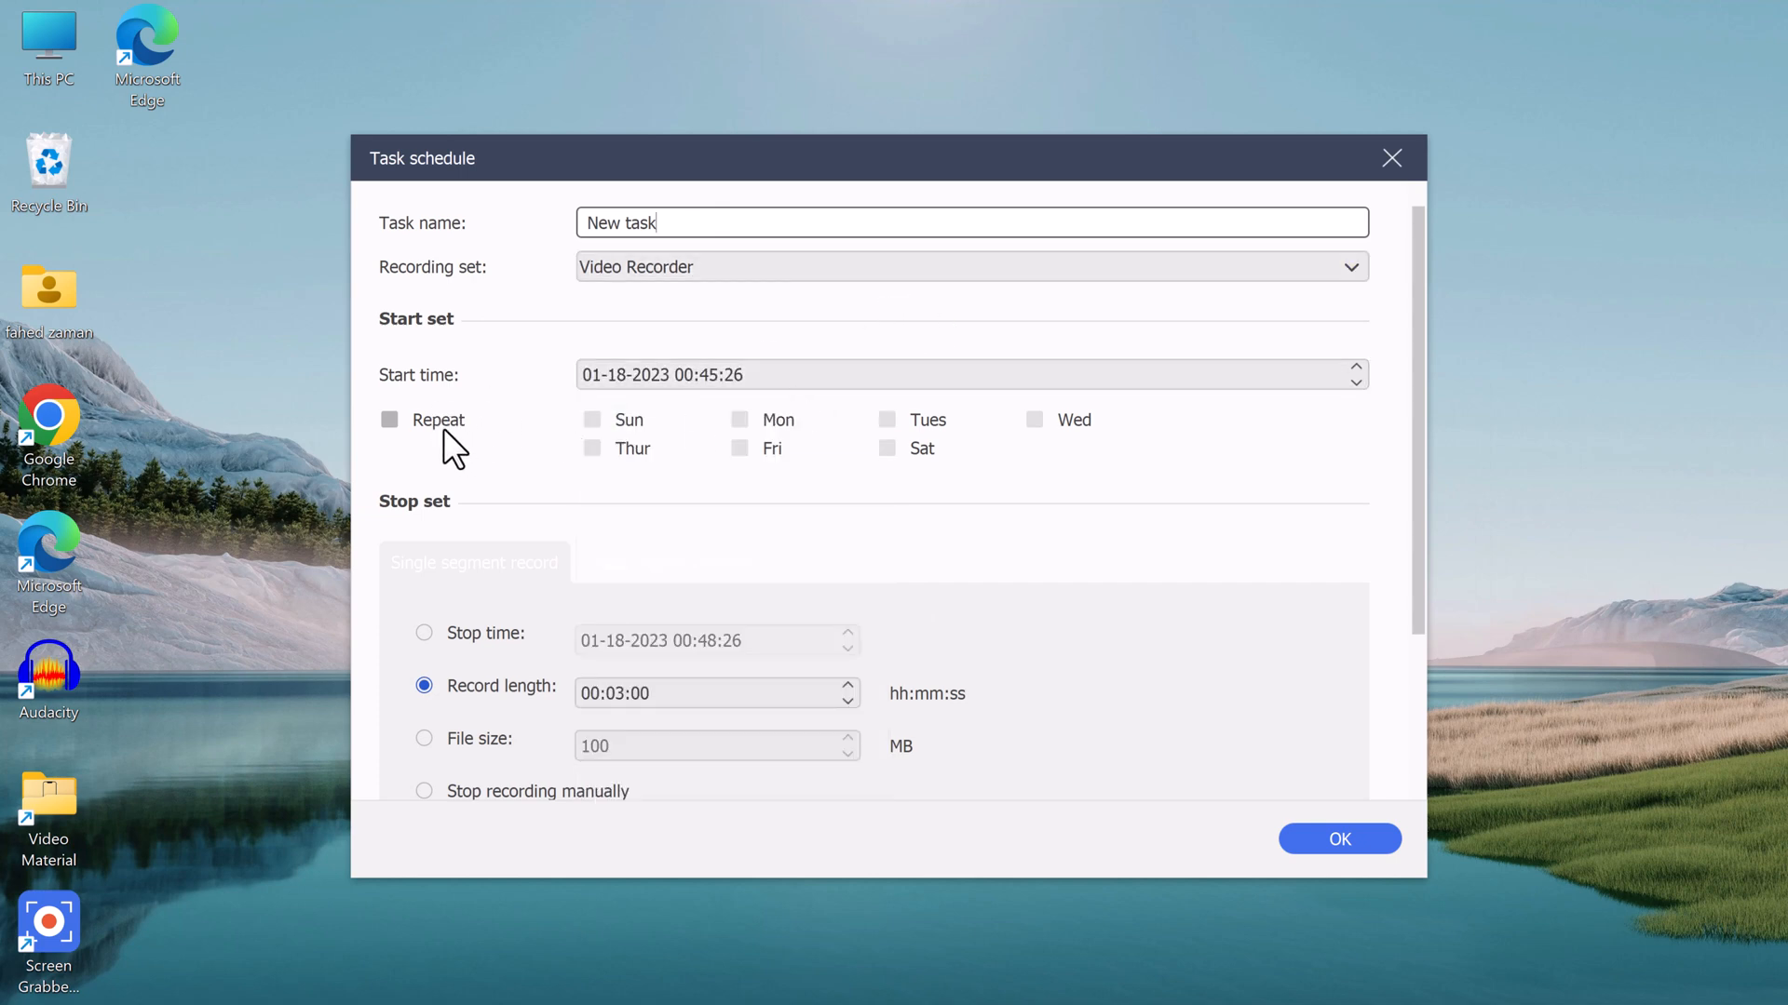
click(389, 419)
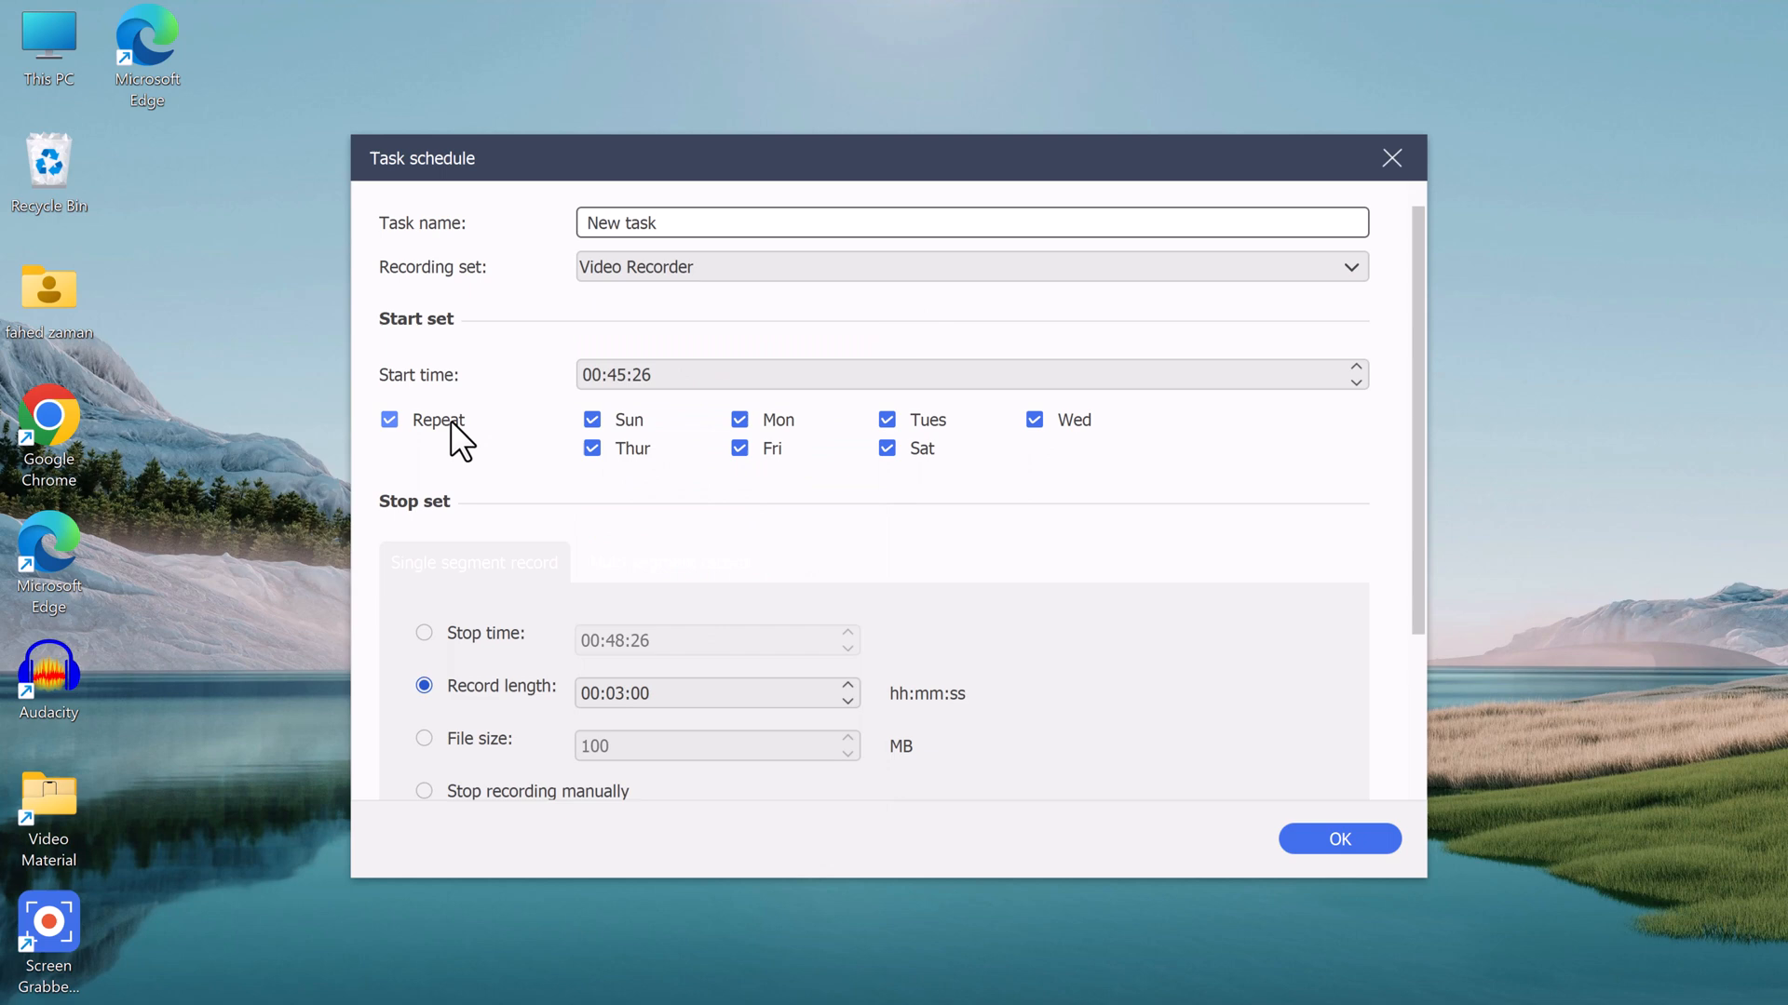
click(389, 419)
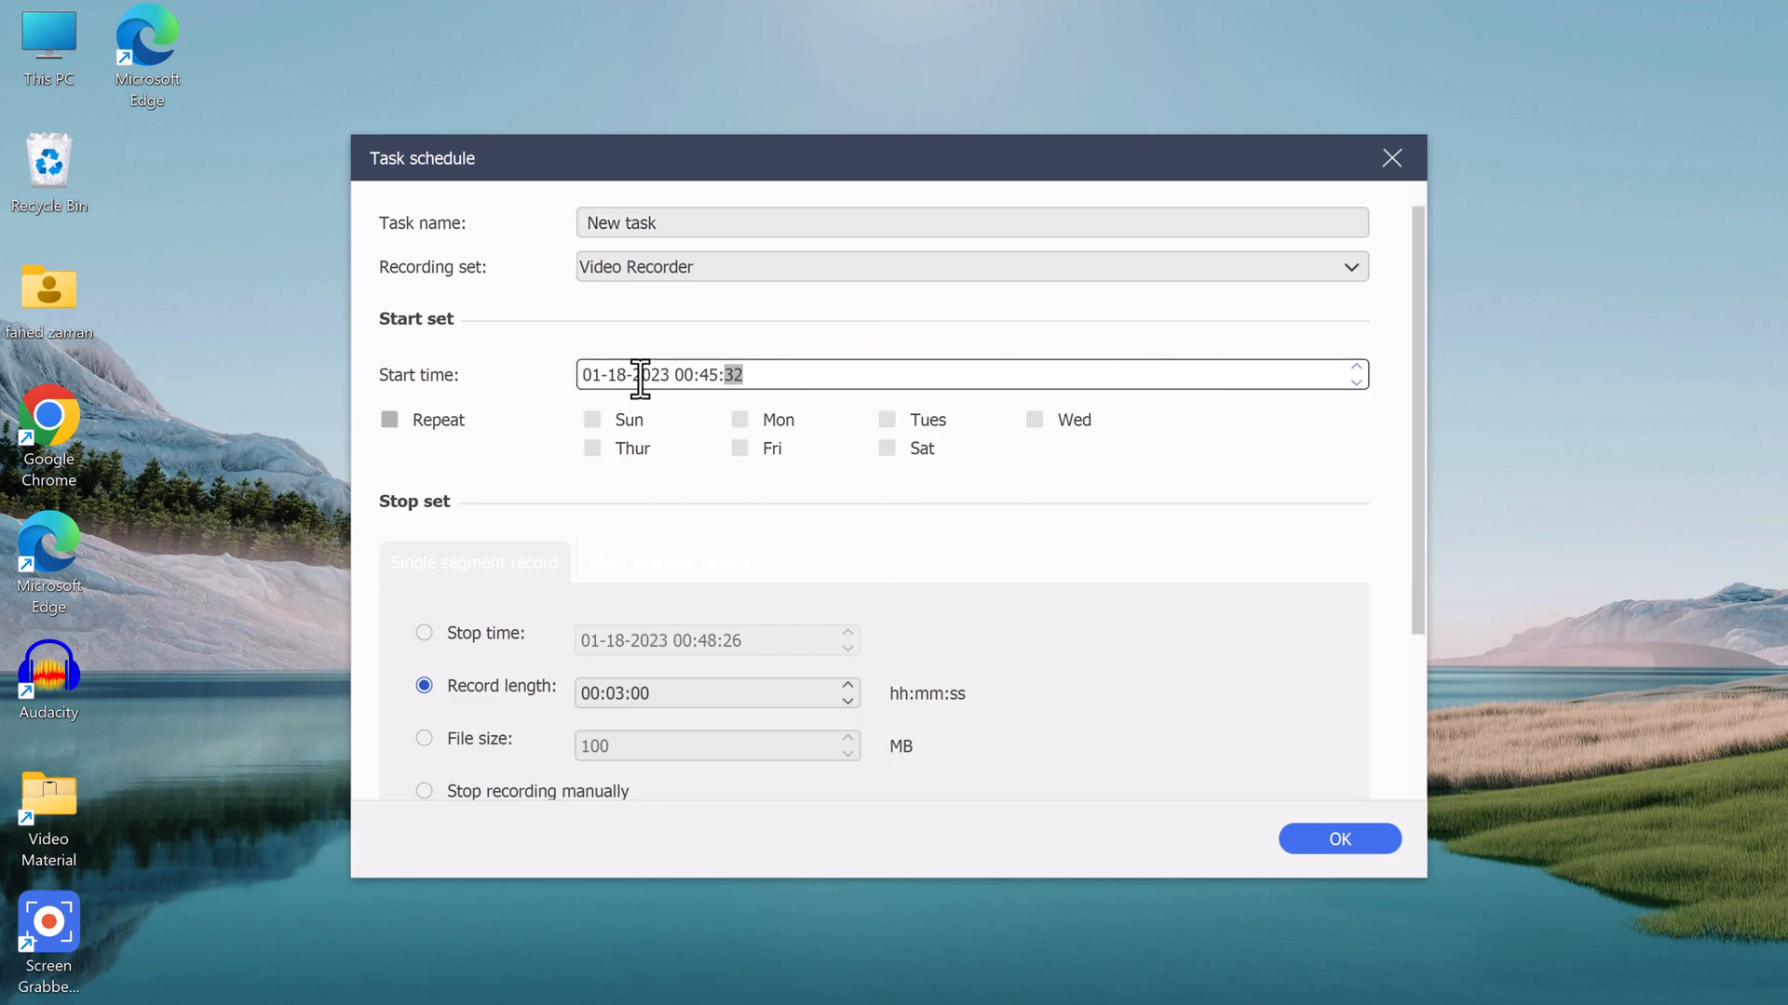
click(423, 633)
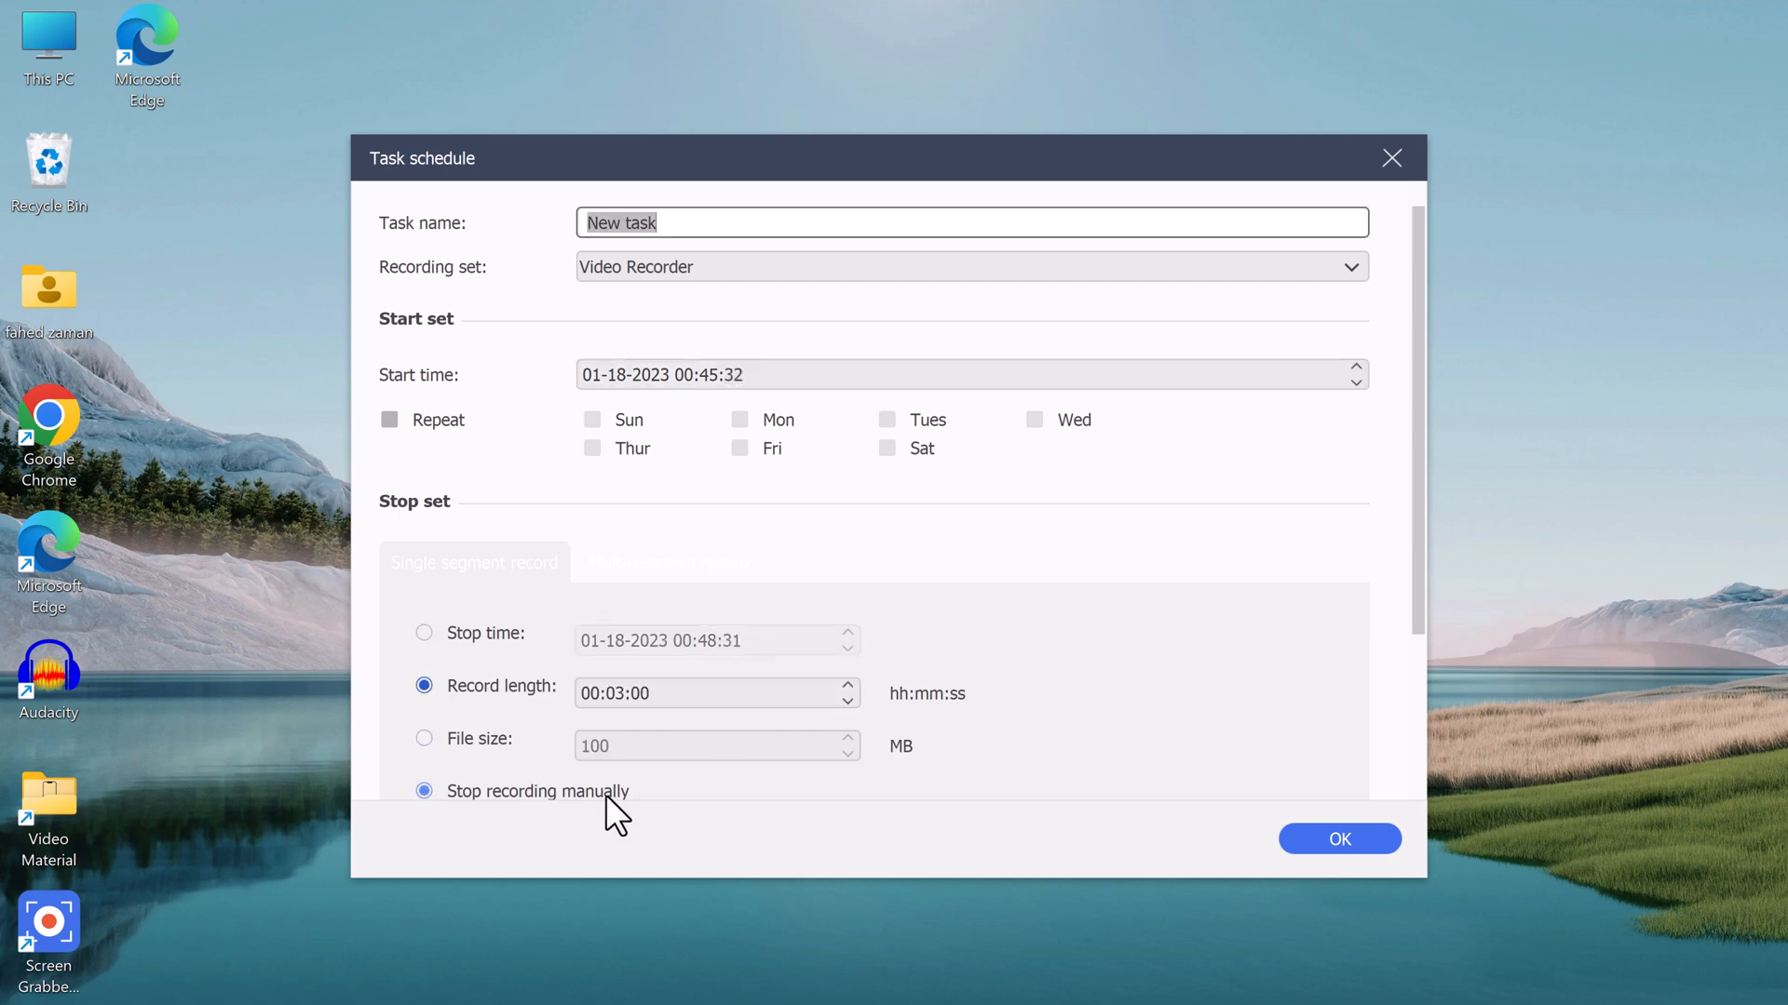
click(1337, 840)
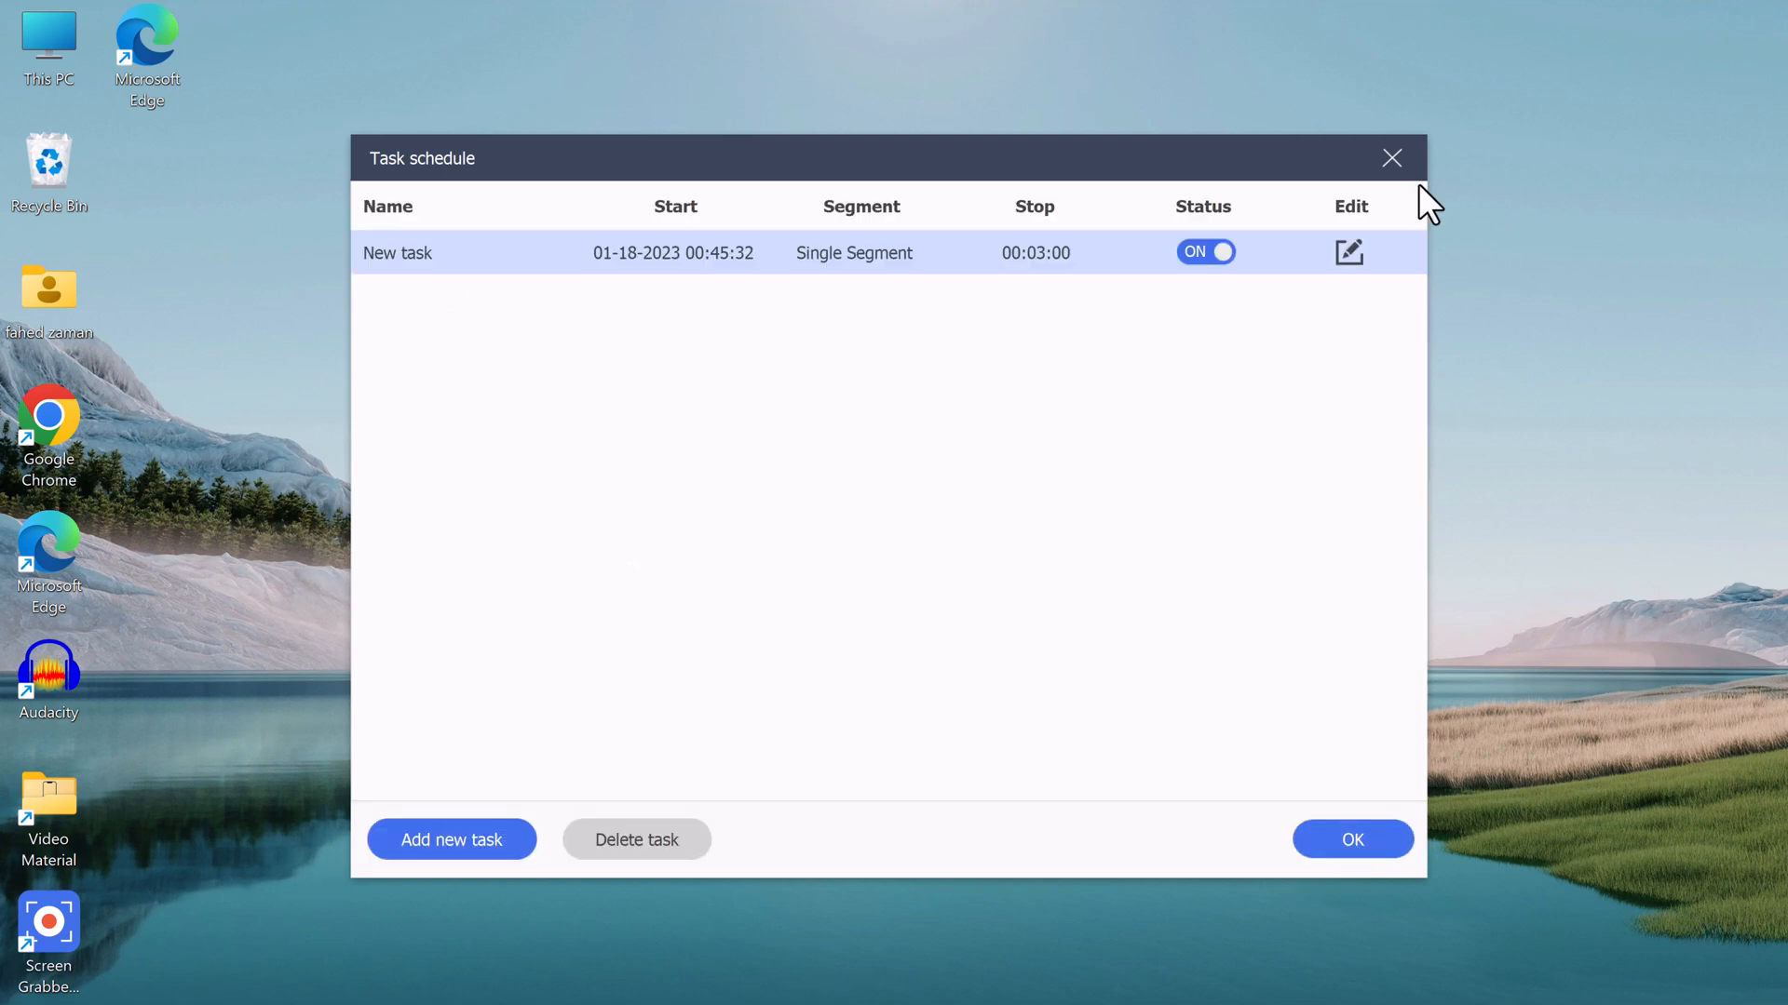
Close the task list, try the Audio Recorder, and return to the recorder-mode home screen
click(1352, 840)
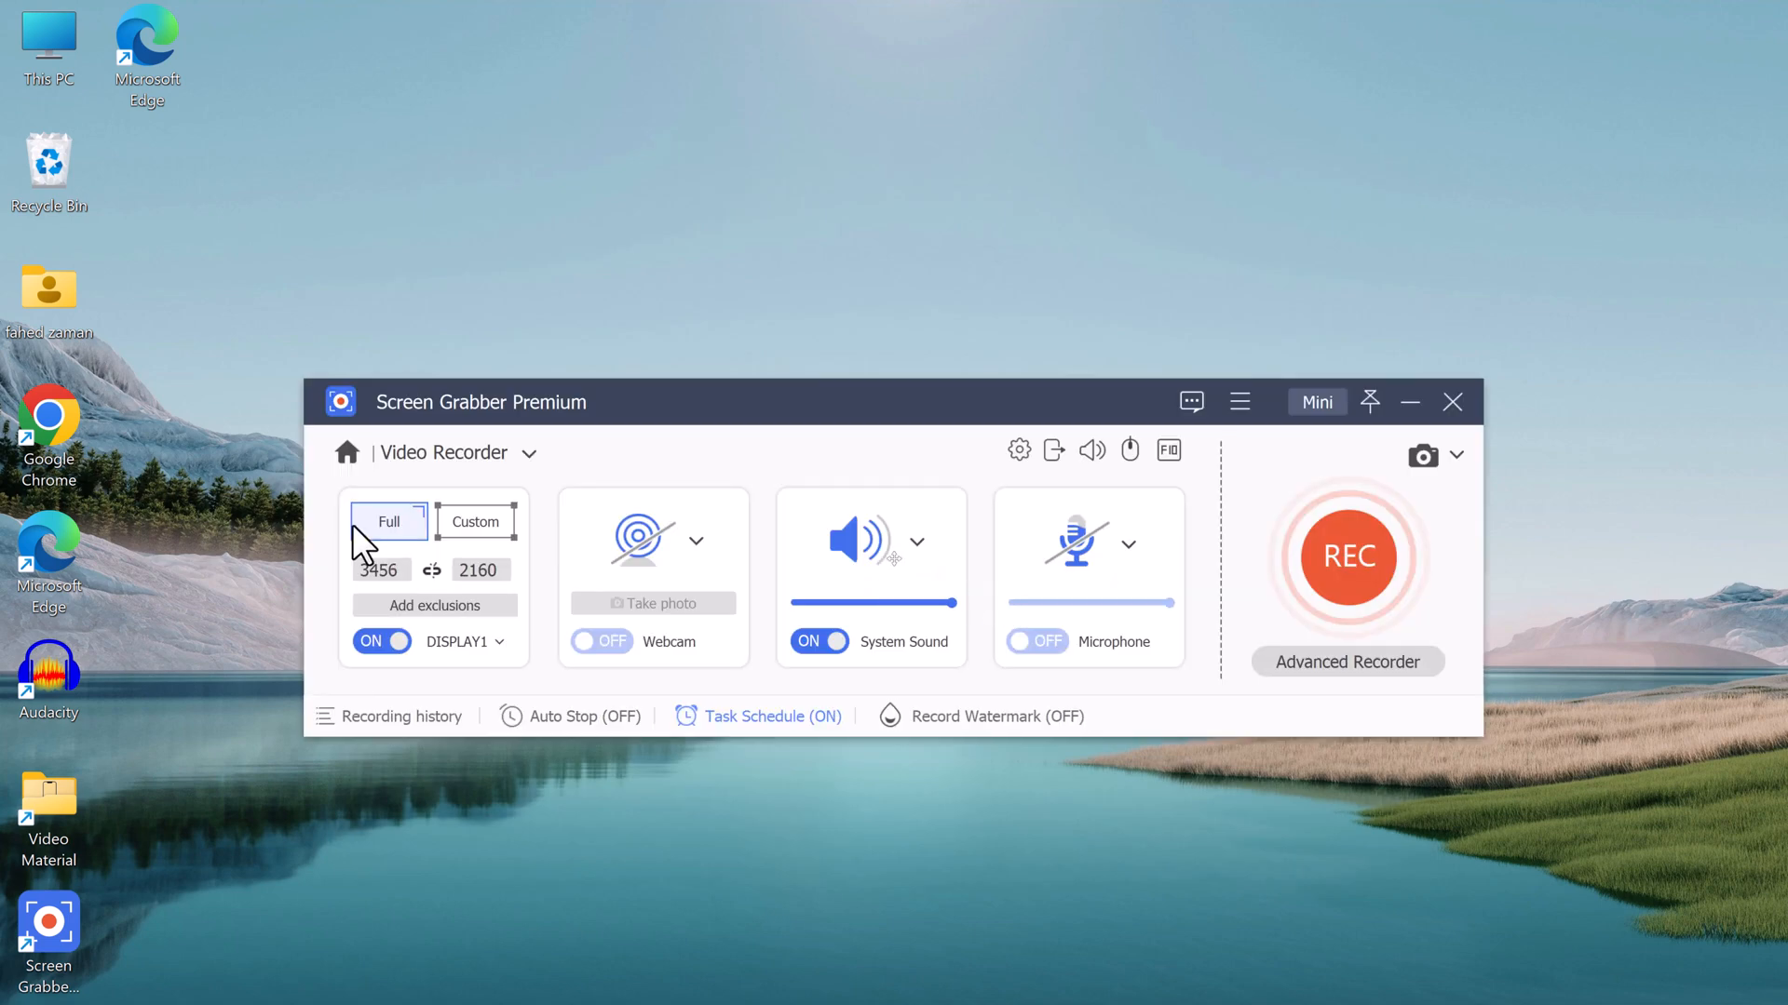
click(346, 450)
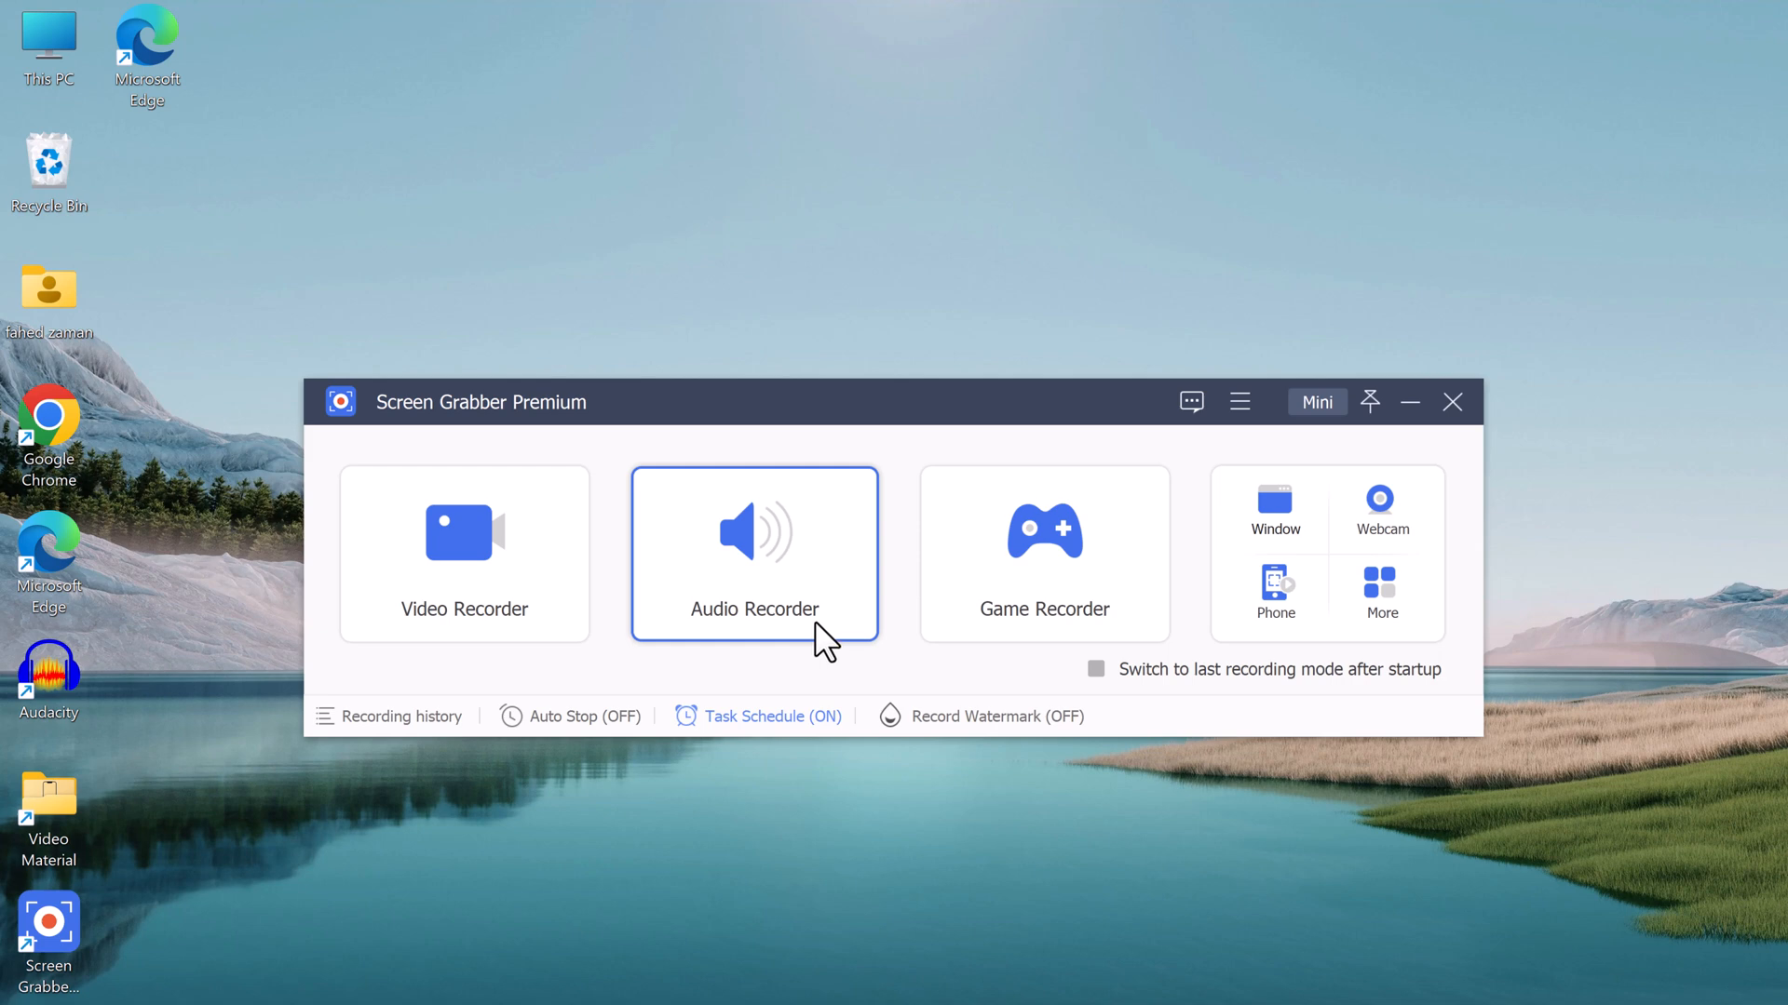
click(752, 553)
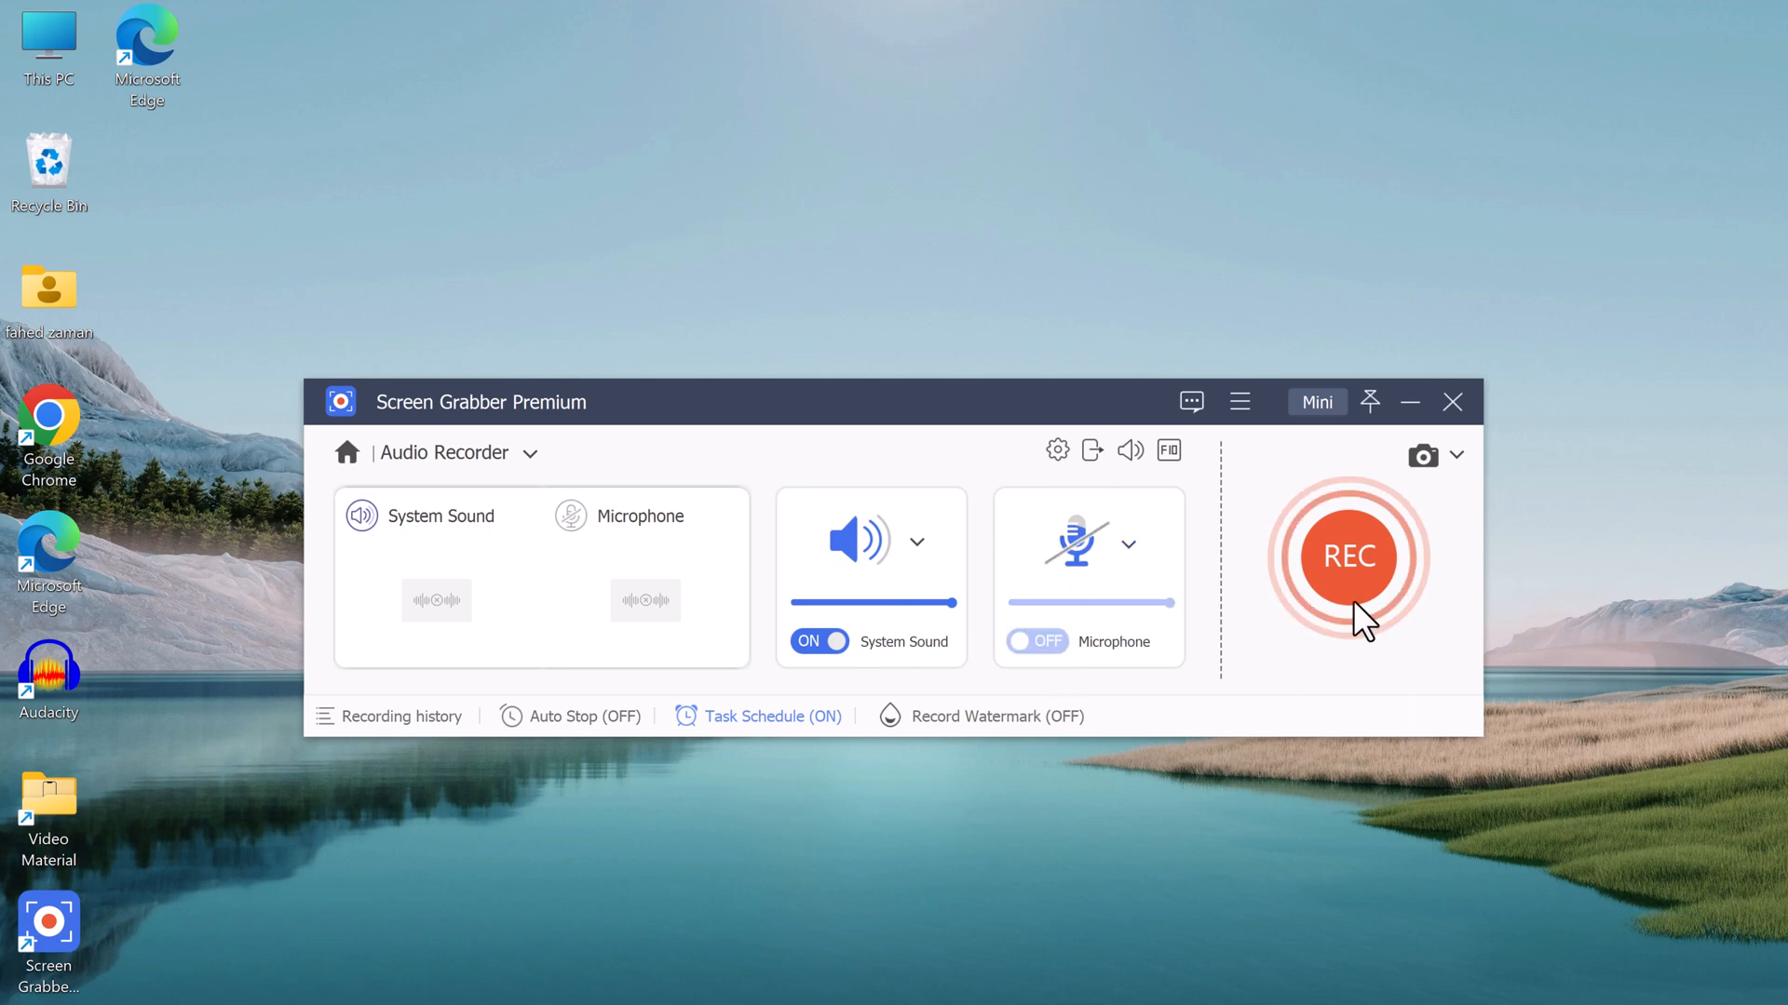
click(348, 450)
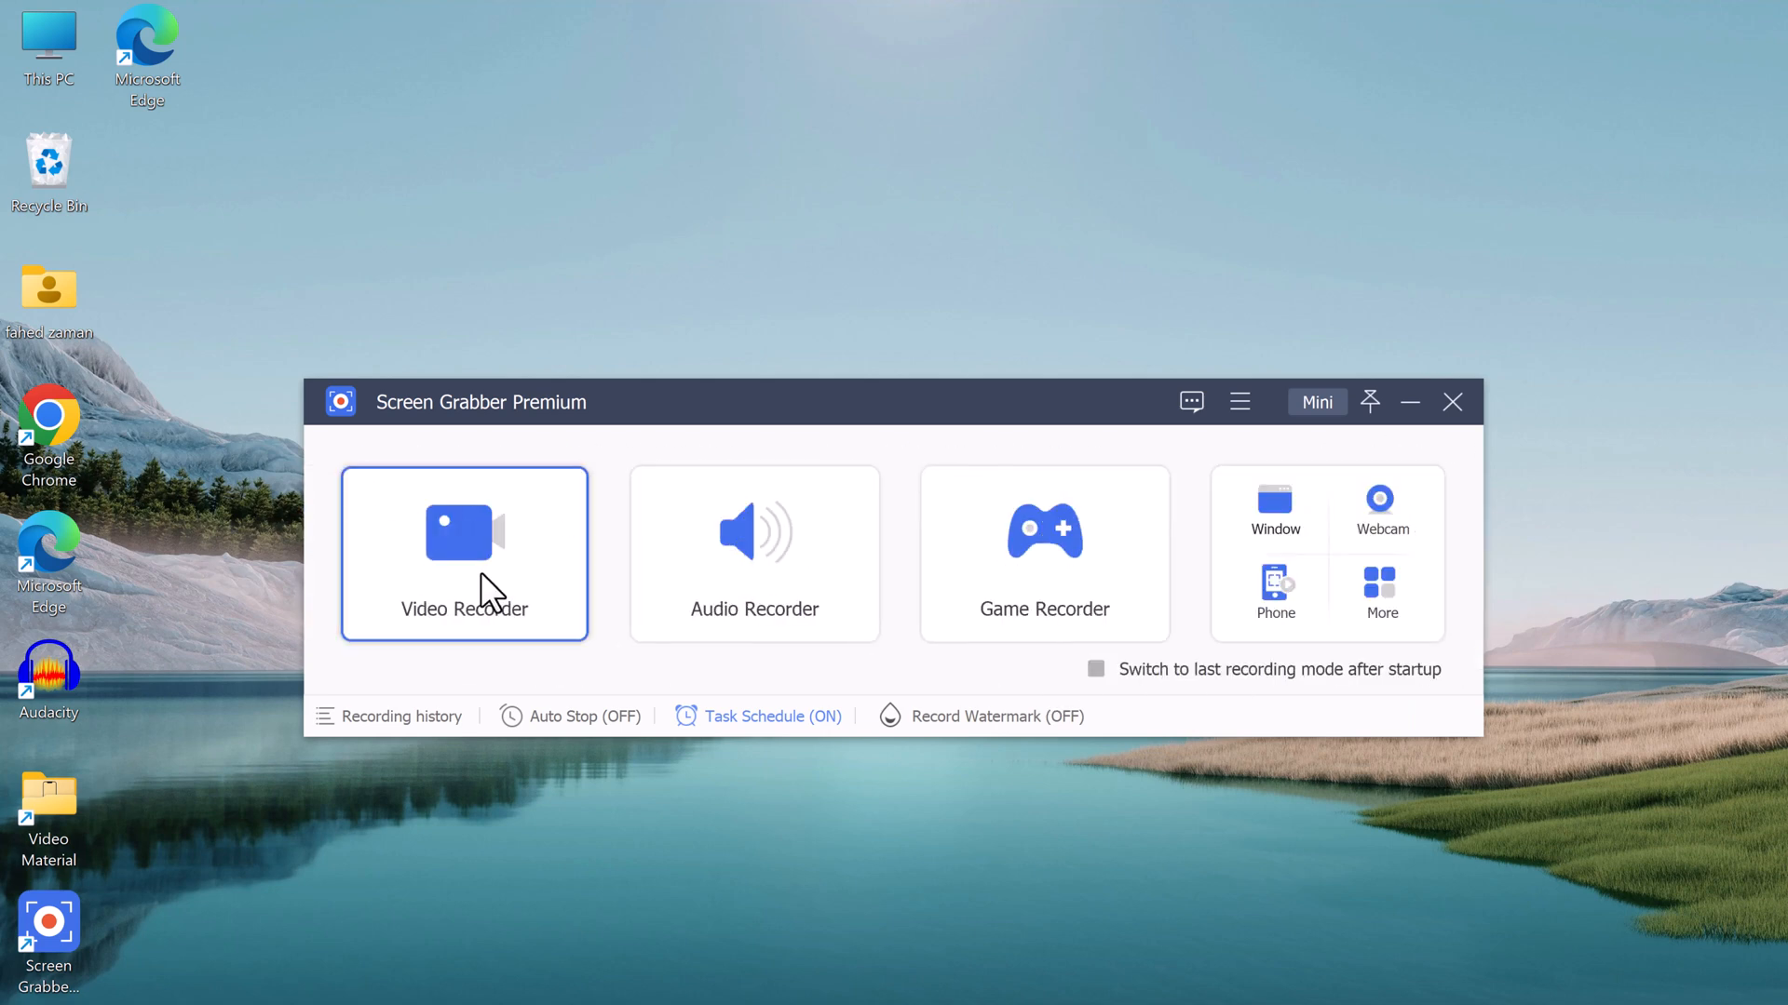
click(1043, 553)
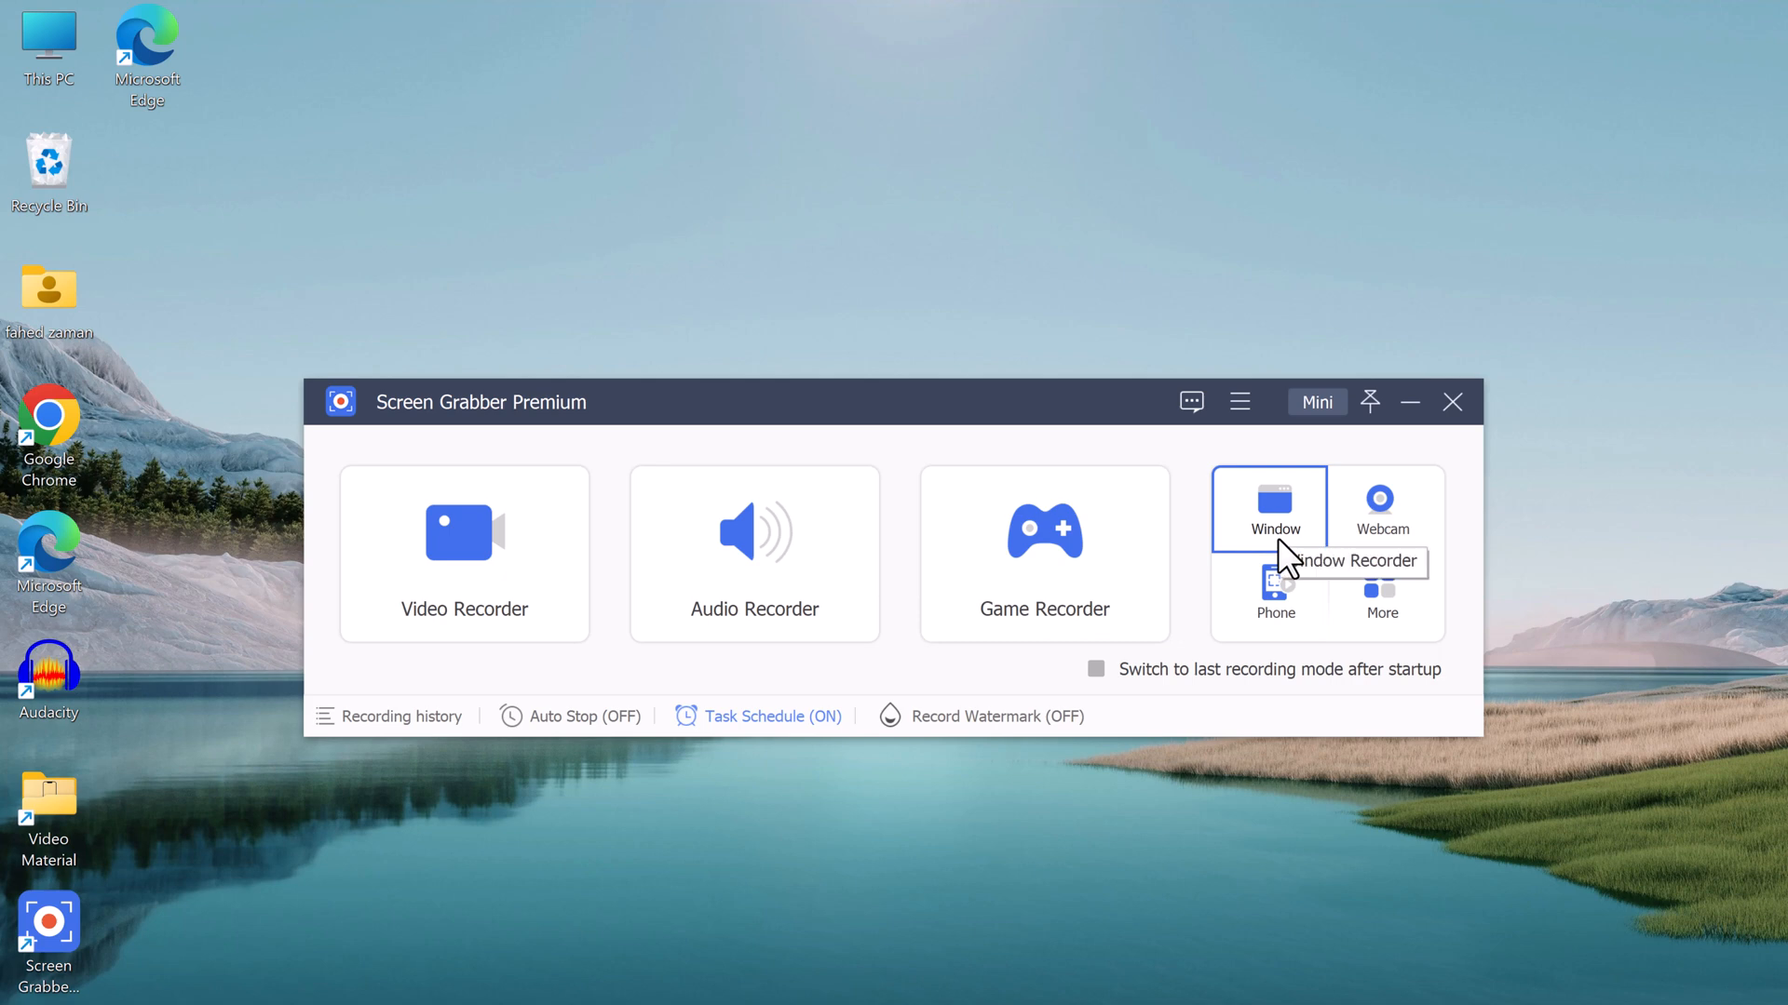
Browse the Window recorder's window and process lists, then cancel the picker
click(1273, 501)
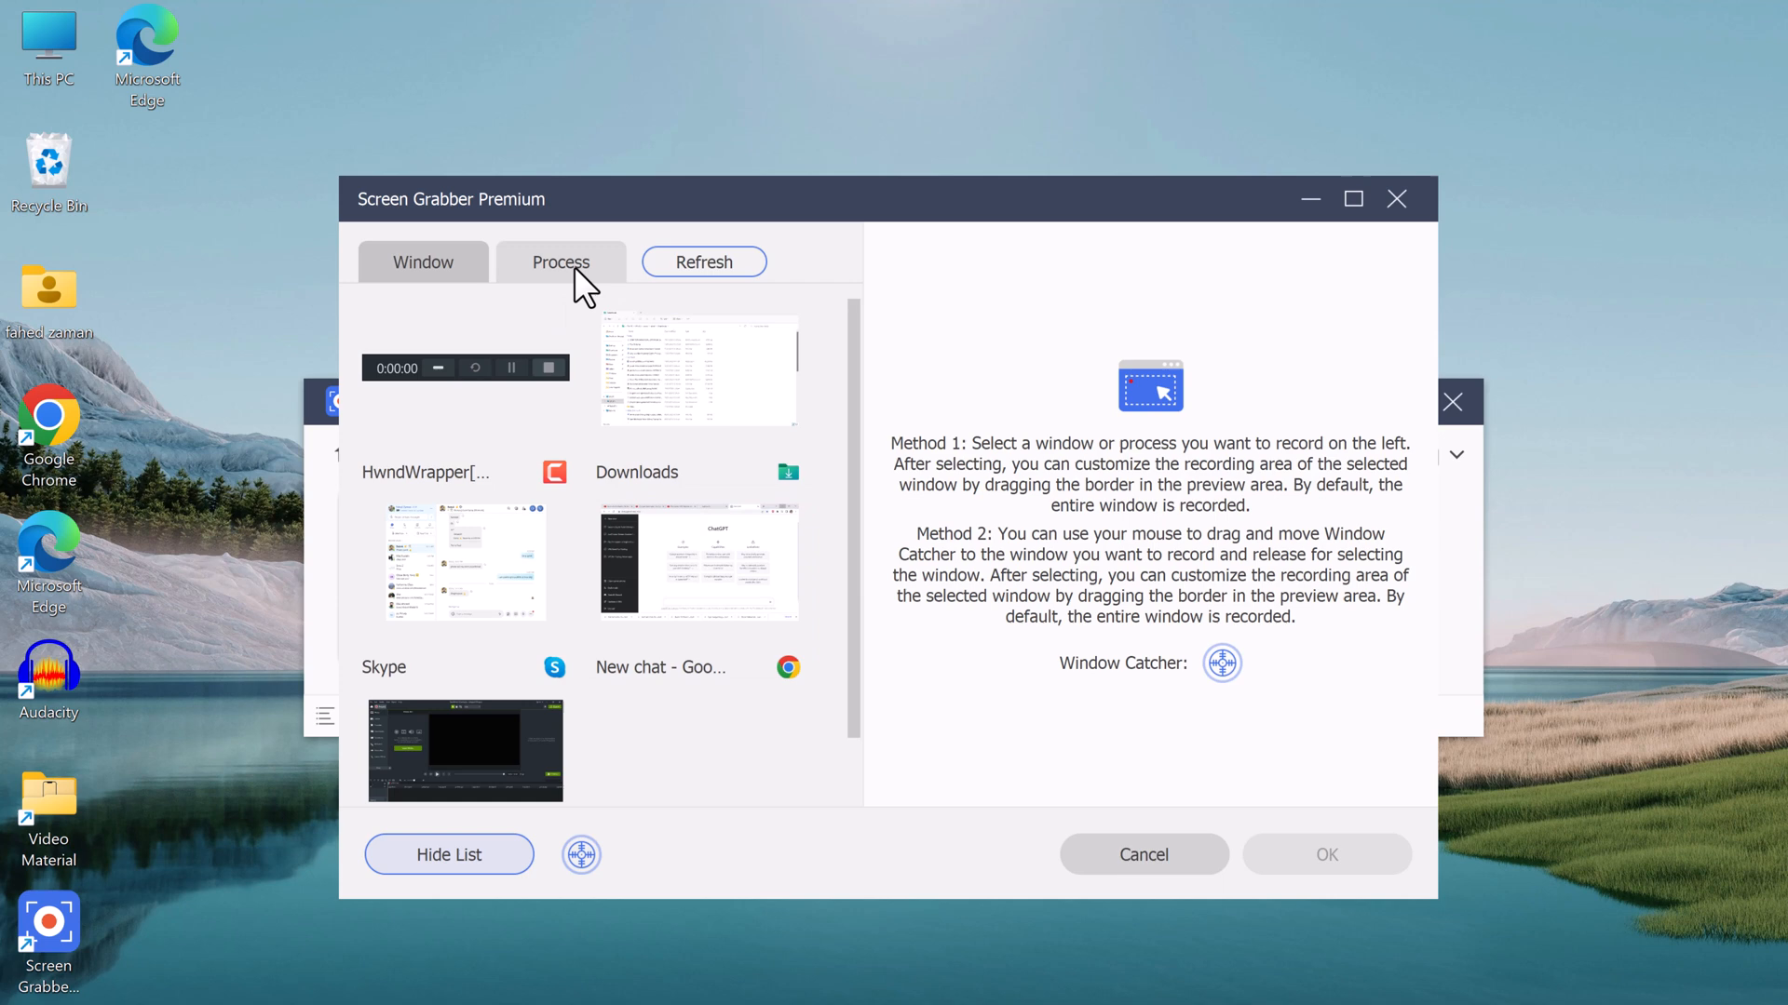
click(561, 262)
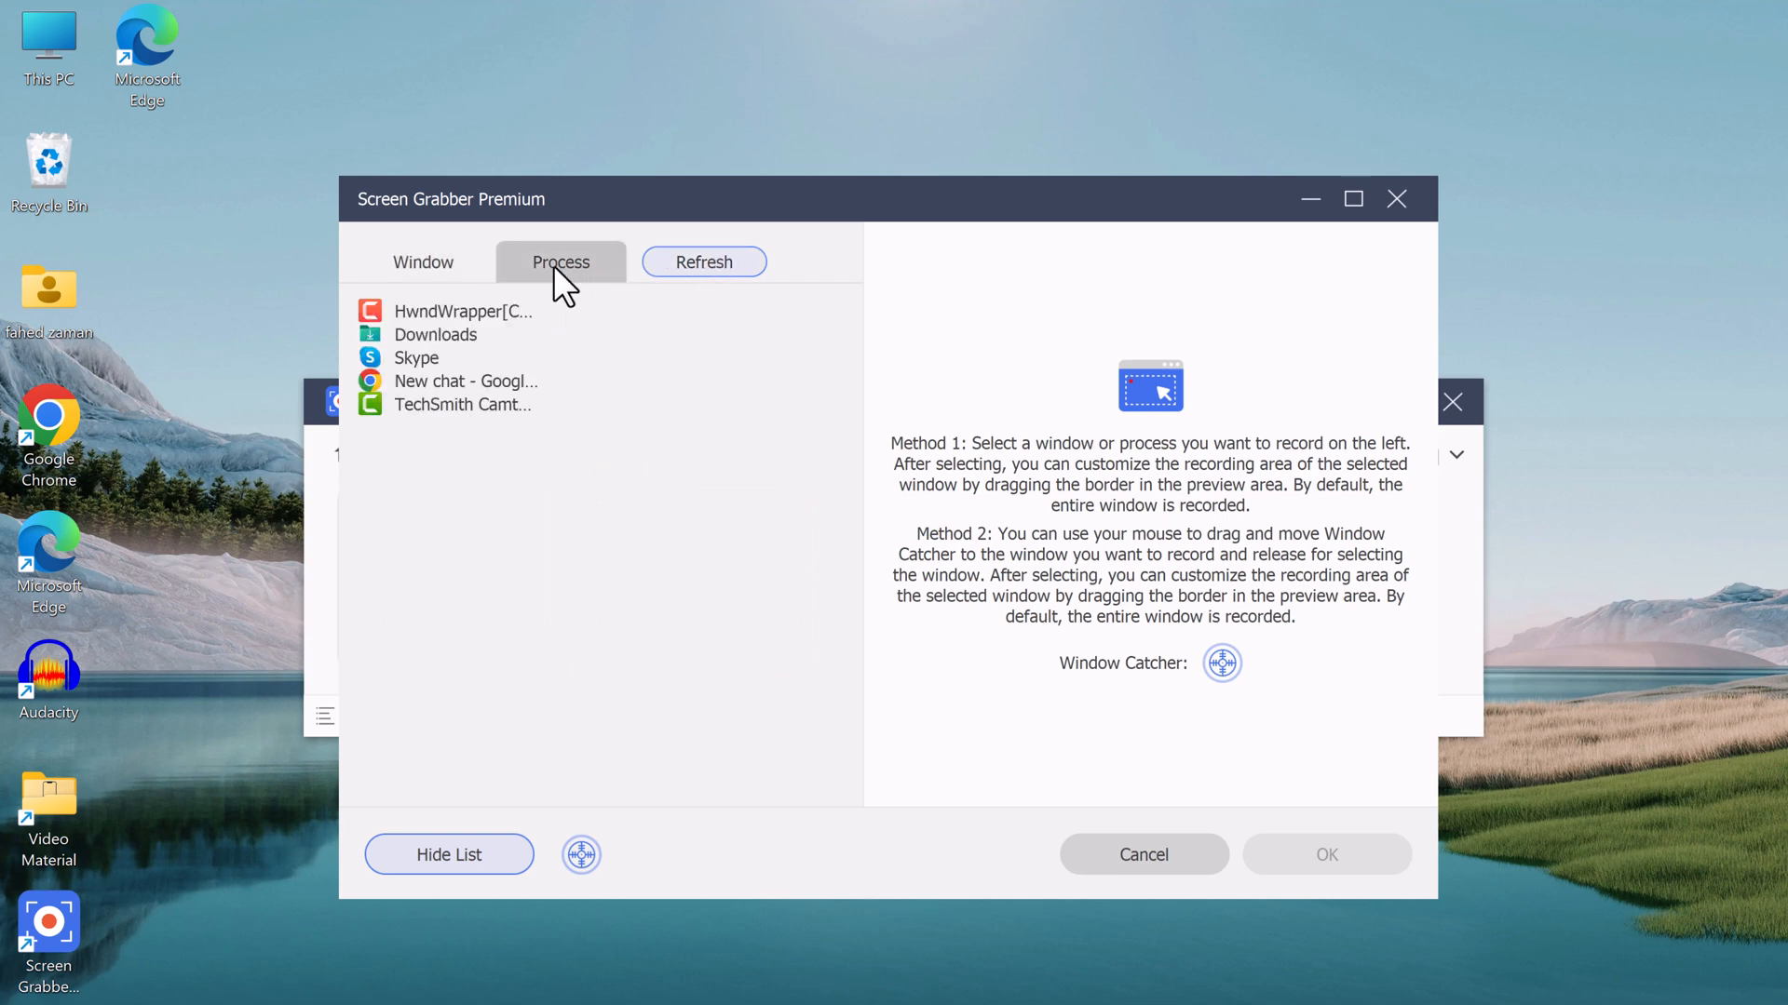
click(423, 263)
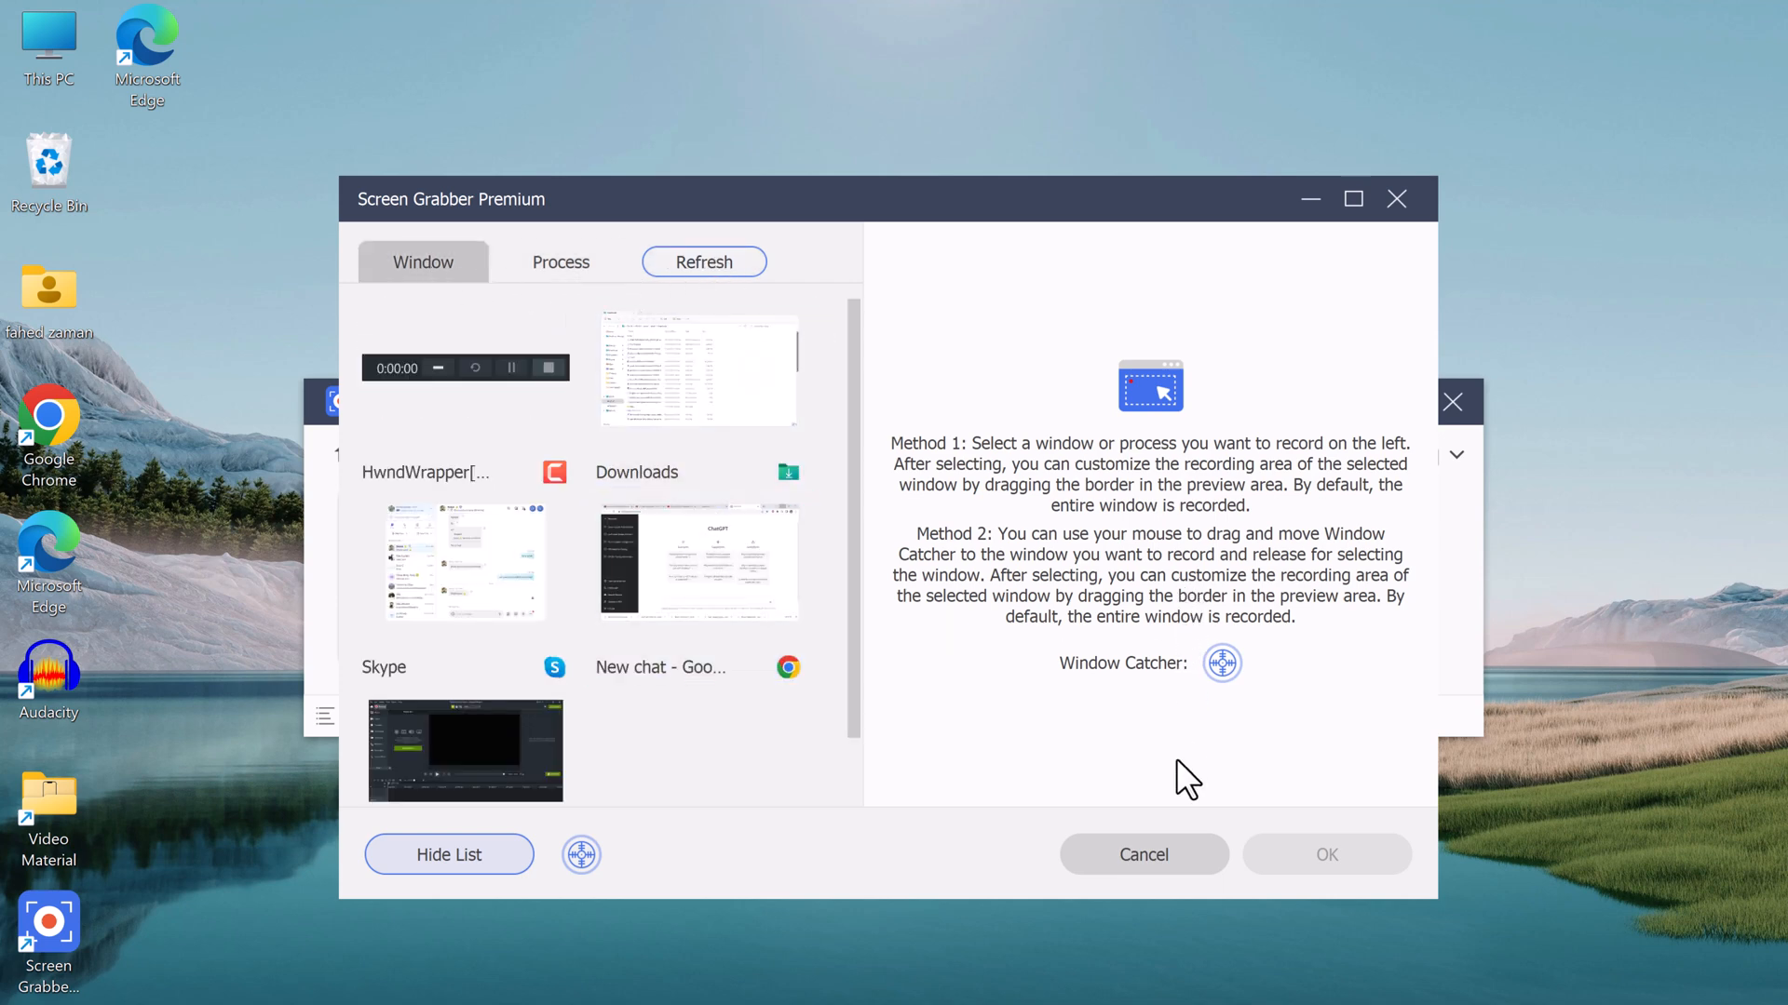
click(1142, 855)
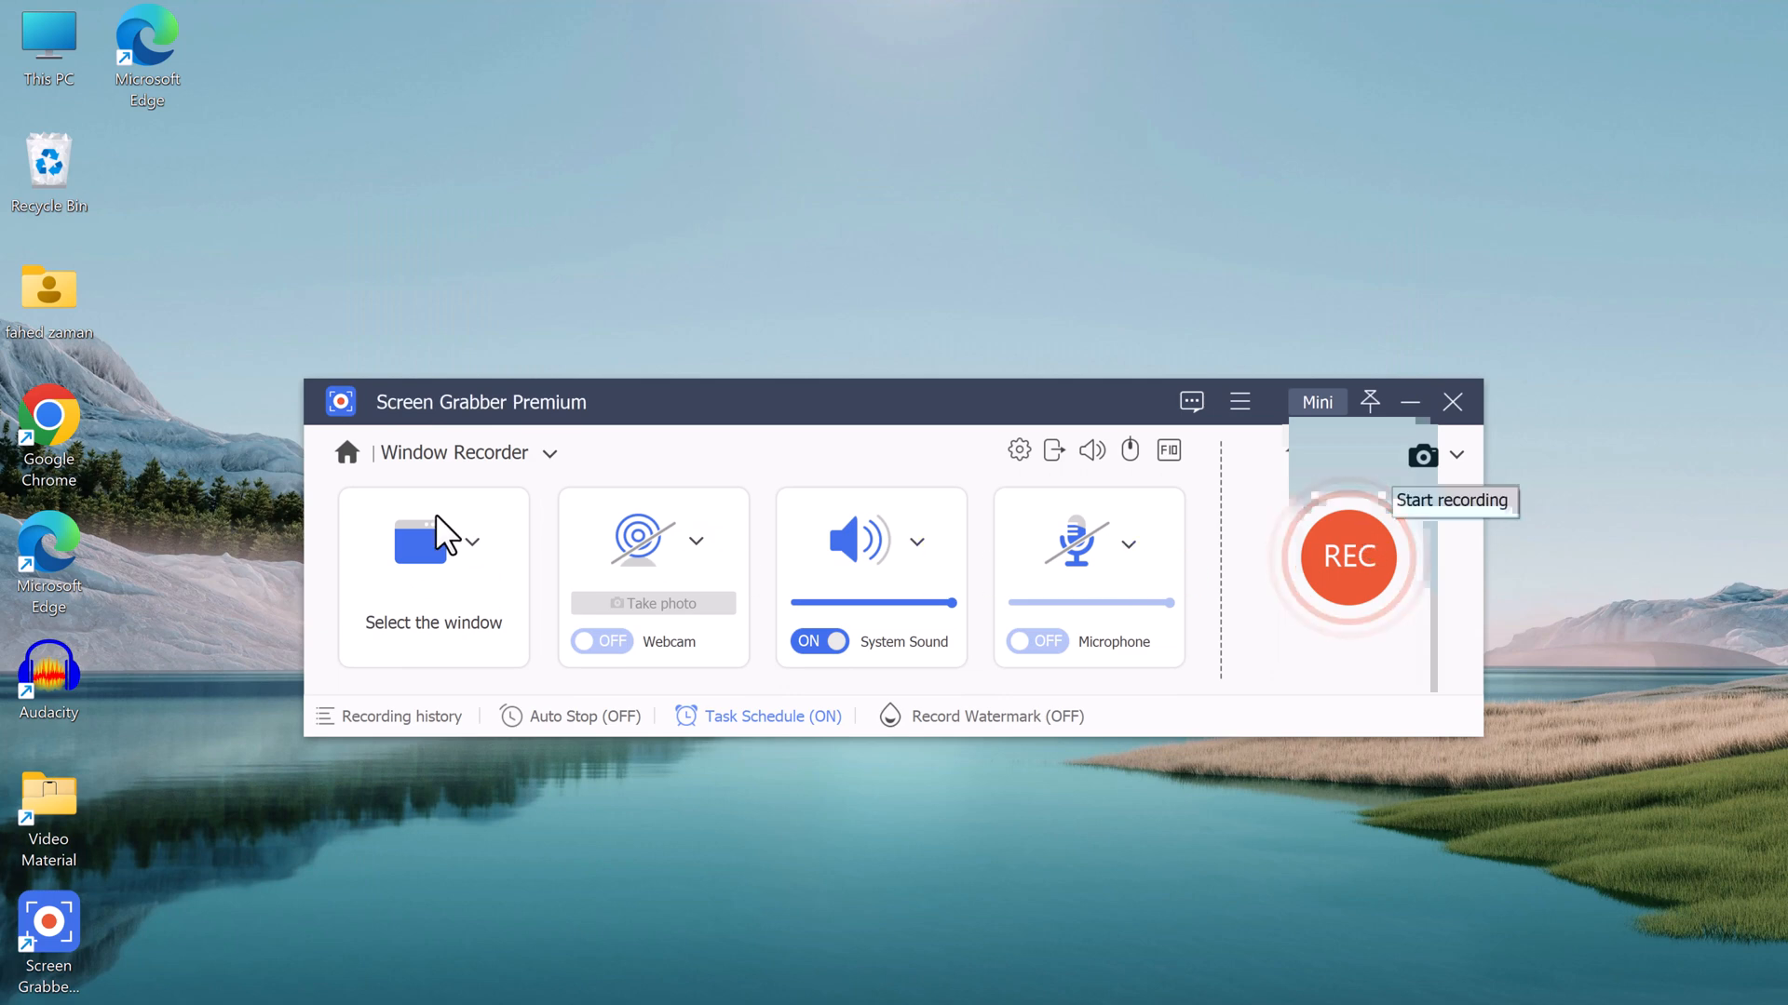
Return home and look at the Phone recorder mode
click(346, 452)
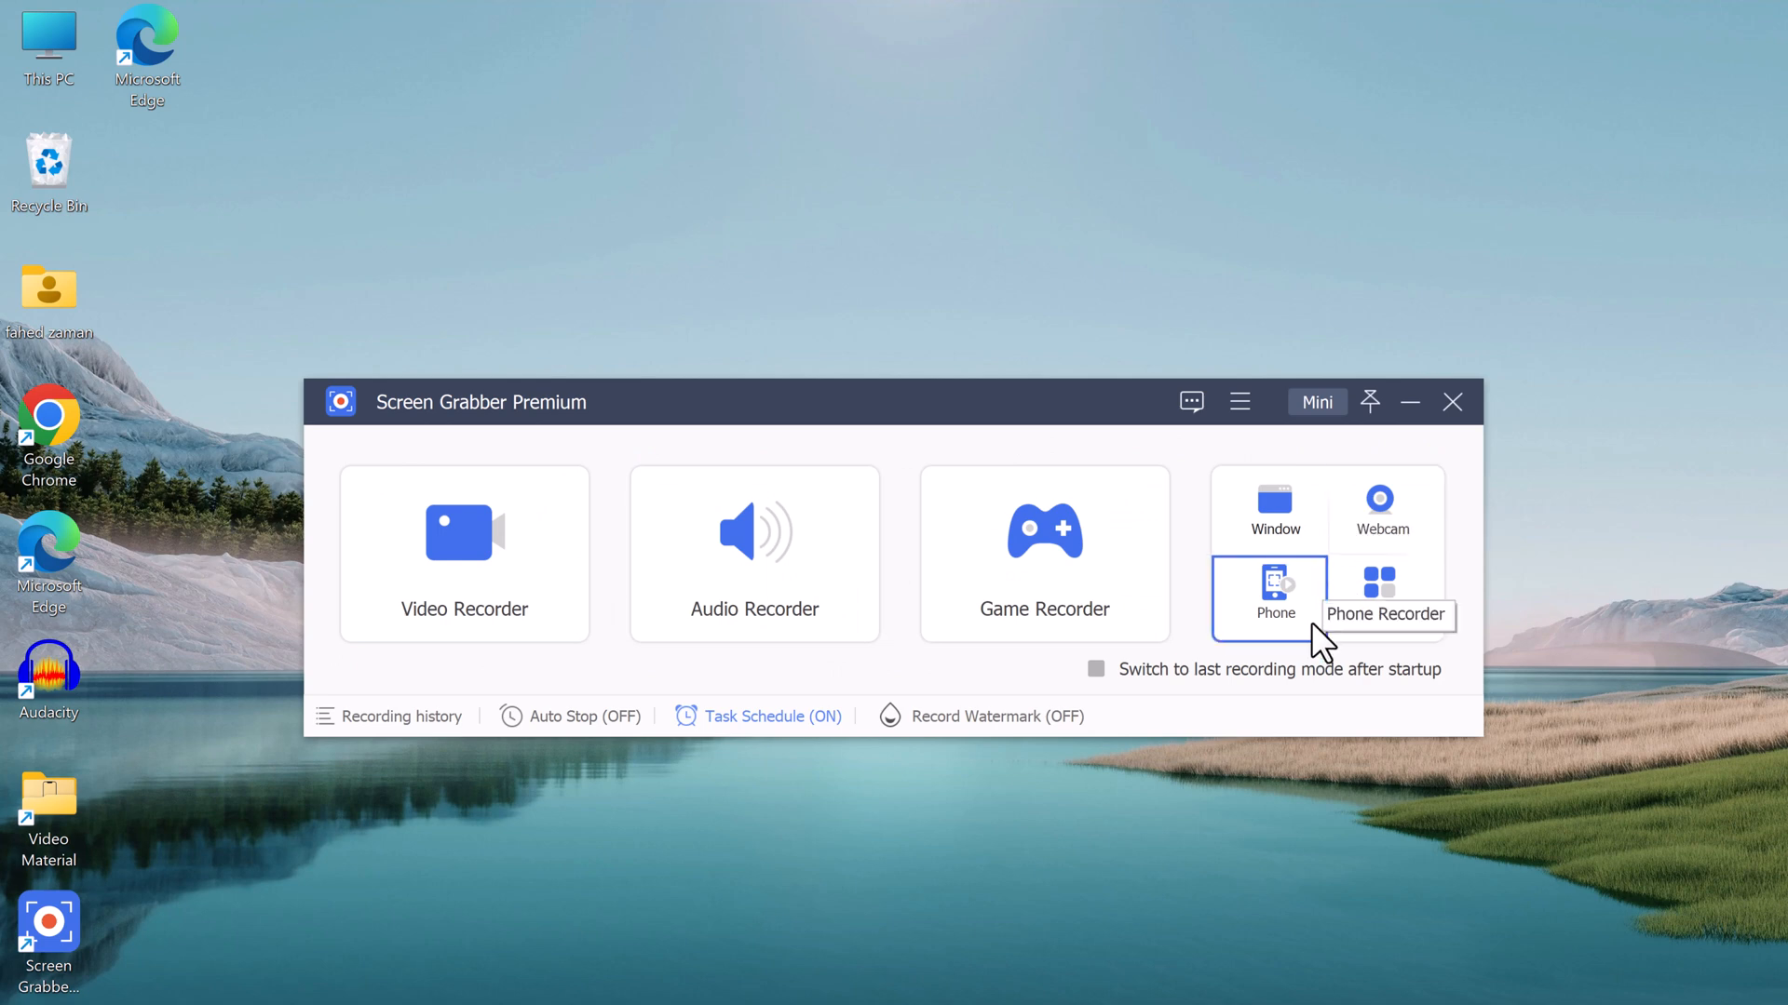
click(1380, 584)
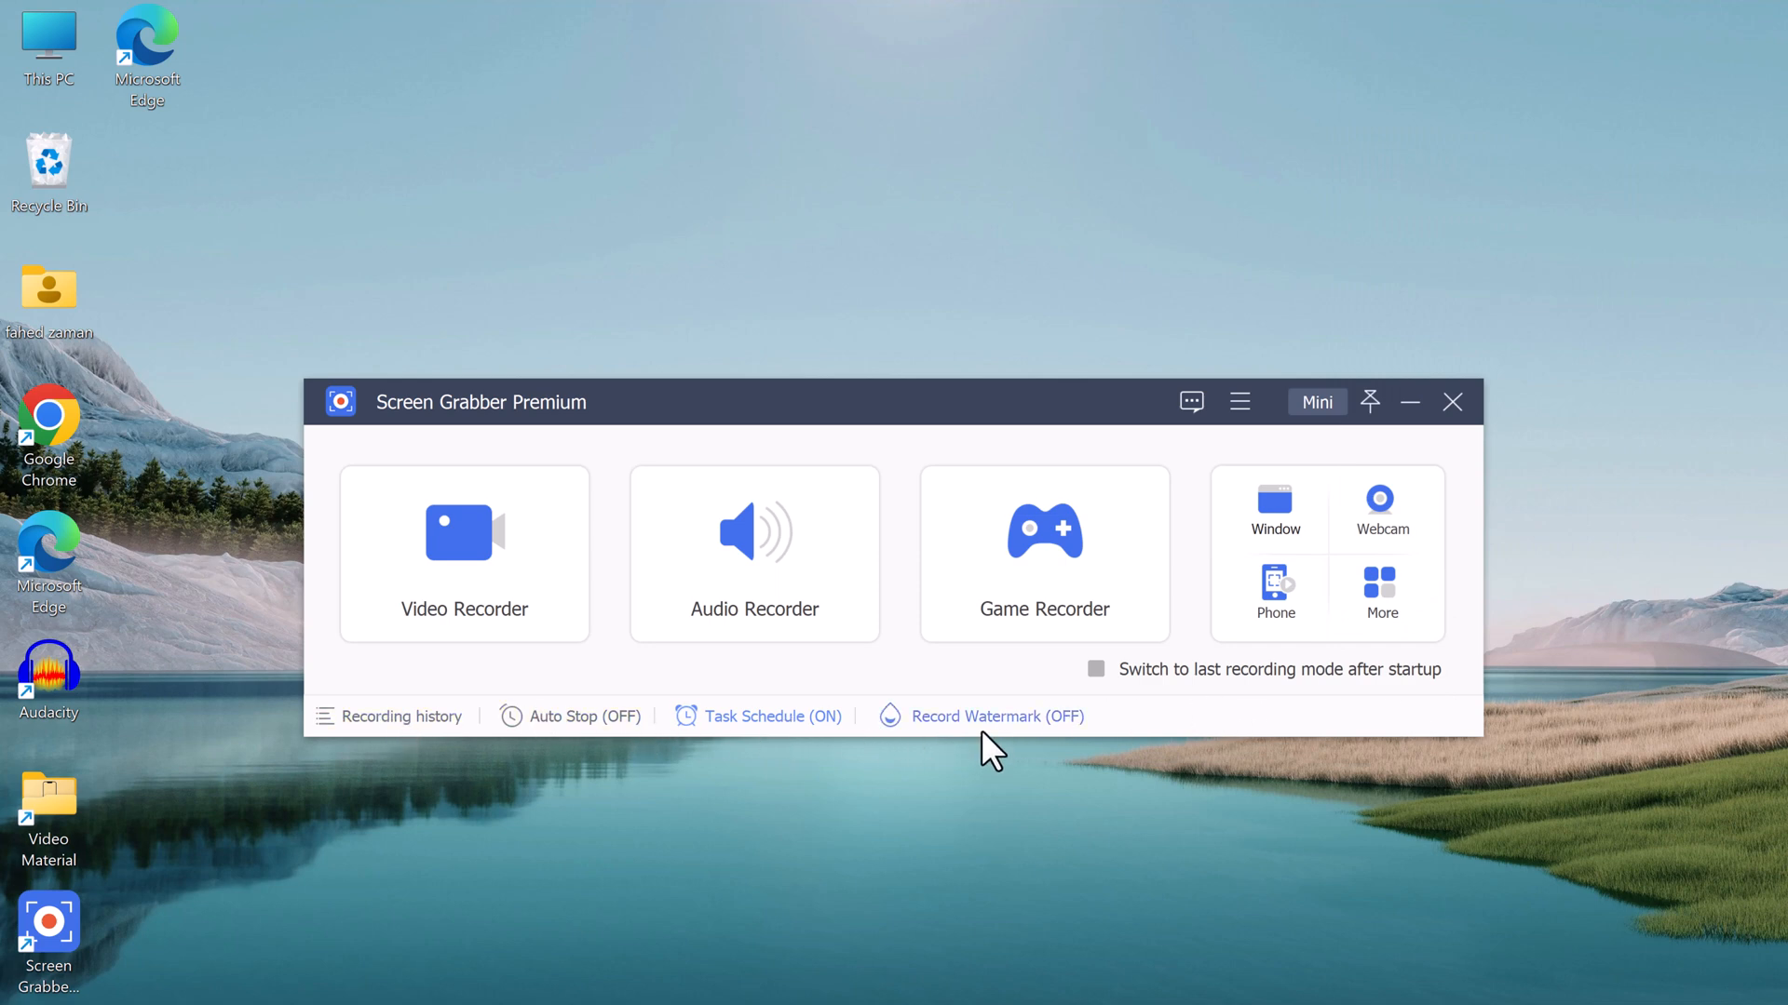
mouse_move(1034, 738)
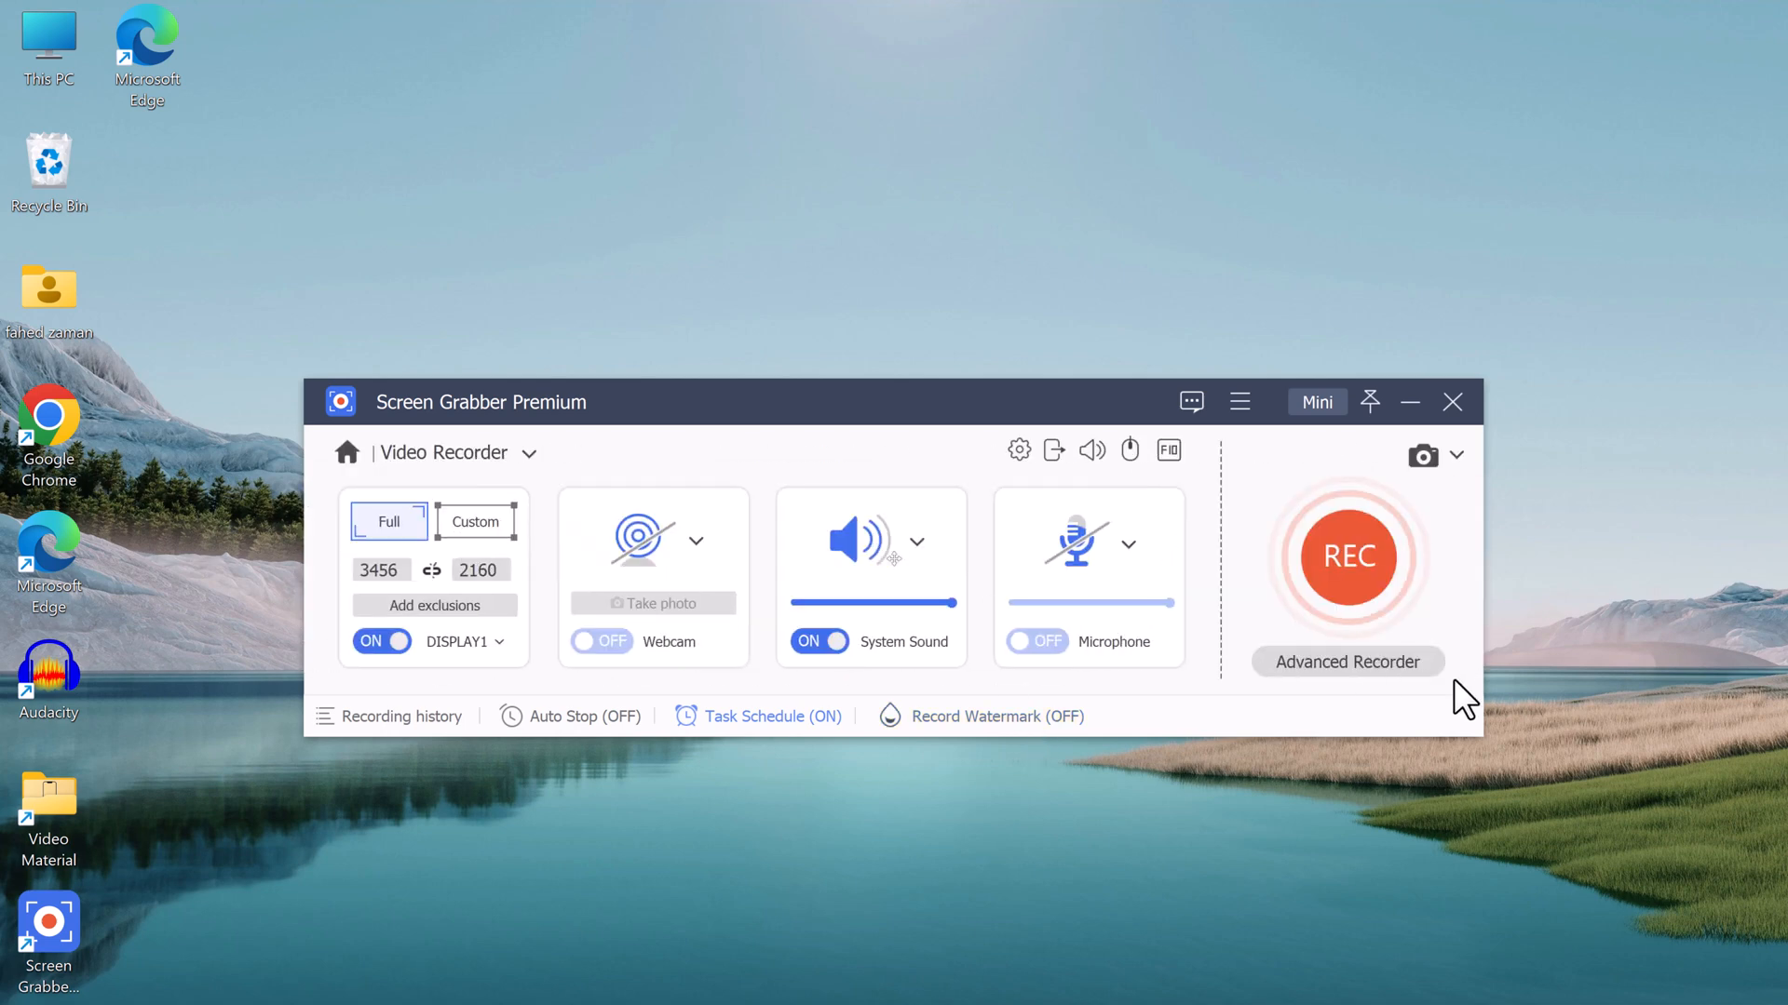
Record a new 5-second full-display clip that lands atop the recording history
click(1346, 557)
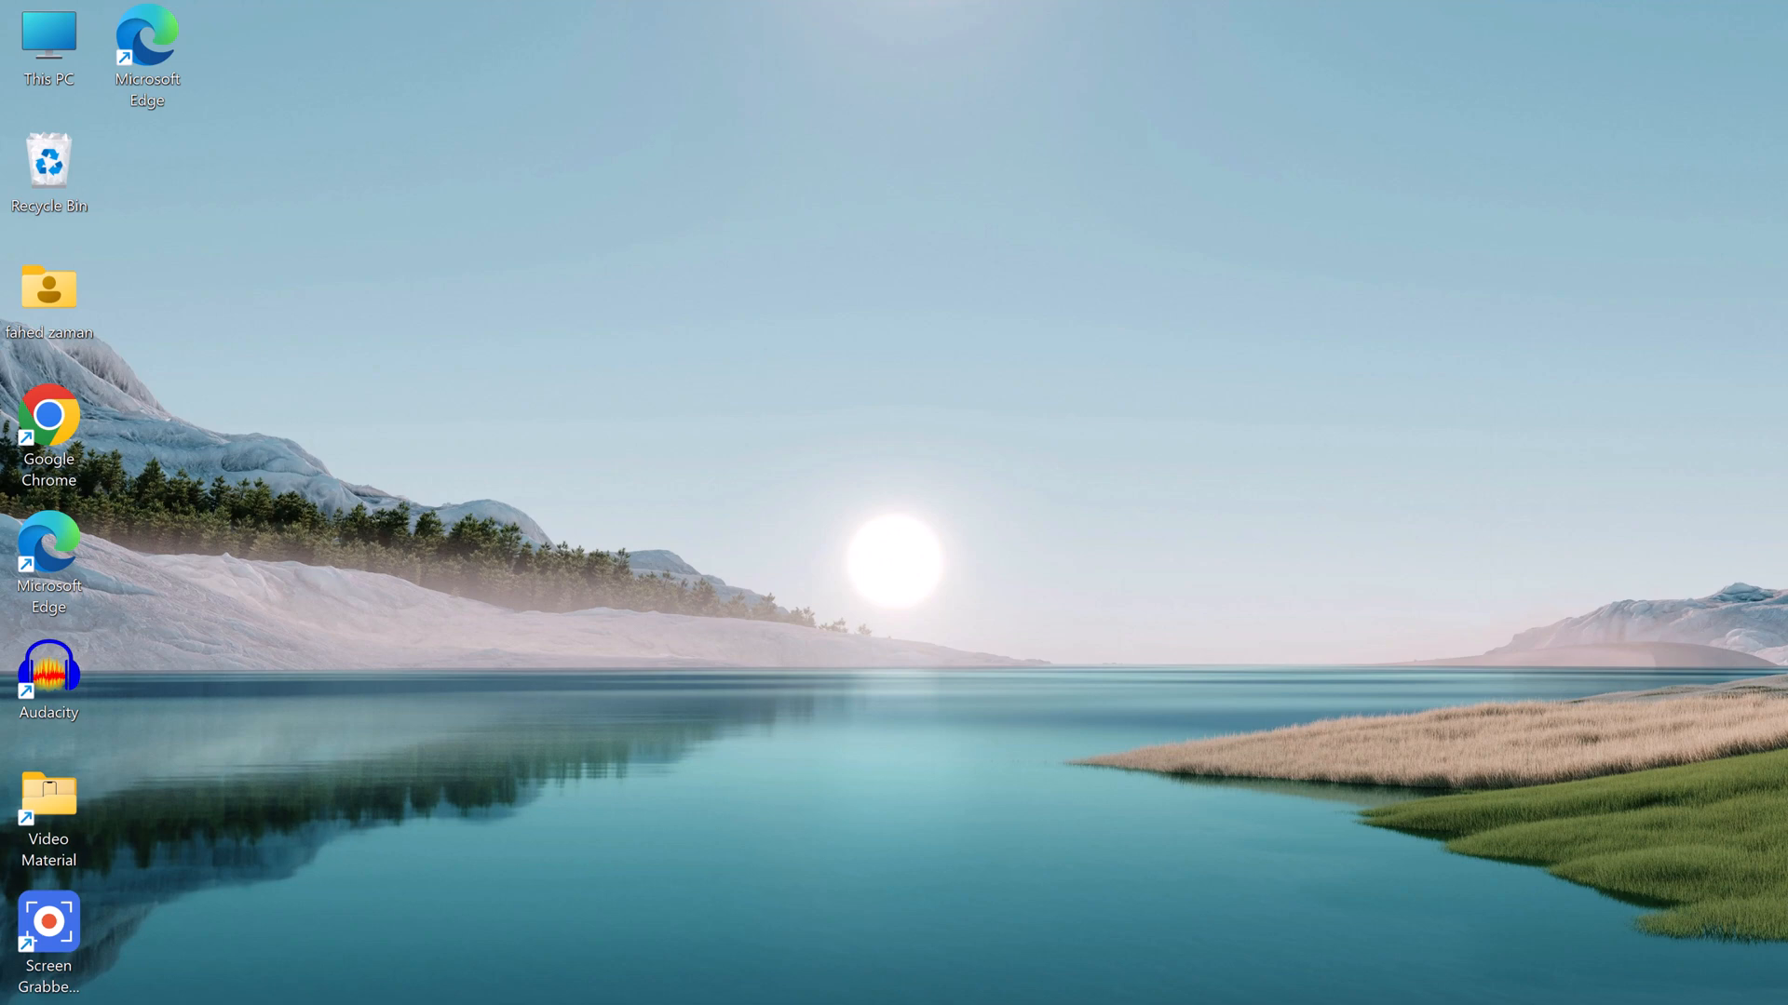
click(48, 918)
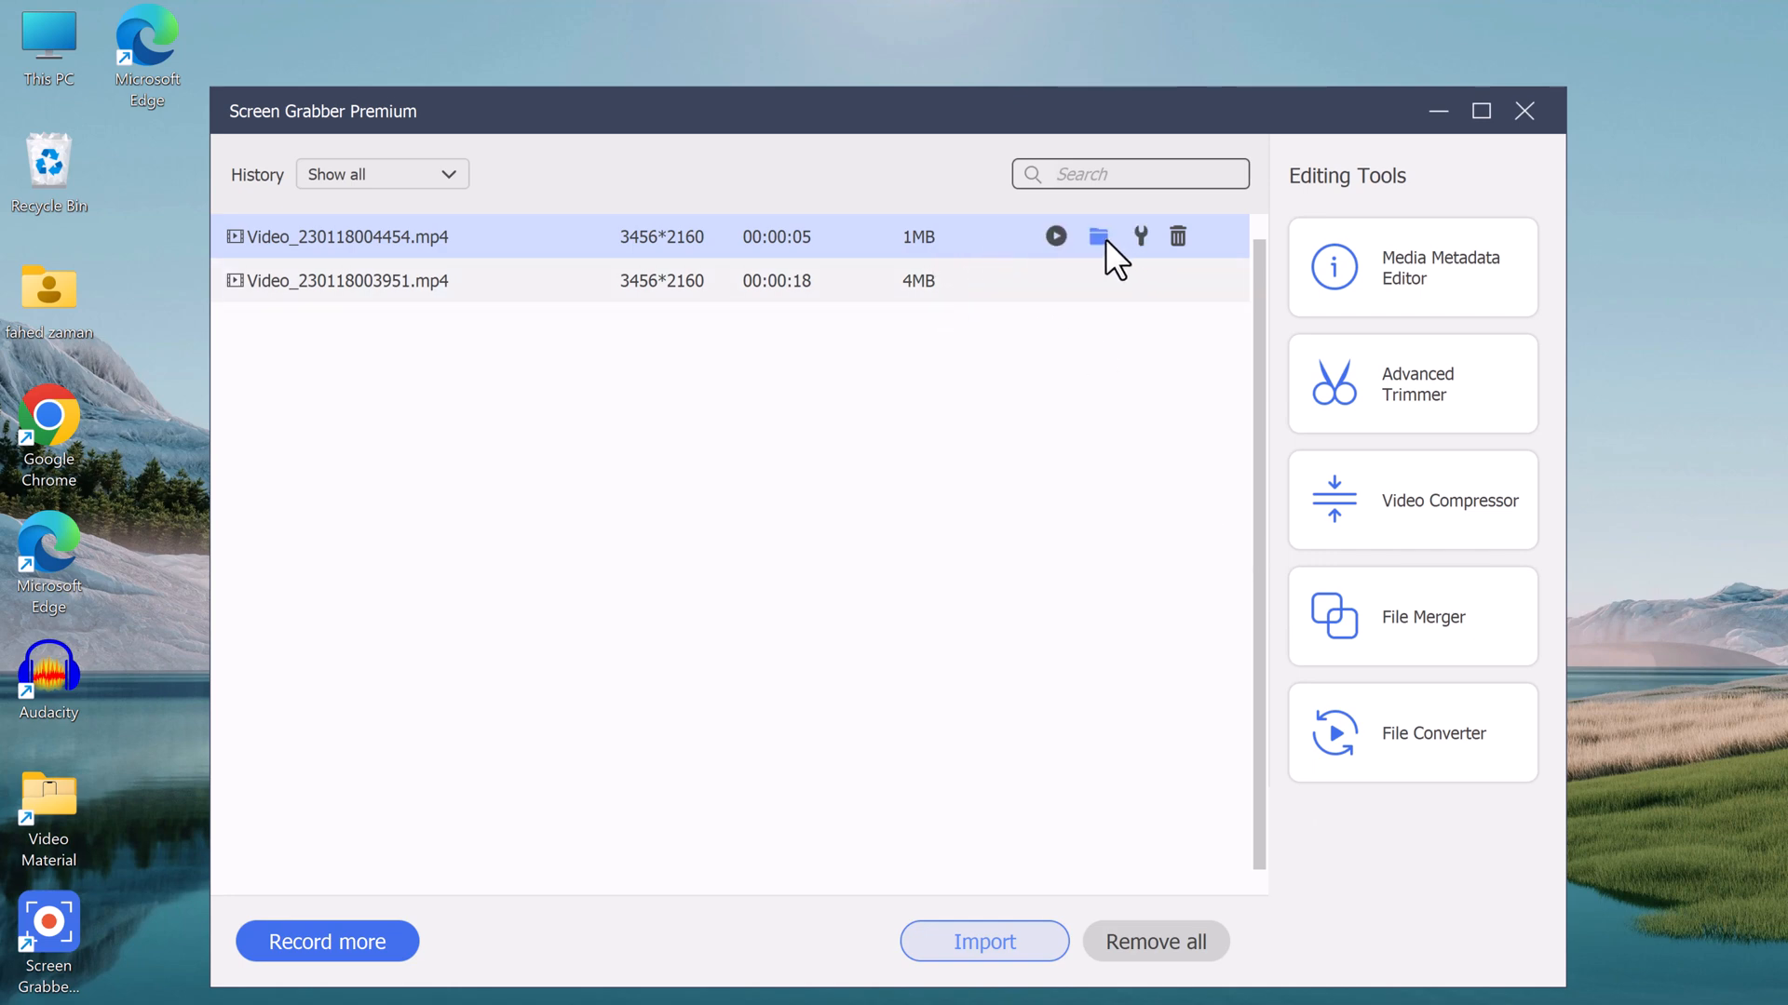
mouse_move(1099, 237)
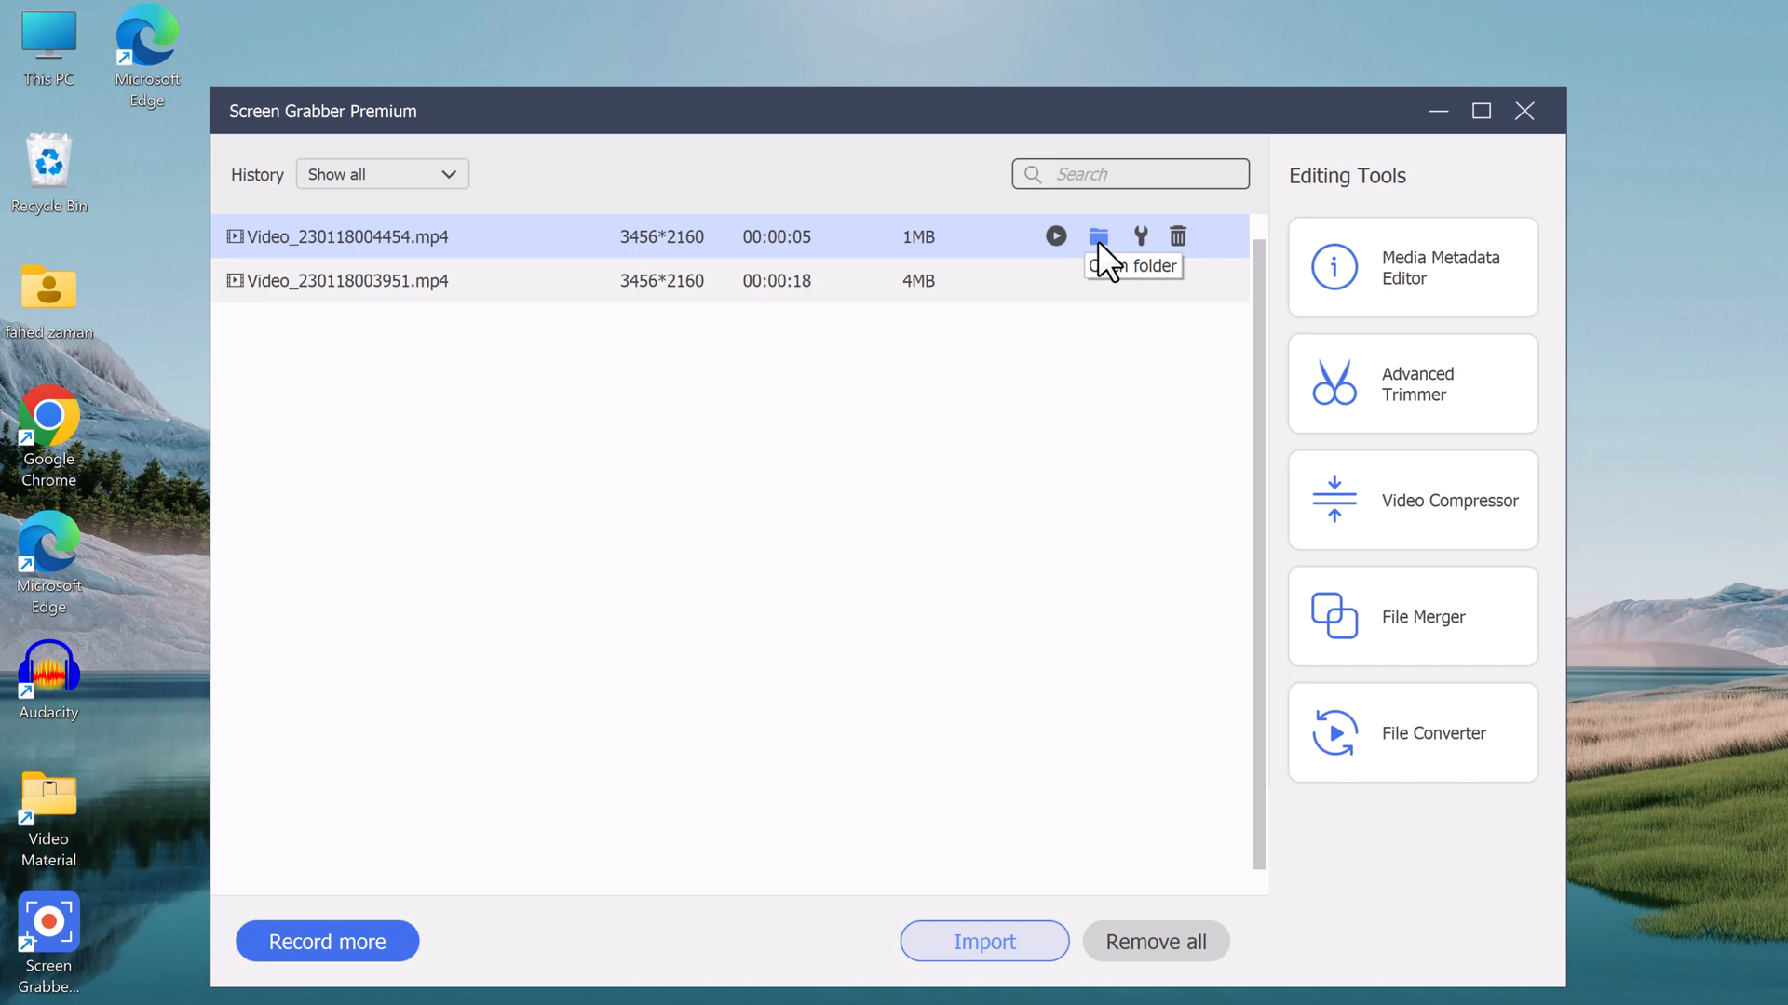
mouse_move(1140, 281)
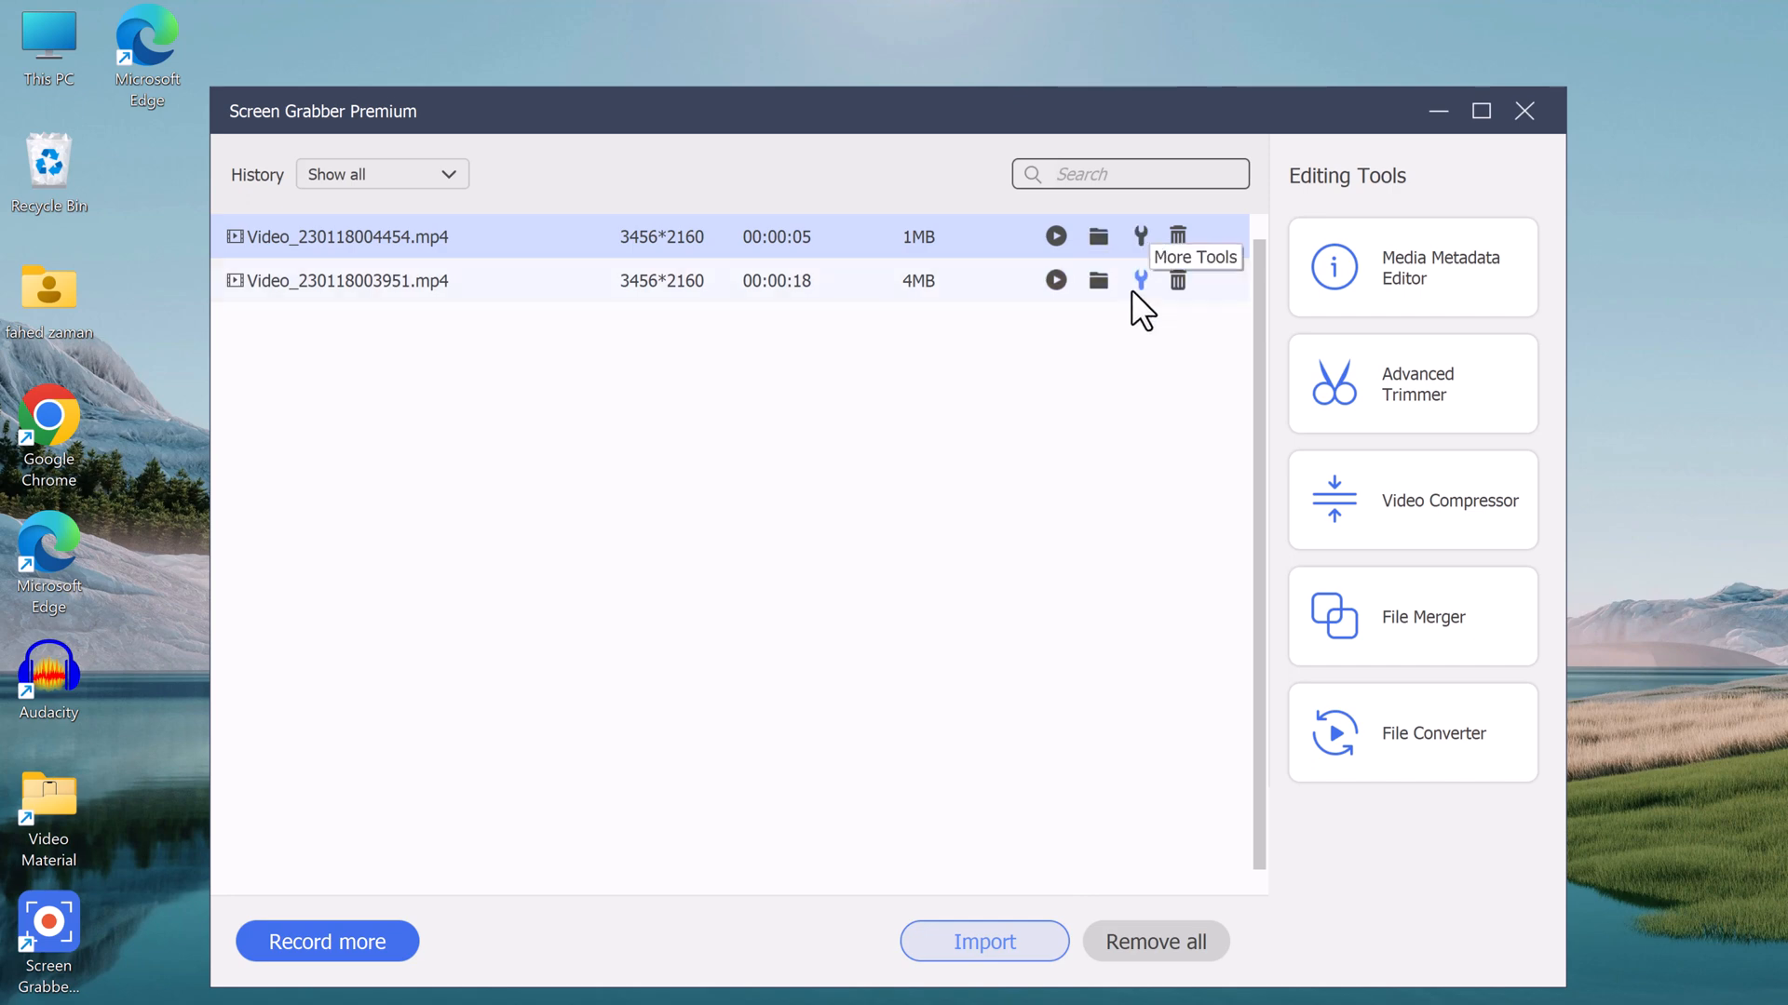